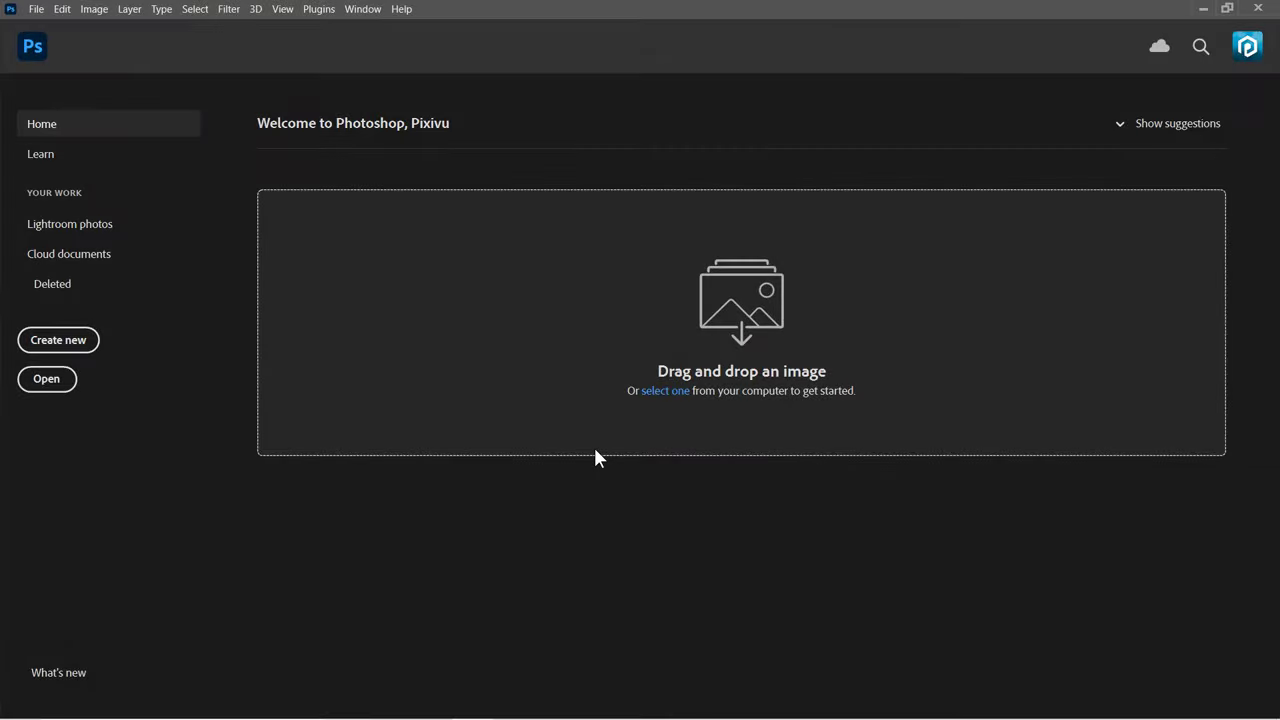
# Step: Open the hiker landscape photo 330669016.jpg from Desktop > Assets
pyautogui.click(38, 8)
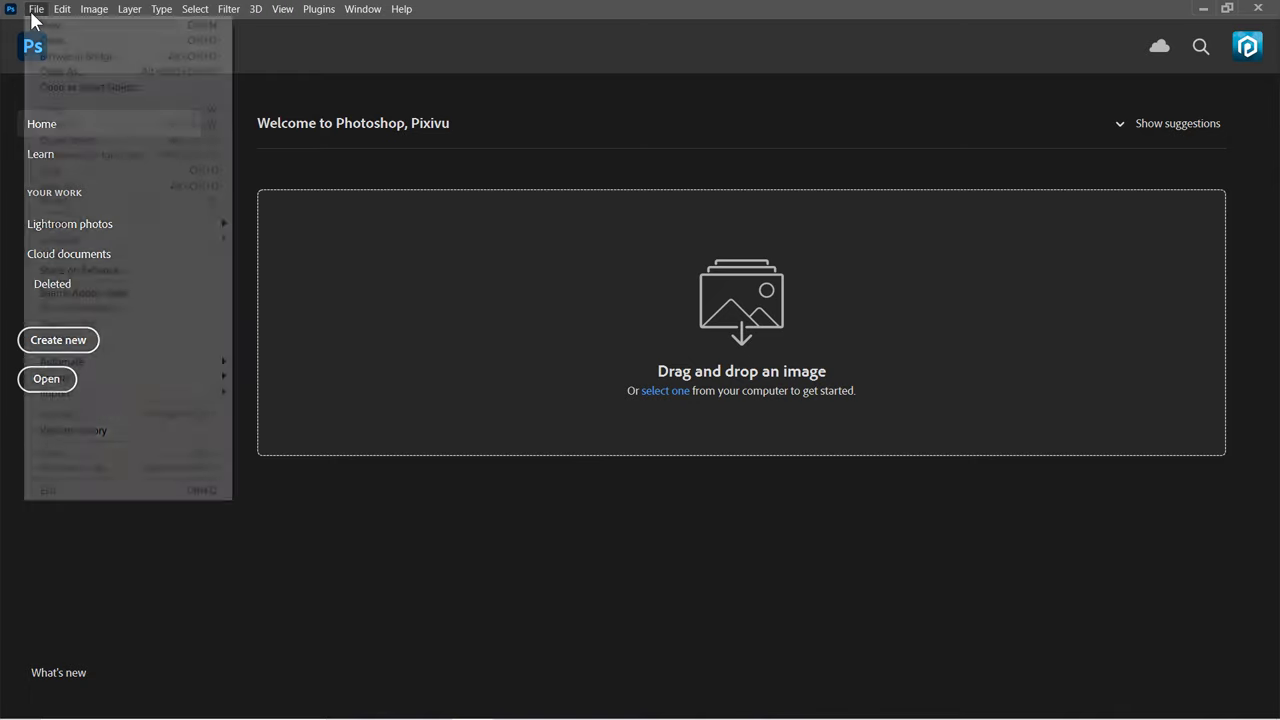
pyautogui.click(46, 380)
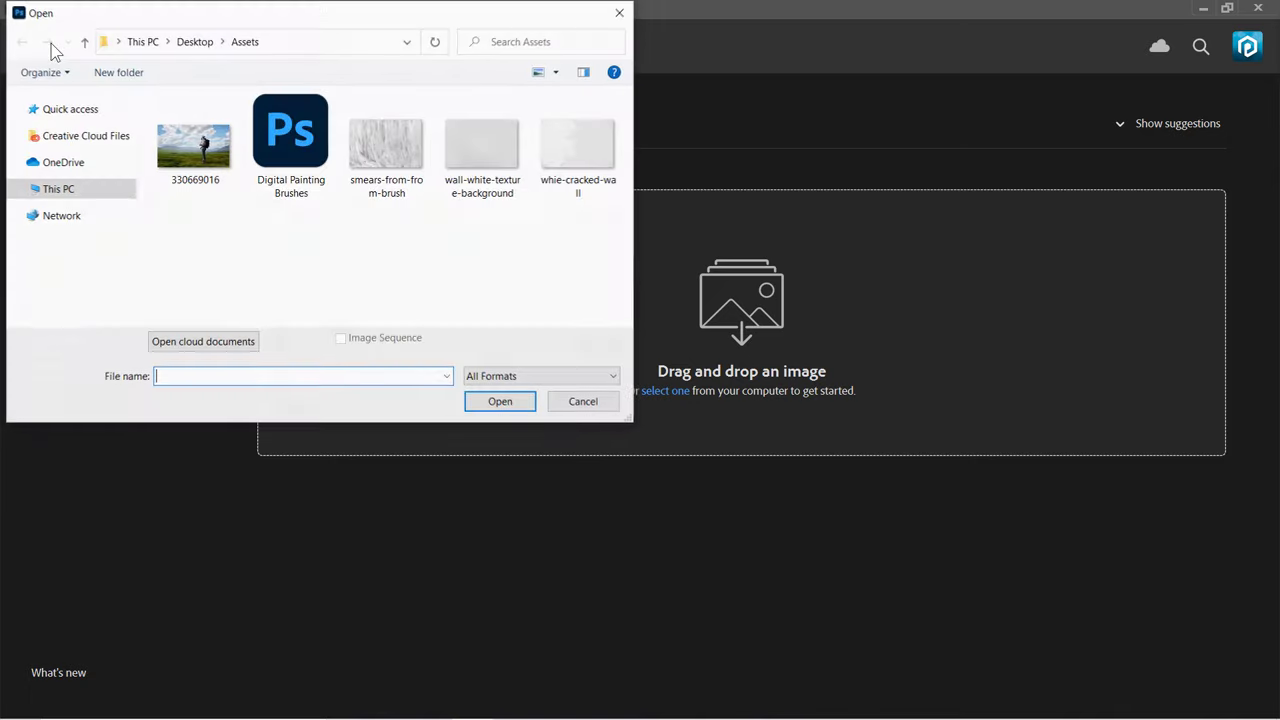
pyautogui.click(194, 144)
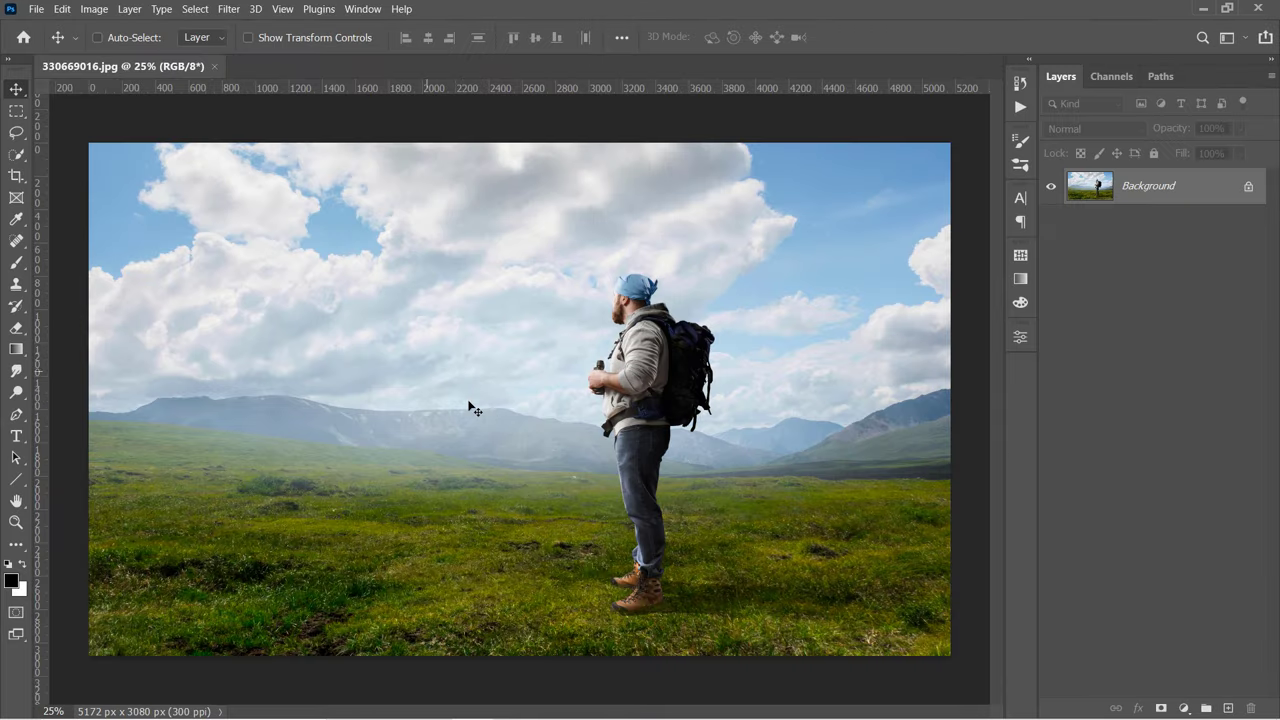
# Step: Resize the image to 2500 px height with linked proportions, giving 4198 × 2500 px
pyautogui.click(92, 8)
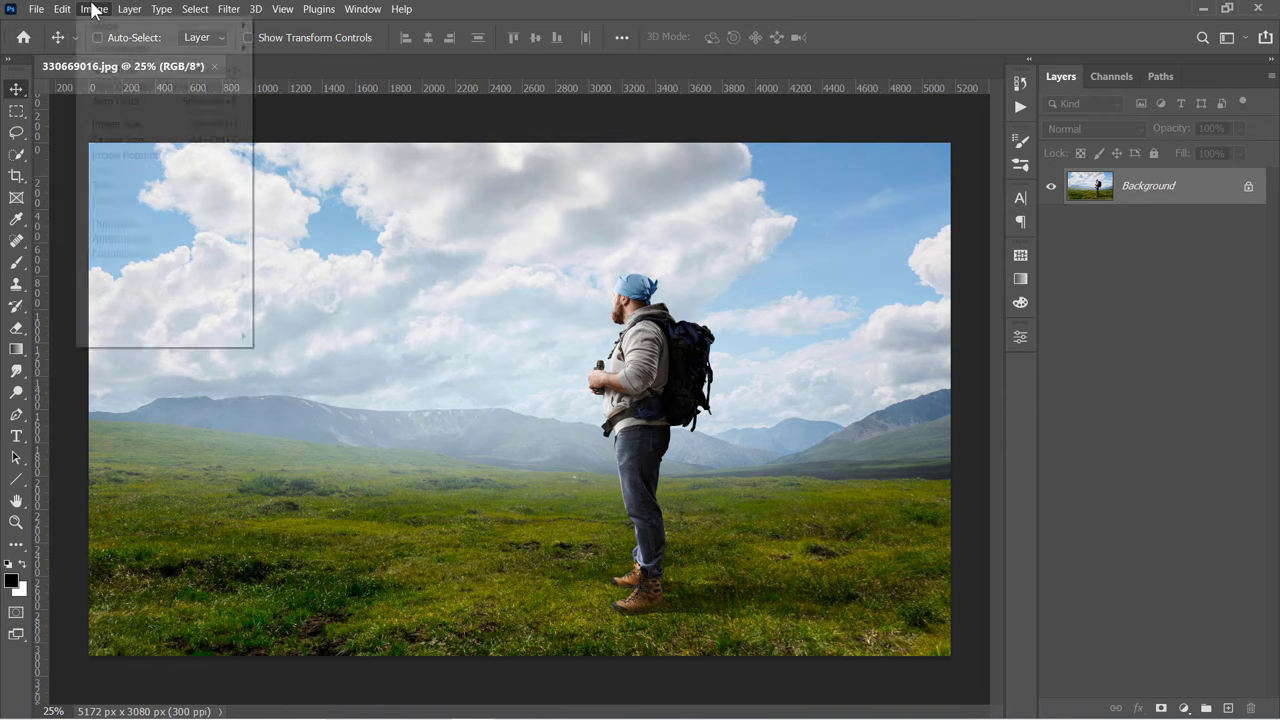
pyautogui.click(116, 124)
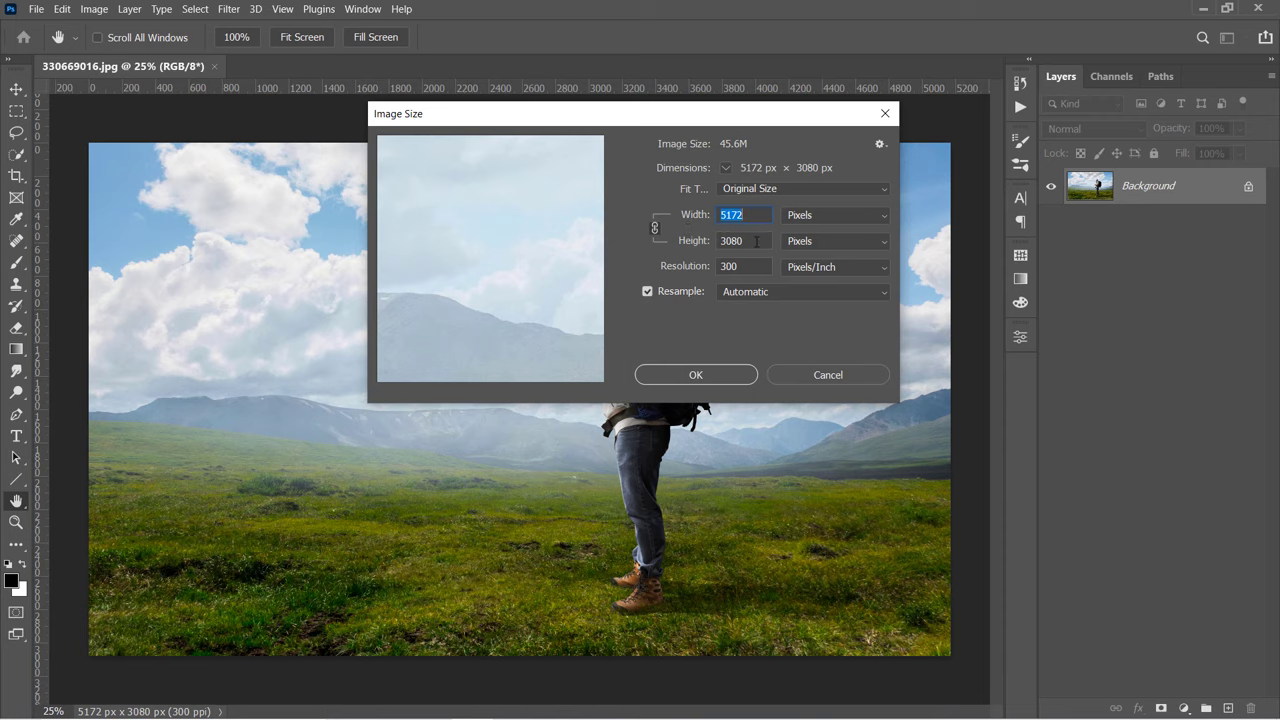
pyautogui.click(744, 240)
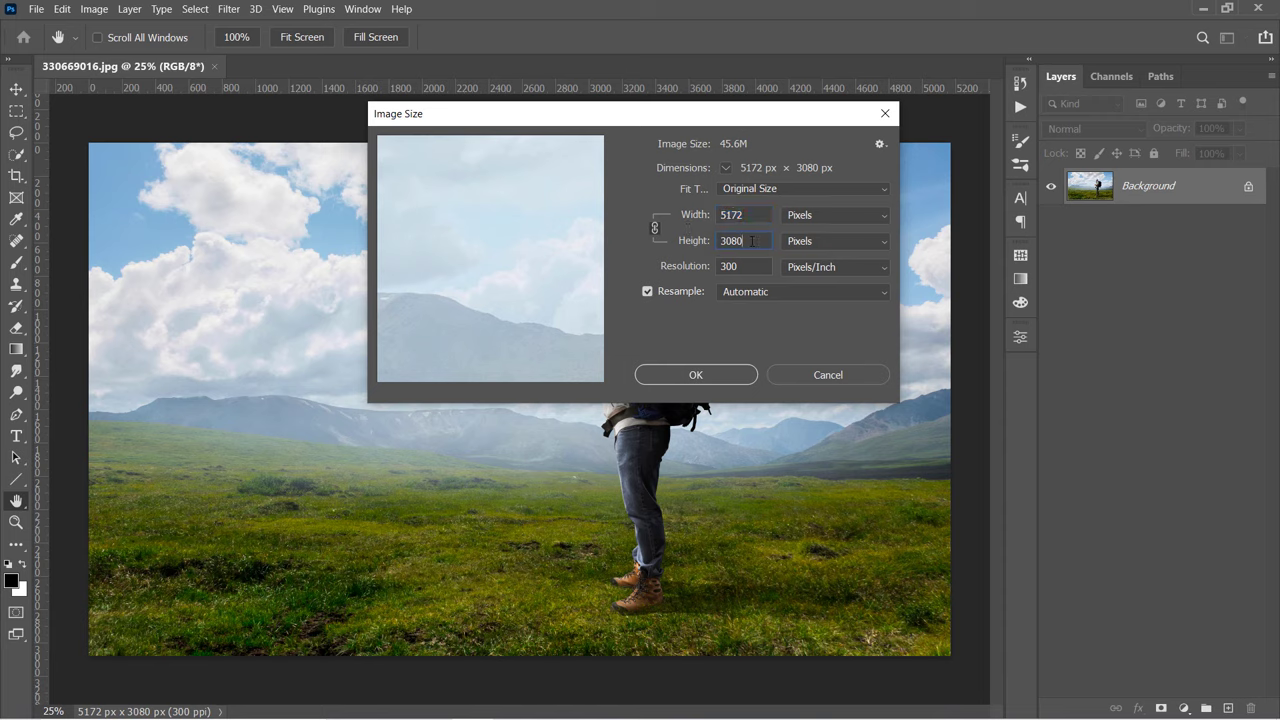
pyautogui.write('25')
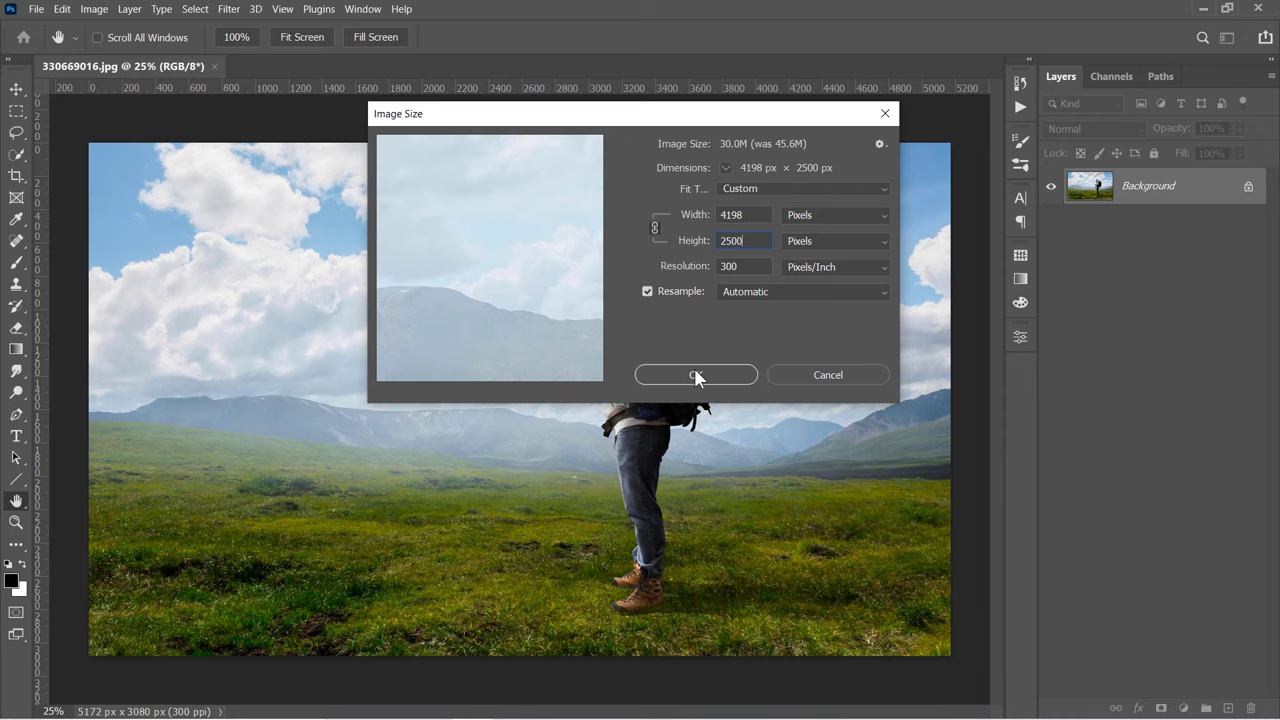
pyautogui.click(696, 376)
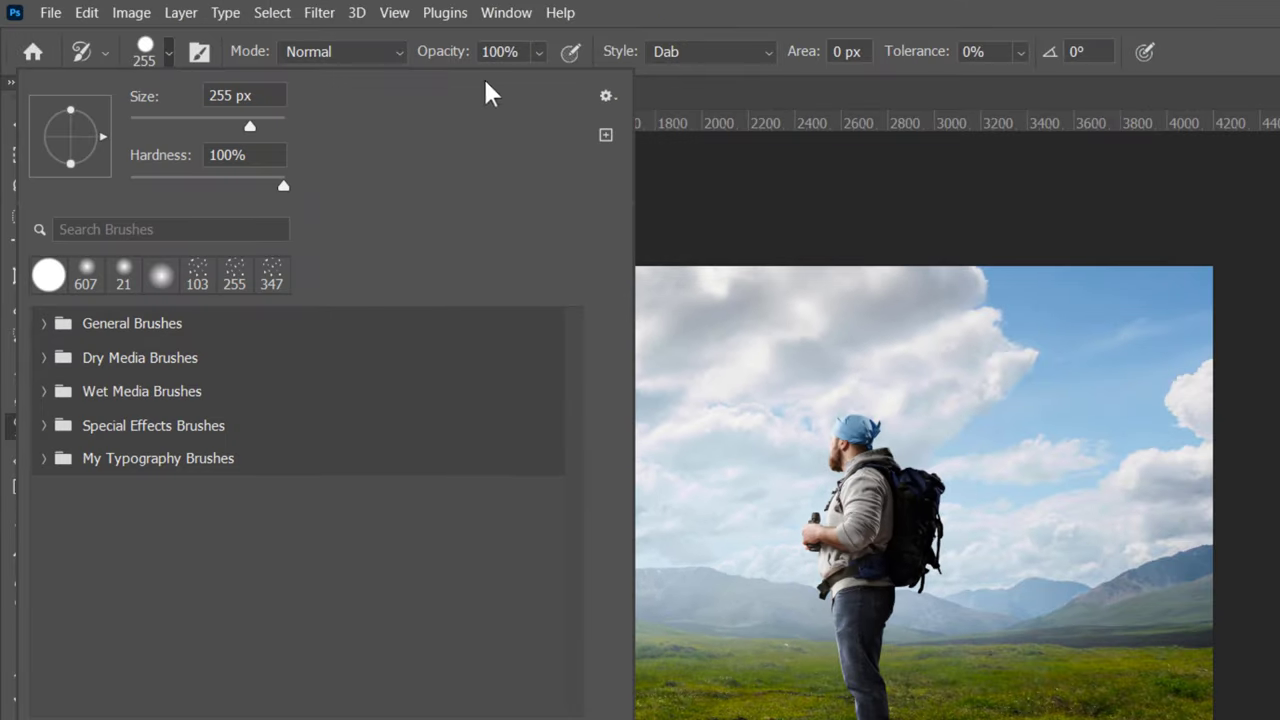
# Step: Import the Digital Painting Brushes.abr set and choose Painting Brush 1
pyautogui.click(604, 96)
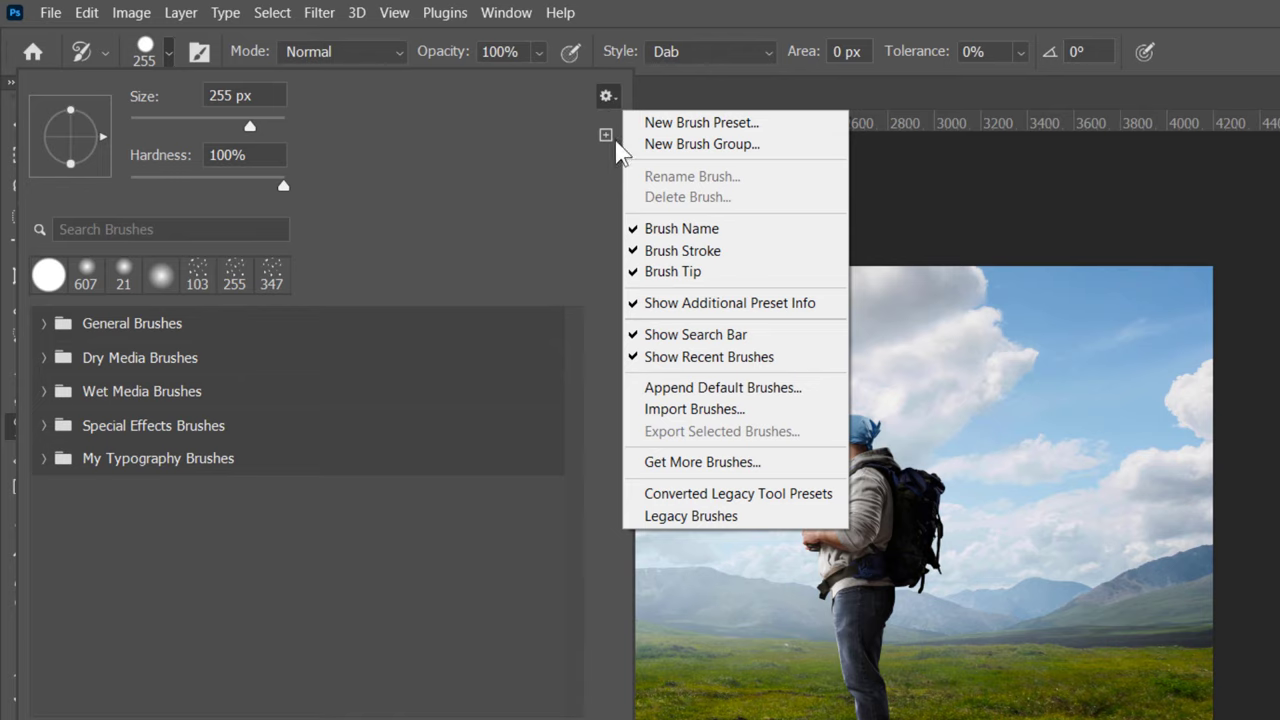
pyautogui.click(694, 408)
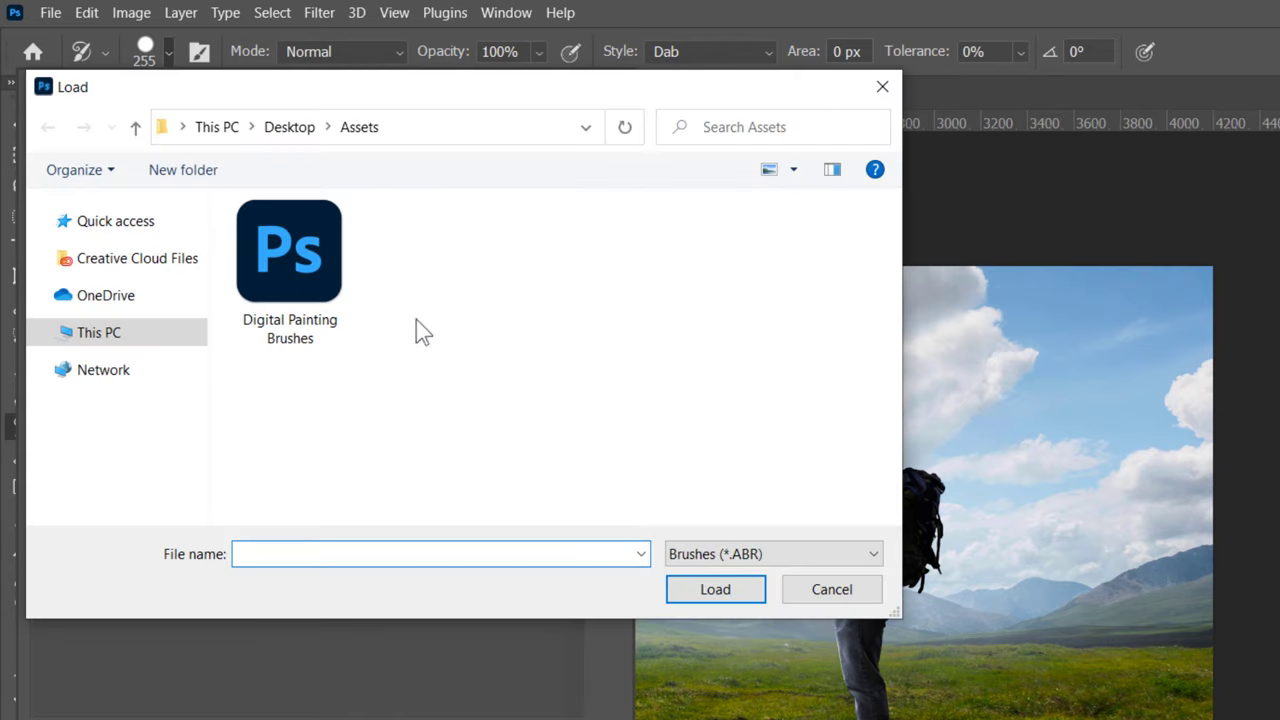
pyautogui.click(288, 250)
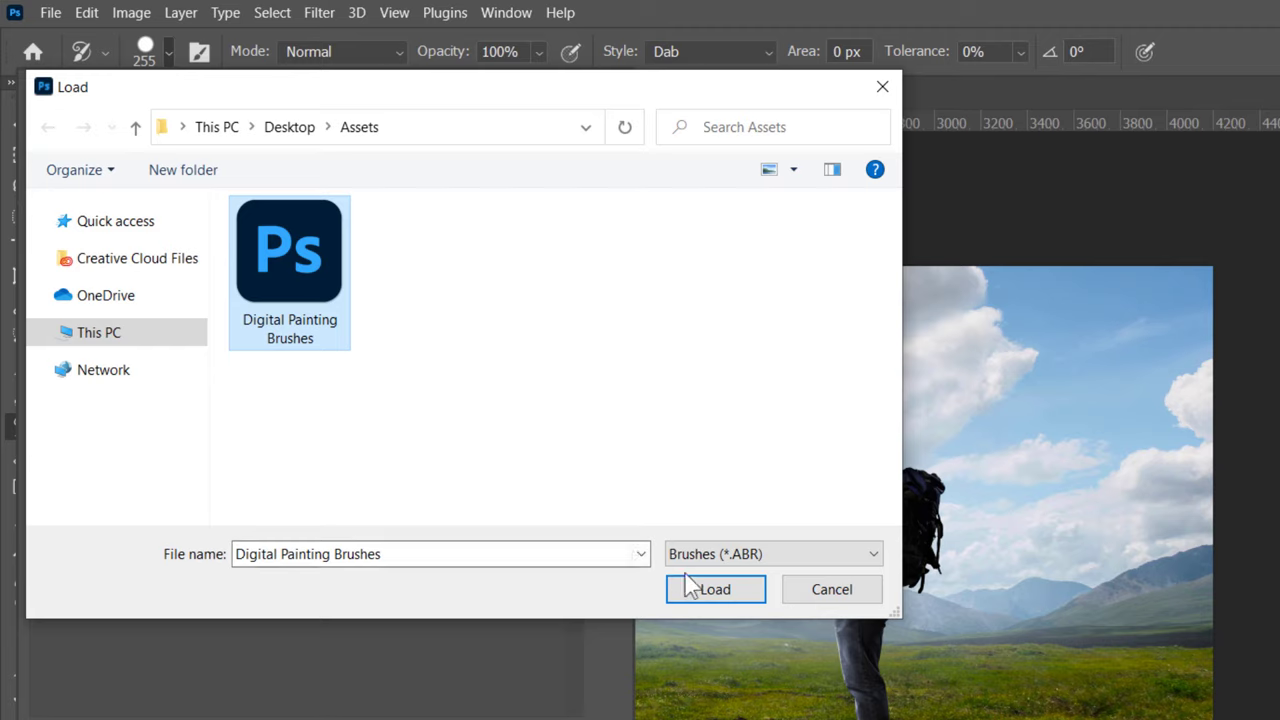
pyautogui.click(716, 588)
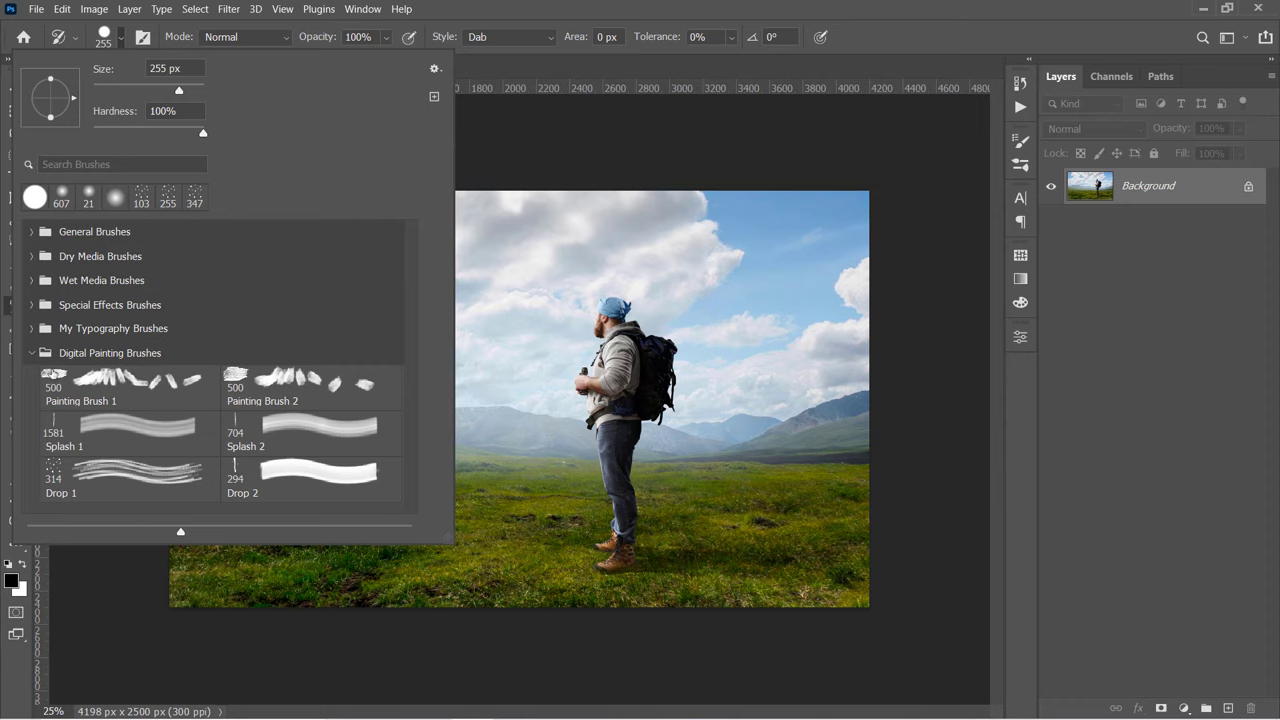
pyautogui.click(130, 388)
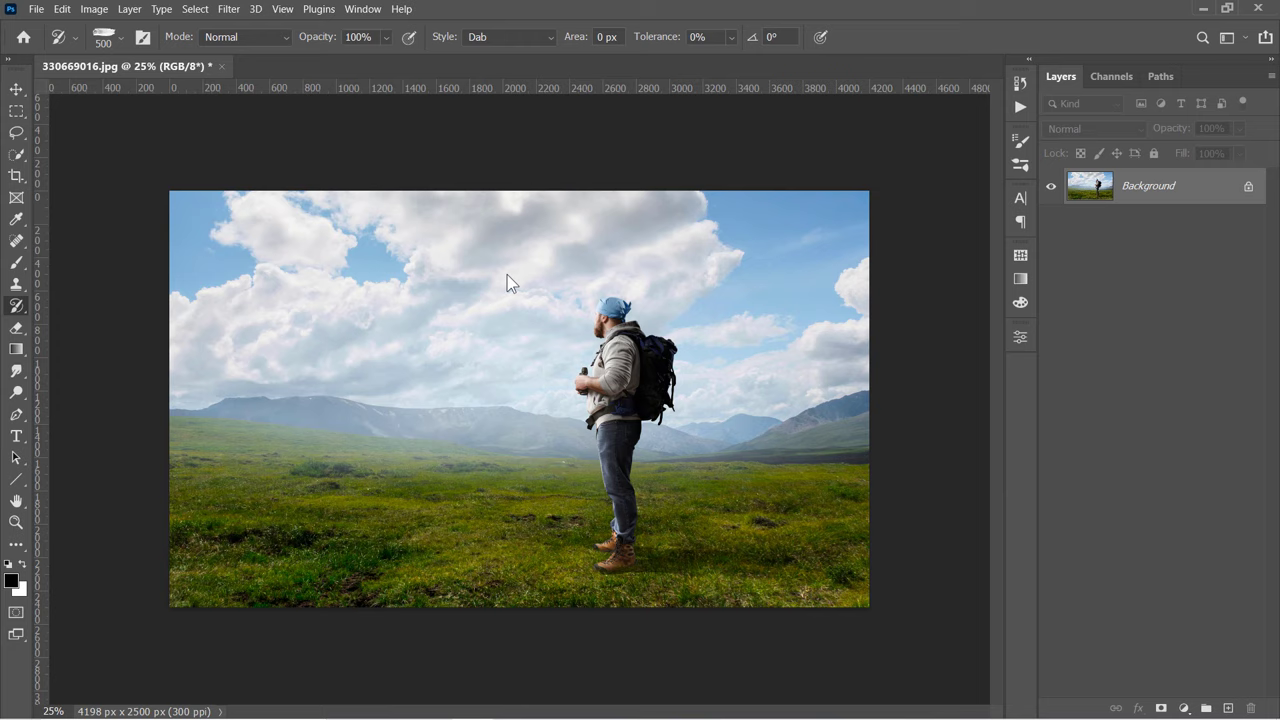
pyautogui.moveTo(512, 374)
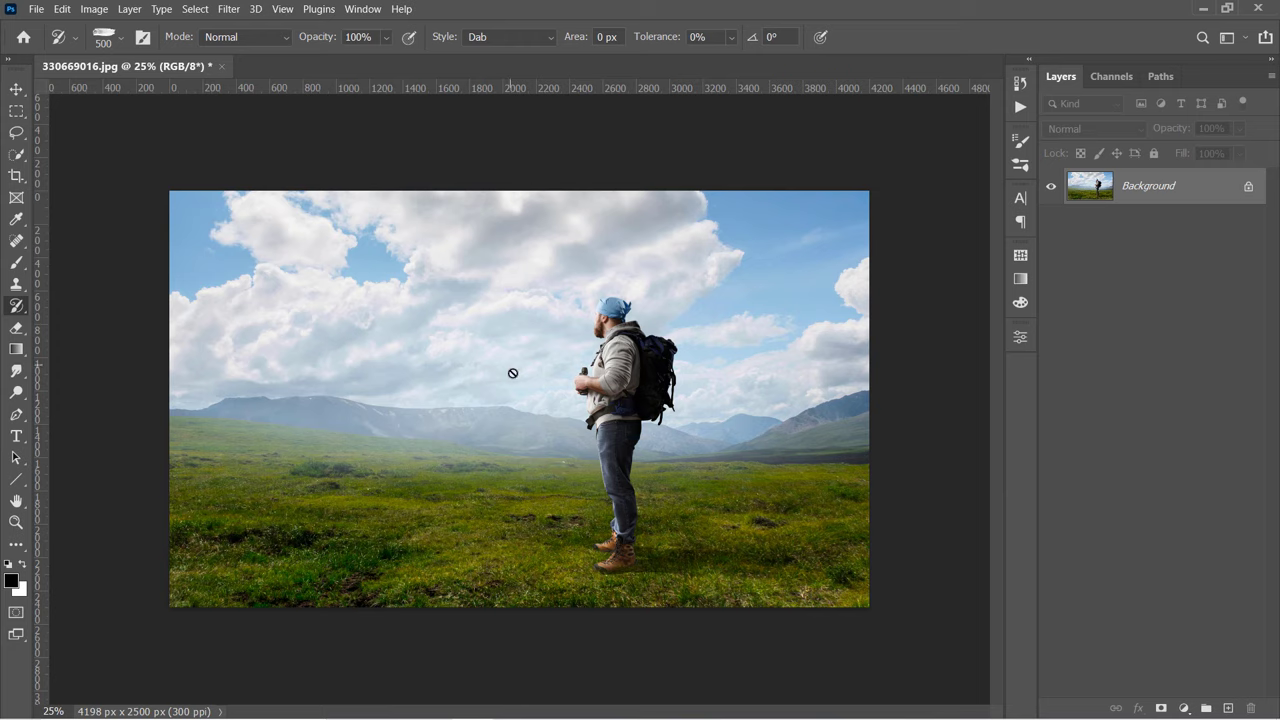
# Step: Dismiss the size-mismatch error, set the Image Size history state as the art history source, and undo the test stroke
pyautogui.click(512, 374)
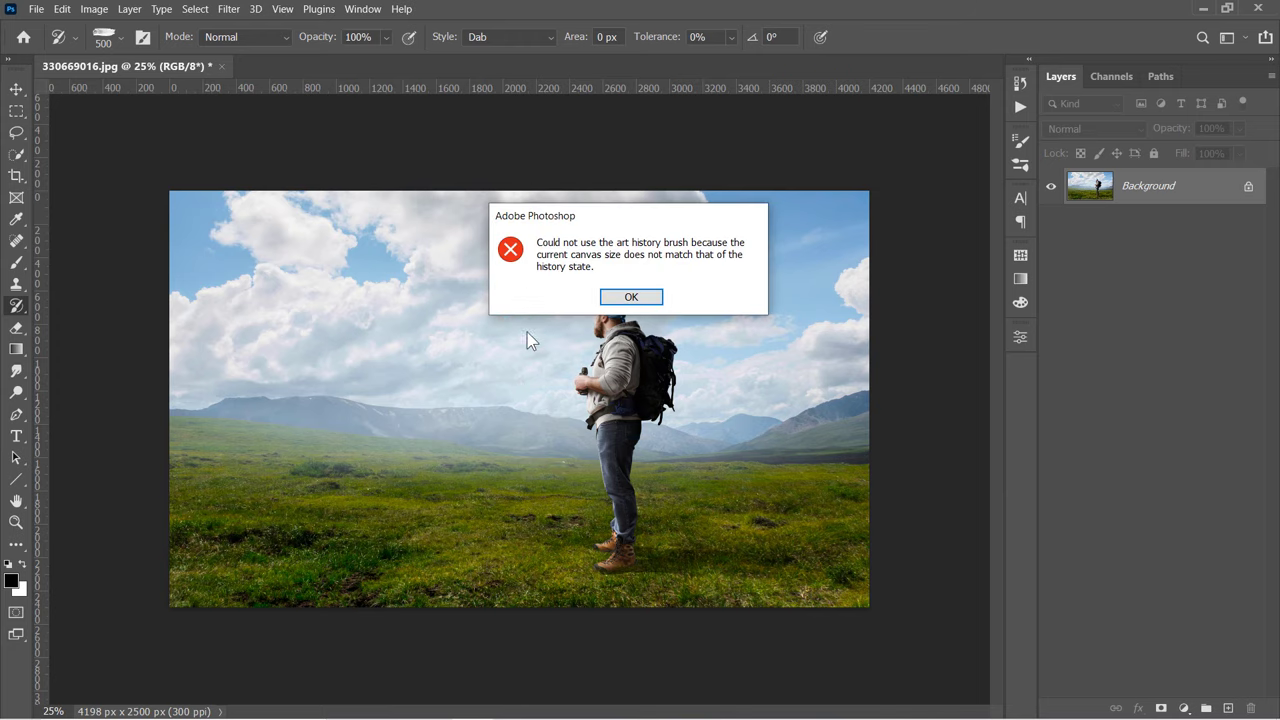
pyautogui.moveTo(704, 252)
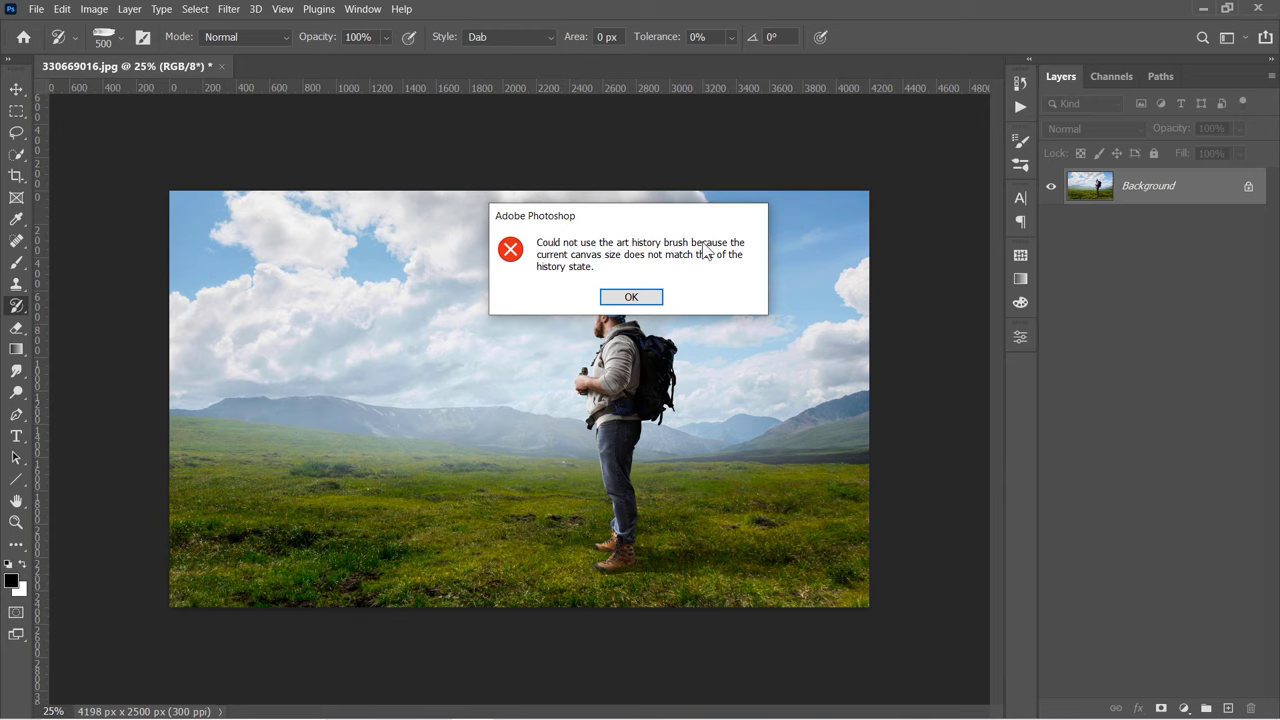
pyautogui.moveTo(694, 272)
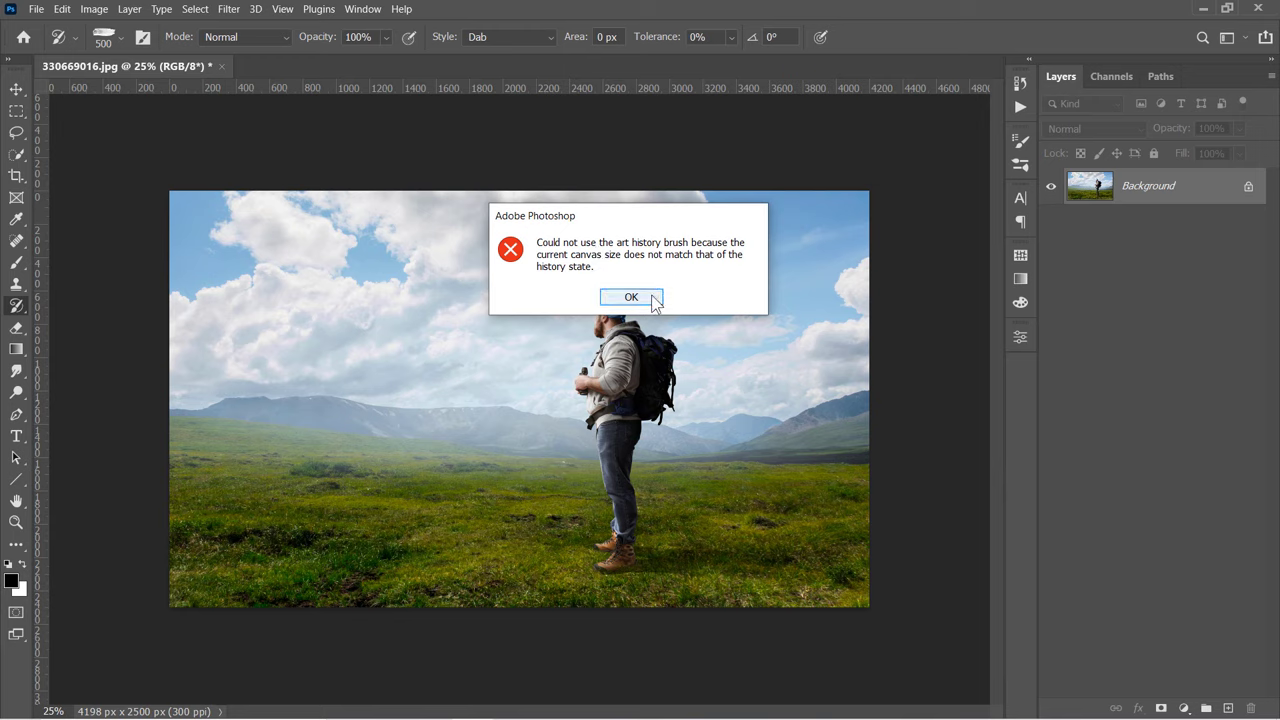
pyautogui.click(632, 296)
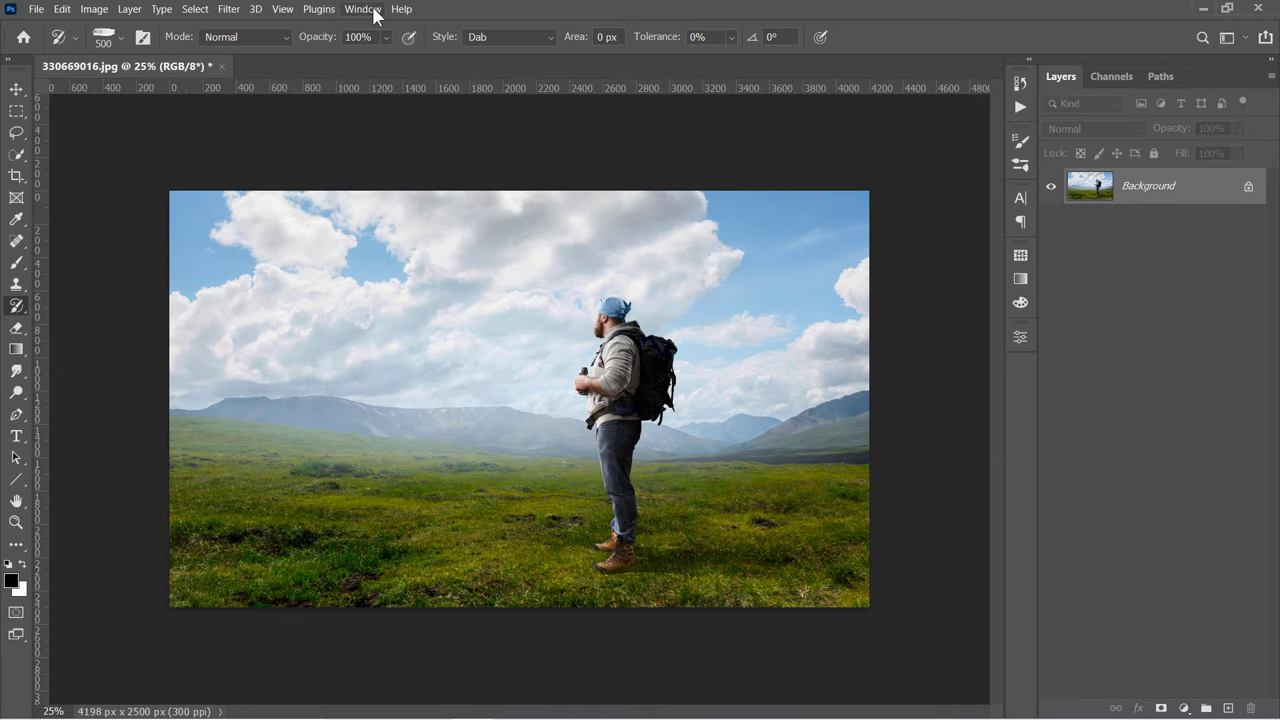
pyautogui.click(364, 8)
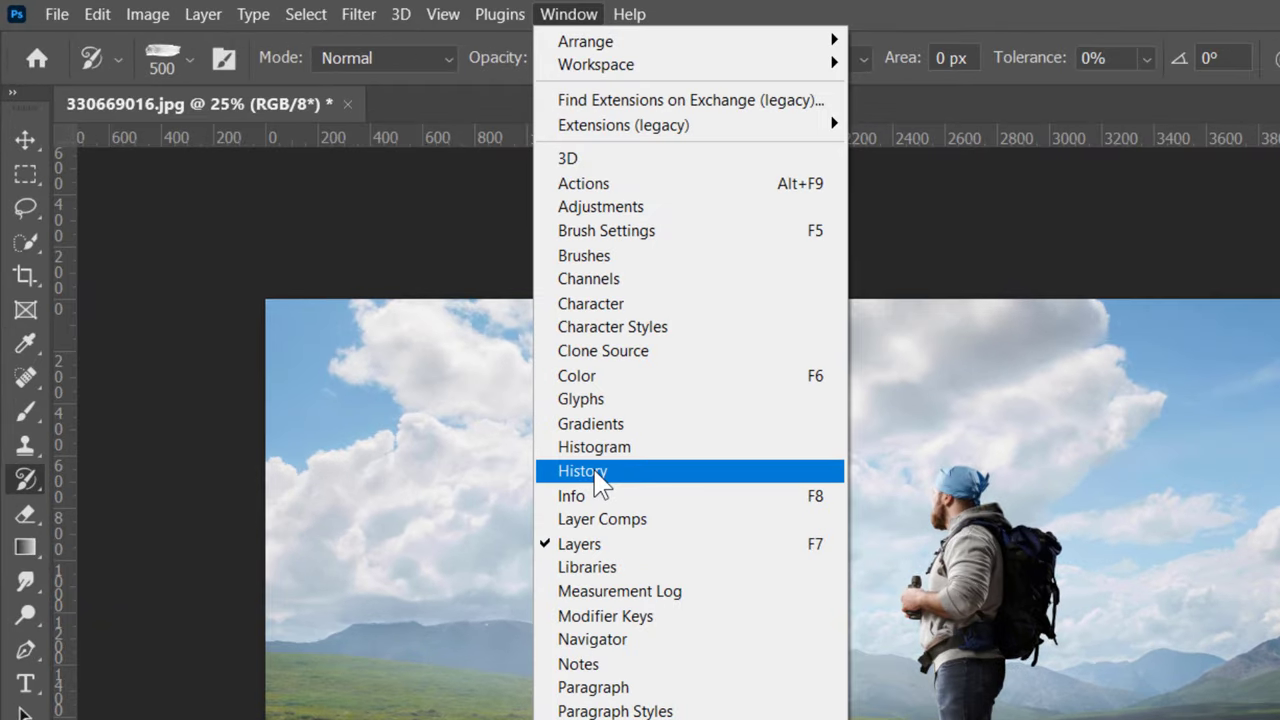
pyautogui.click(580, 472)
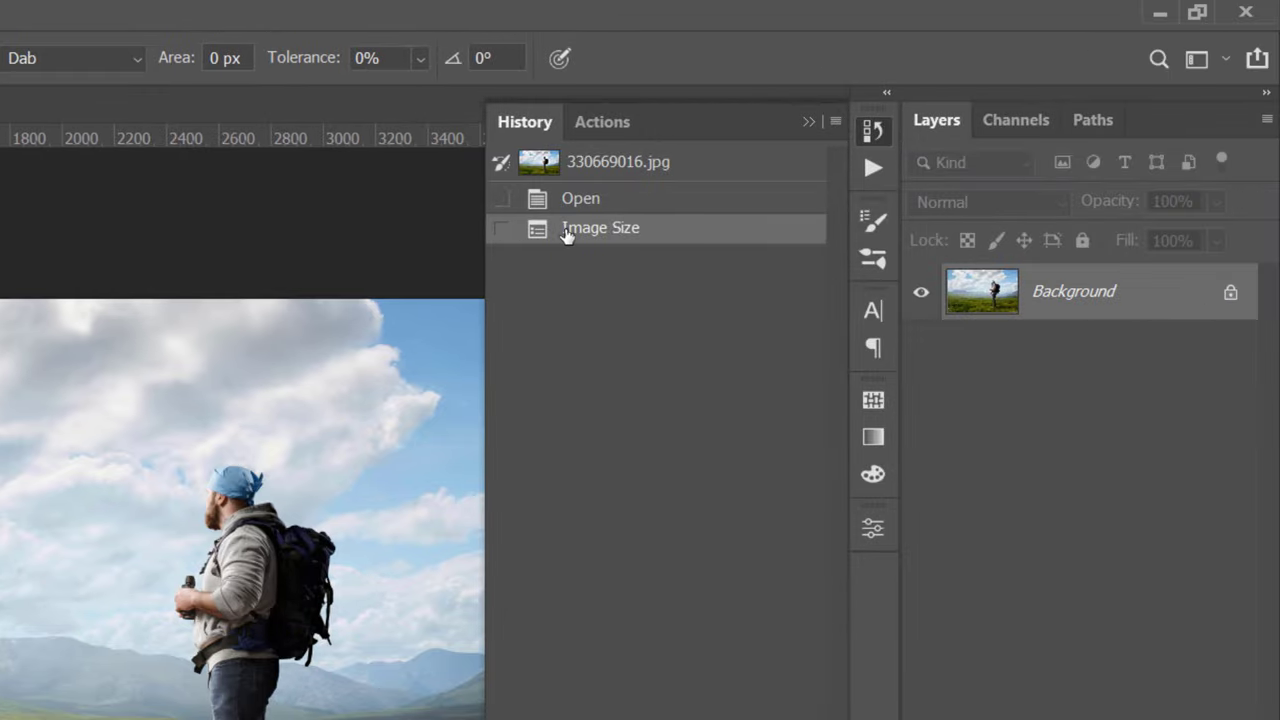
pyautogui.click(502, 162)
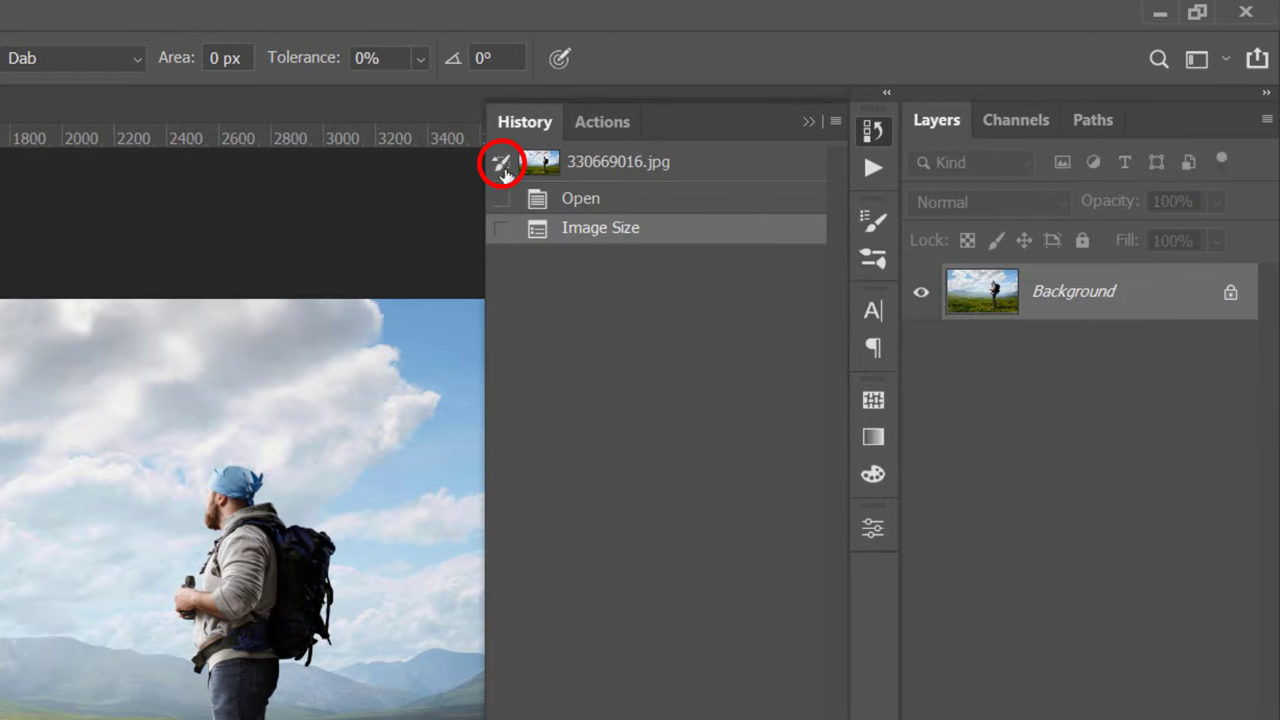
pyautogui.moveTo(504, 164)
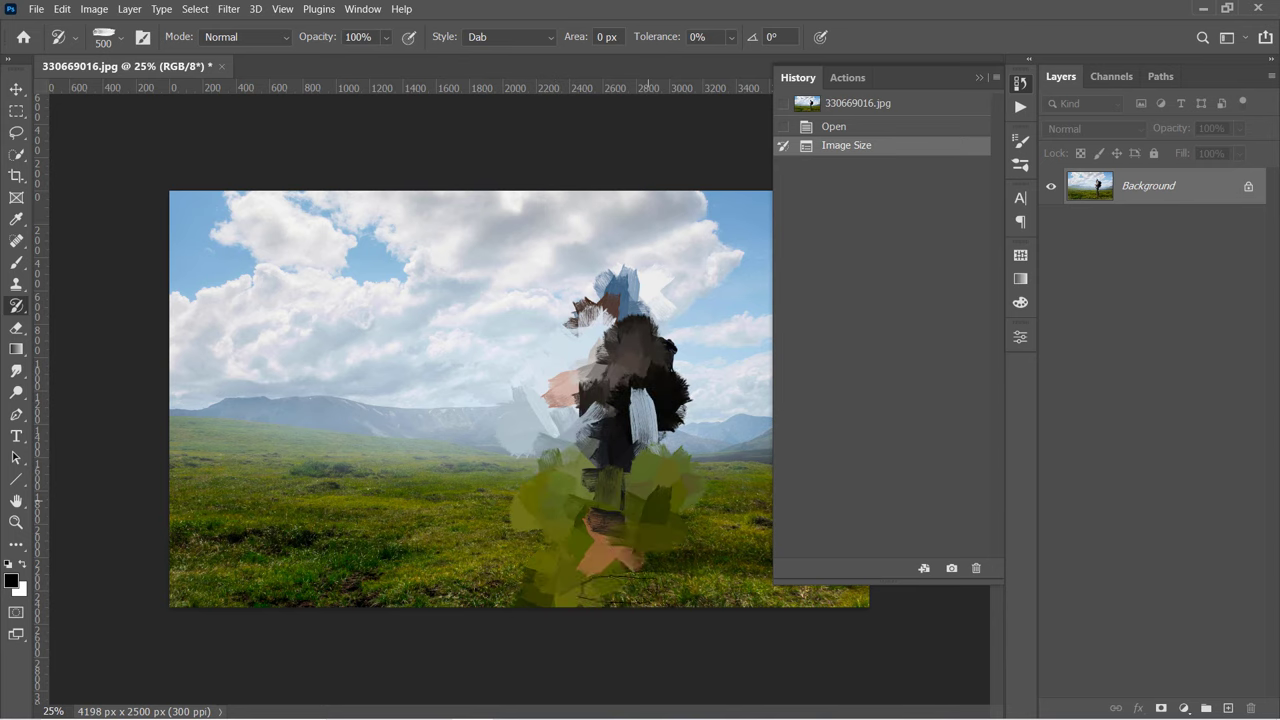
pyautogui.press('Ctrl+z')
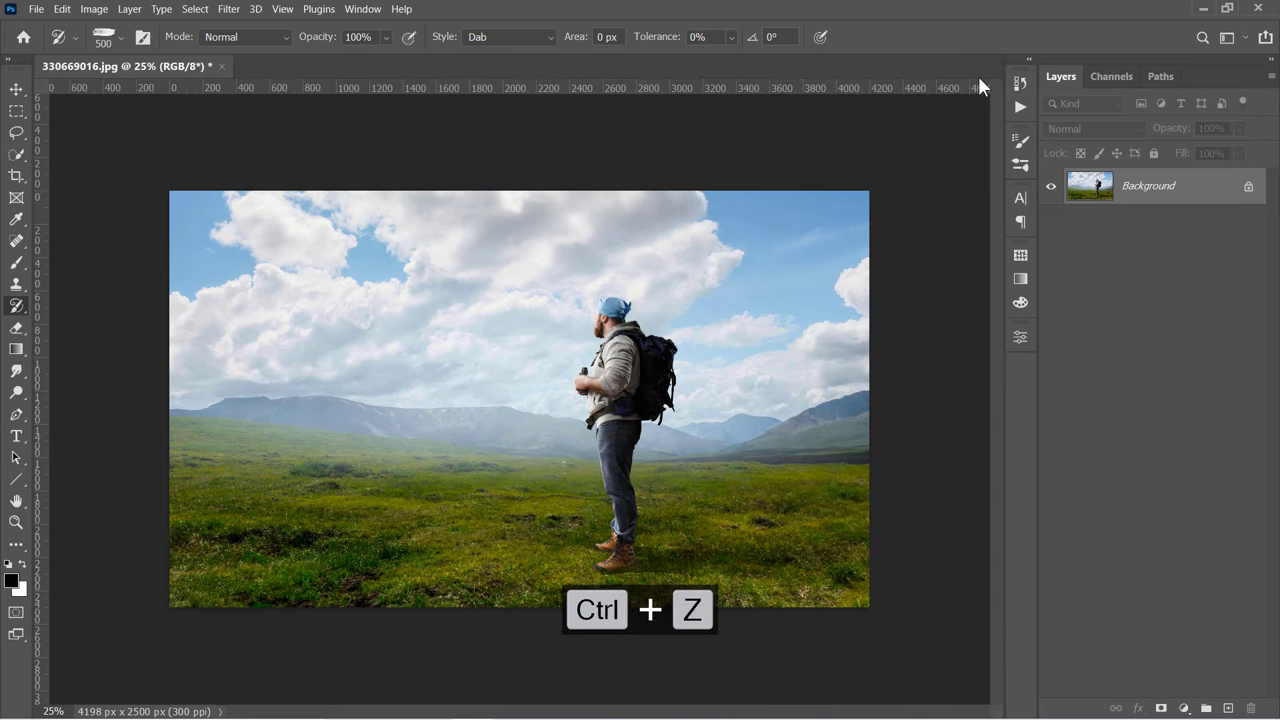
# Step: Add a new layer and paint Dab-style art history strokes across the left sky and hills
pyautogui.click(1228, 712)
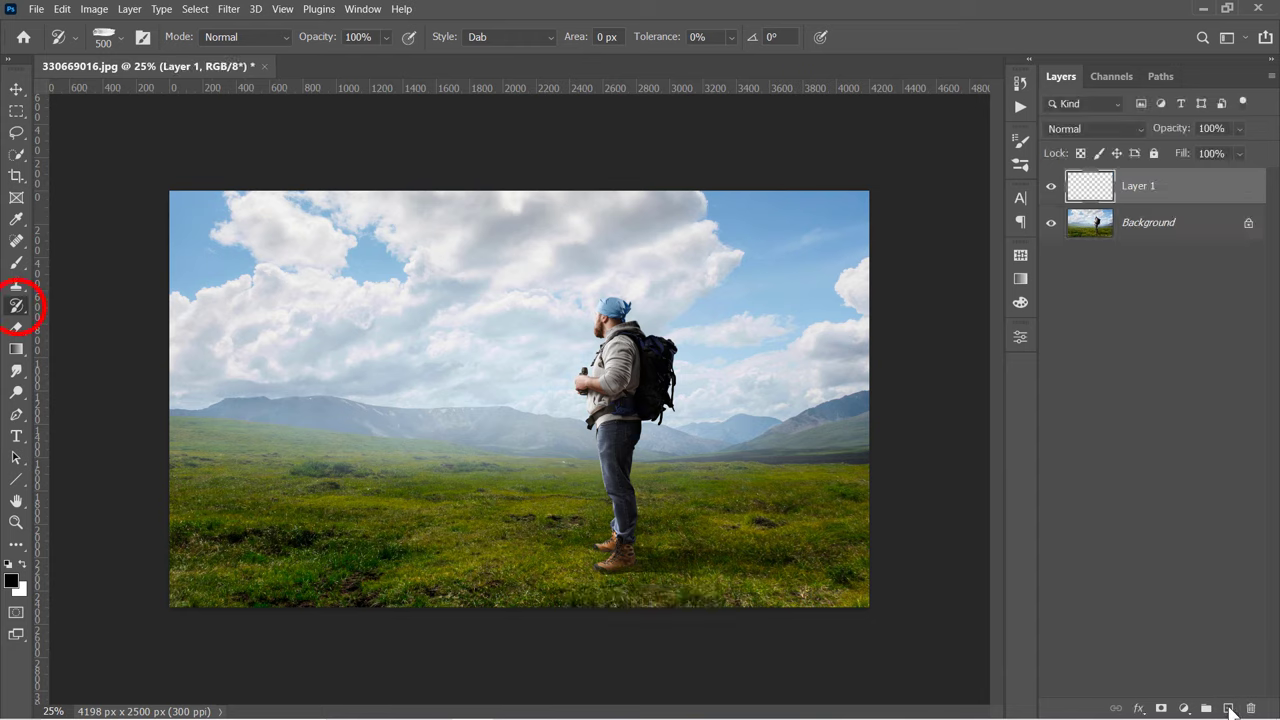
pyautogui.moveTo(244, 40)
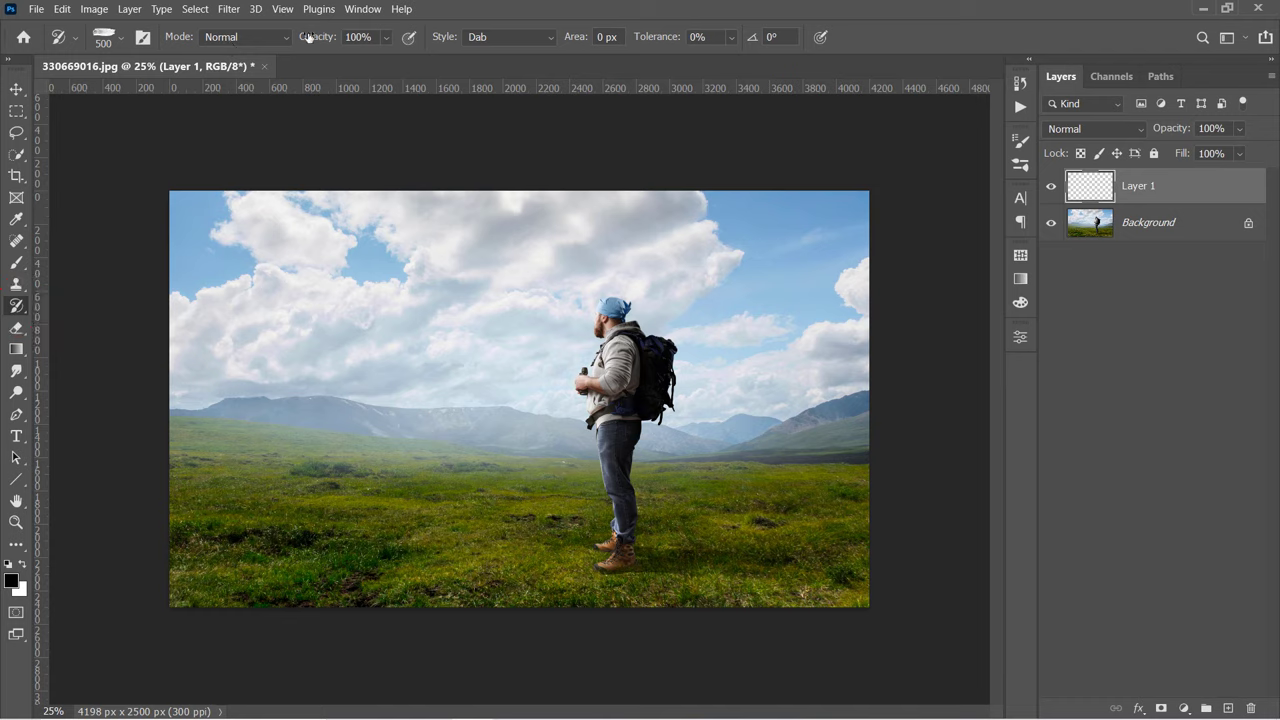
pyautogui.moveTo(462, 48)
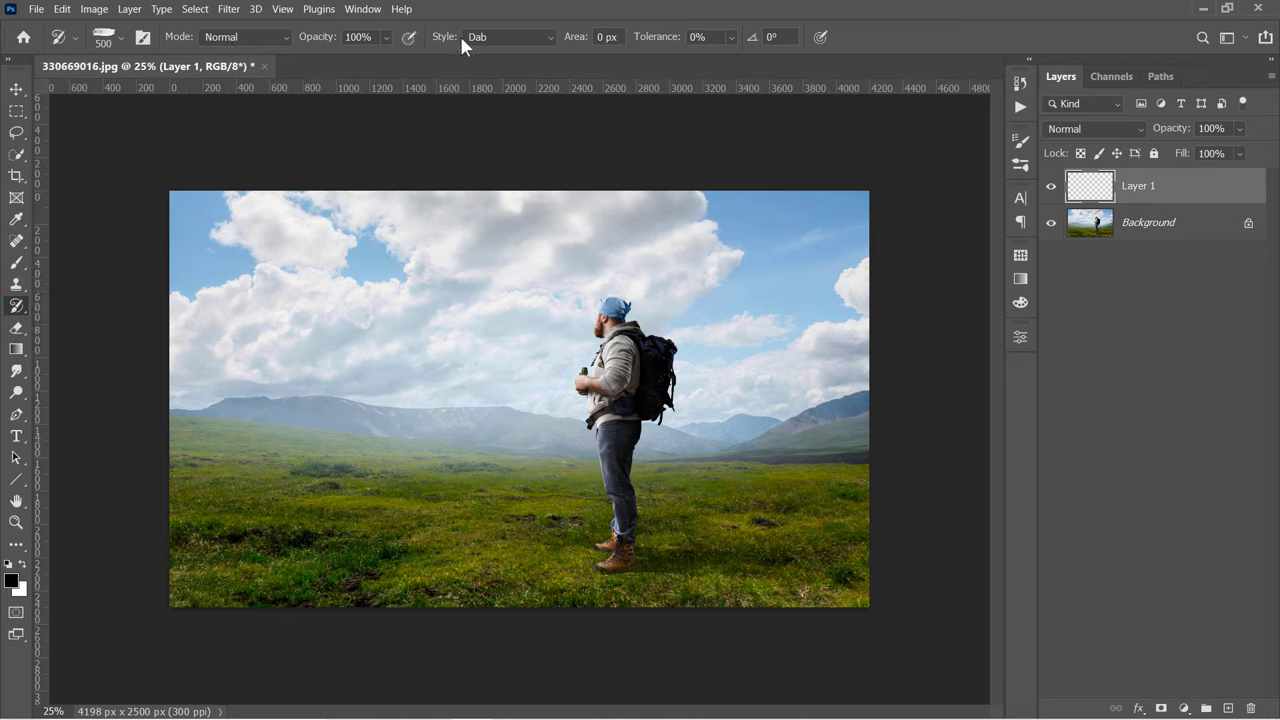
pyautogui.click(544, 36)
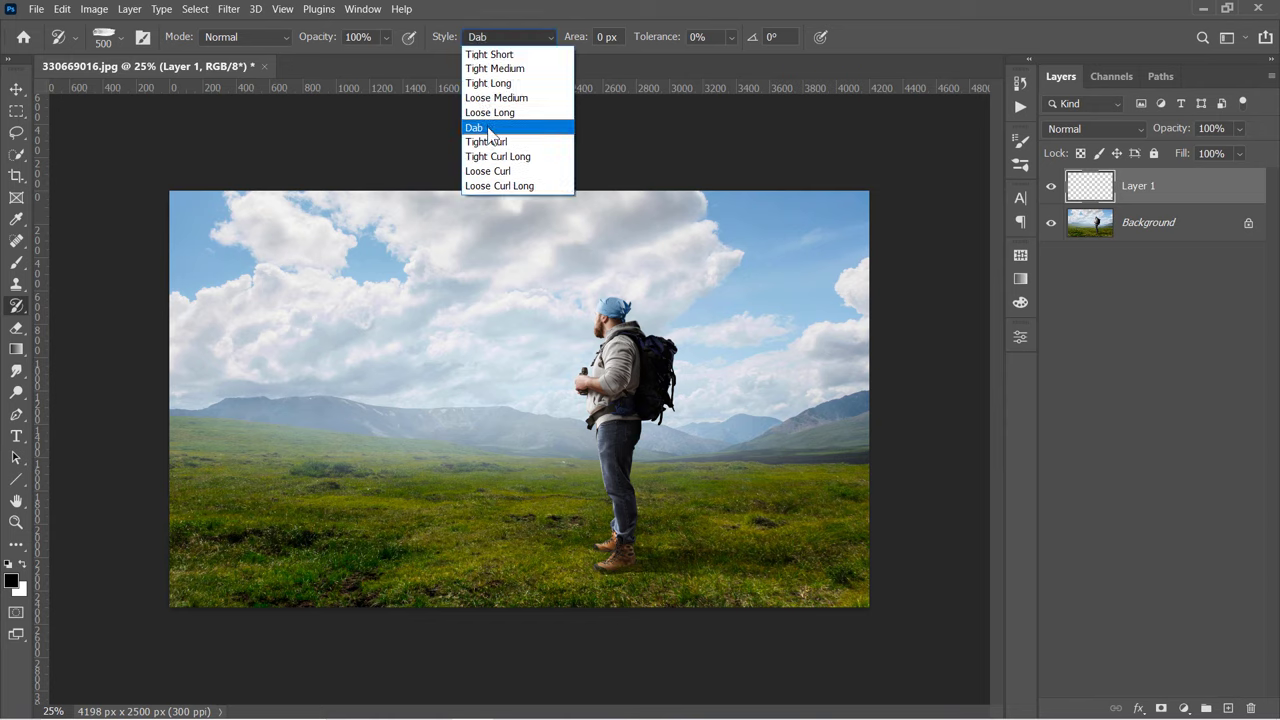
pyautogui.click(474, 128)
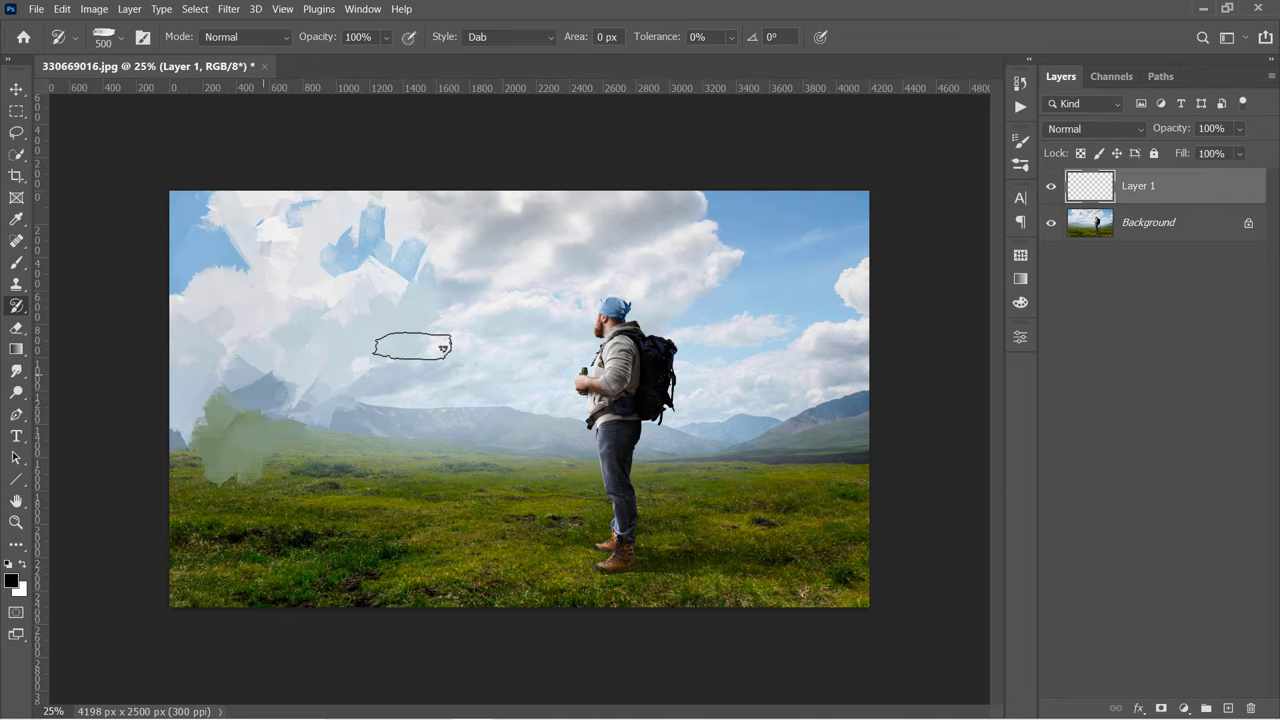
pyautogui.moveTo(410, 348); pyautogui.dragTo(756, 316)
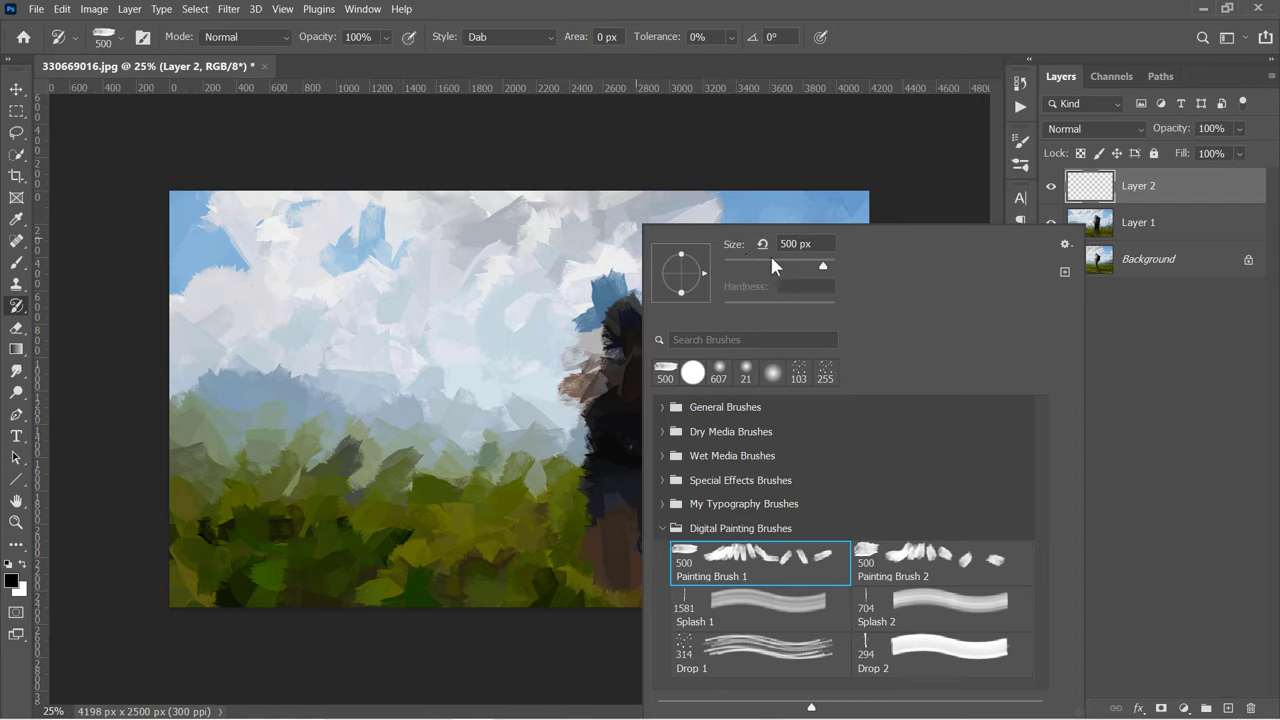
# Step: Shrink the brush, repaint the whole scene on Layer 2, then add another empty layer
pyautogui.moveTo(824, 264); pyautogui.dragTo(790, 264)
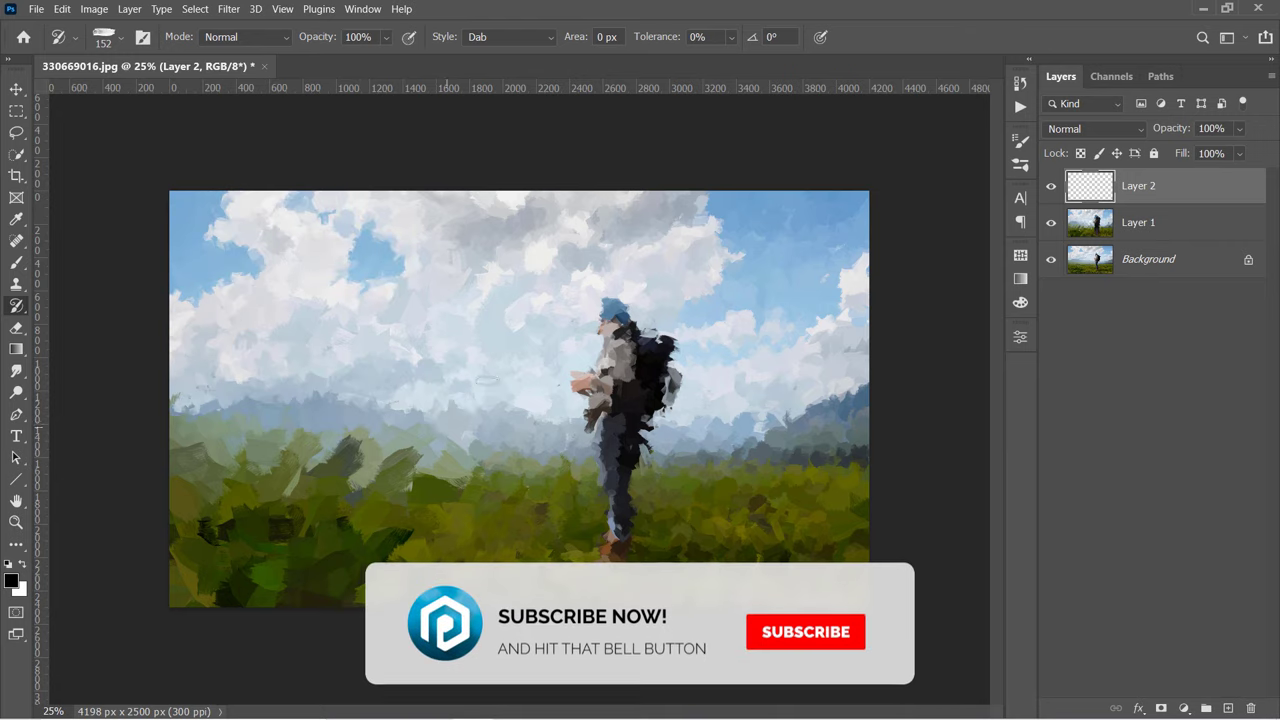
pyautogui.click(806, 630)
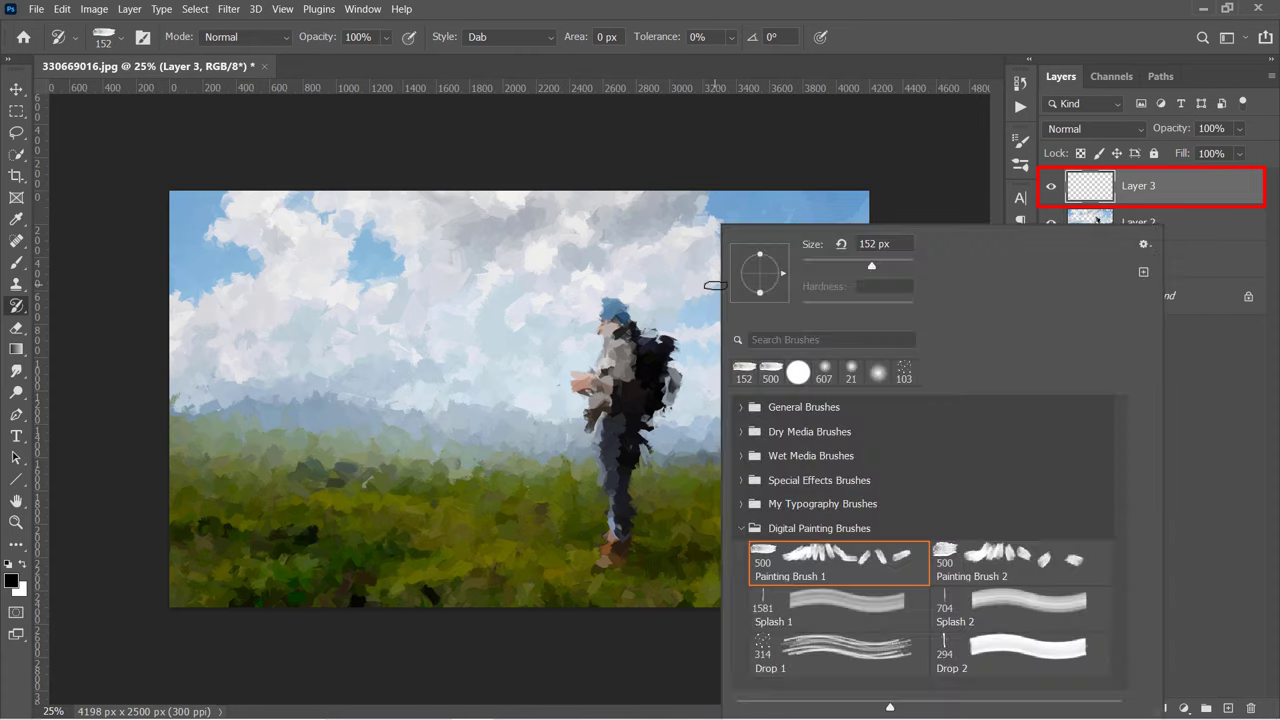
# Step: Reduce the brush size and paint finer dabbed strokes over the hiker scene on Layer 3
pyautogui.moveTo(872, 264); pyautogui.dragTo(828, 264)
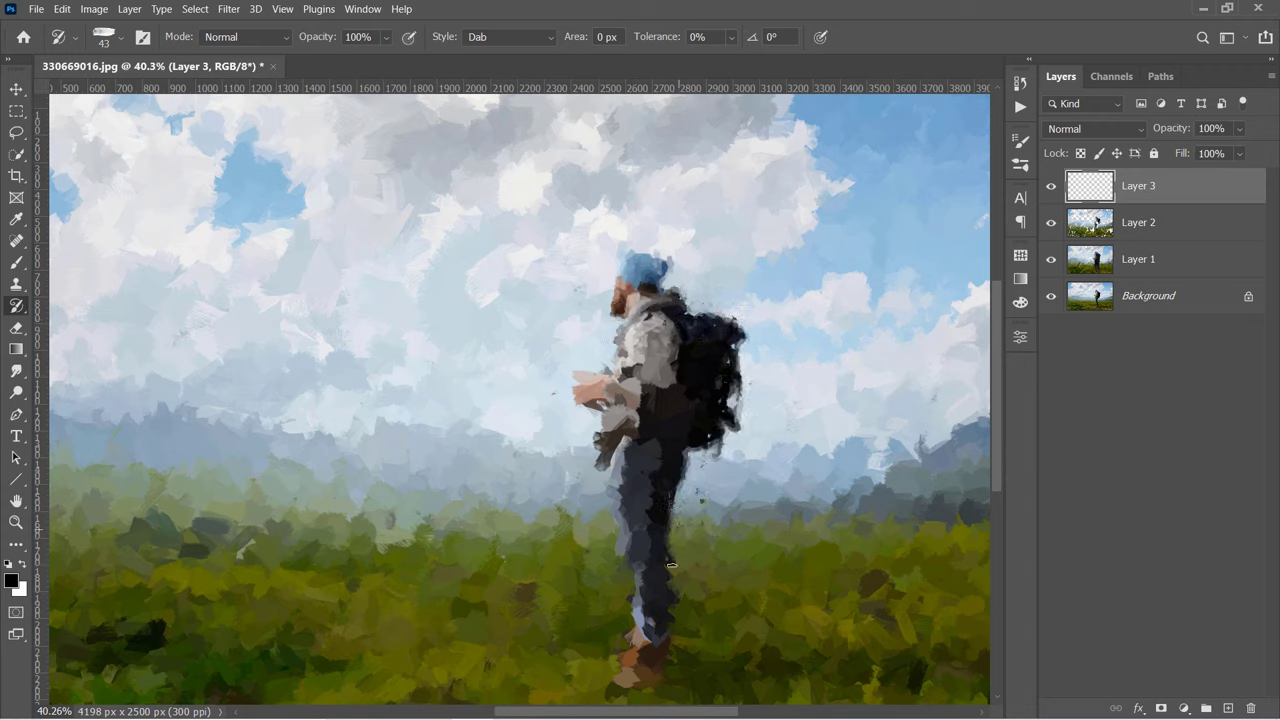
pyautogui.moveTo(660, 450); pyautogui.dragTo(632, 656)
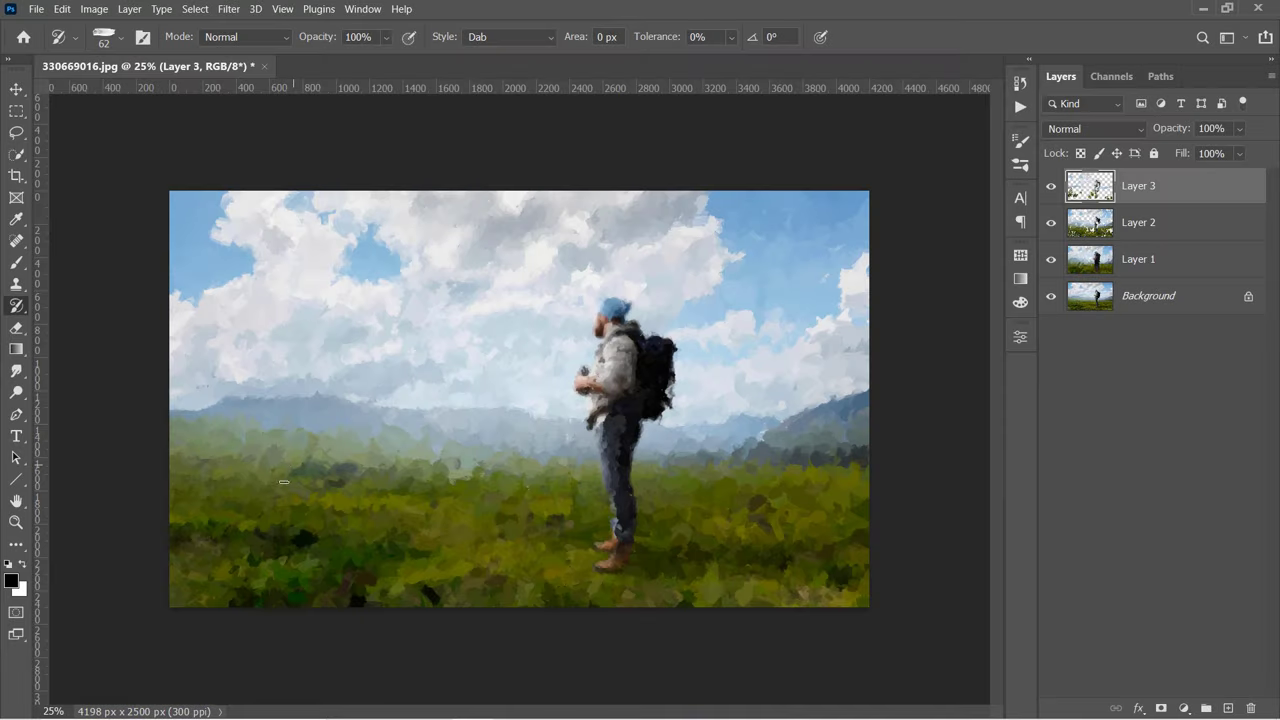
pyautogui.moveTo(338, 466)
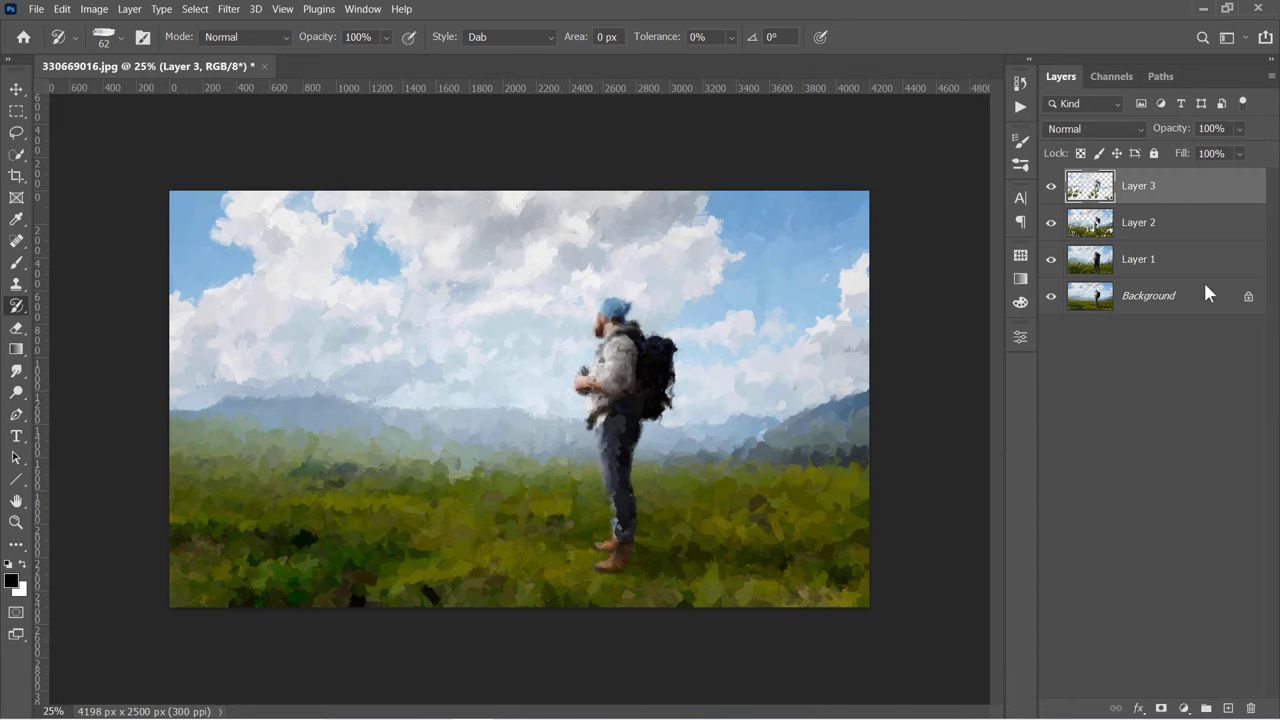
# Step: Add Layer 4, pick Painting Brush 1 and paint white drip streaks over the scene
pyautogui.click(1228, 708)
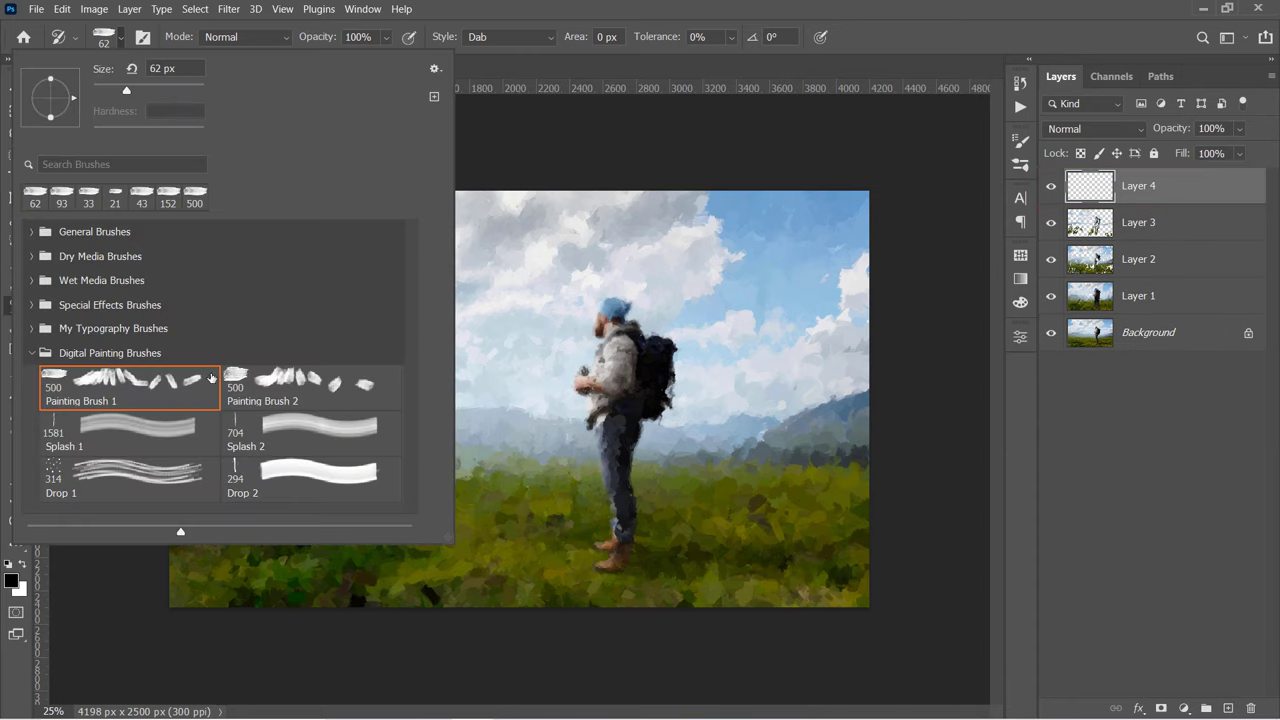
pyautogui.click(128, 432)
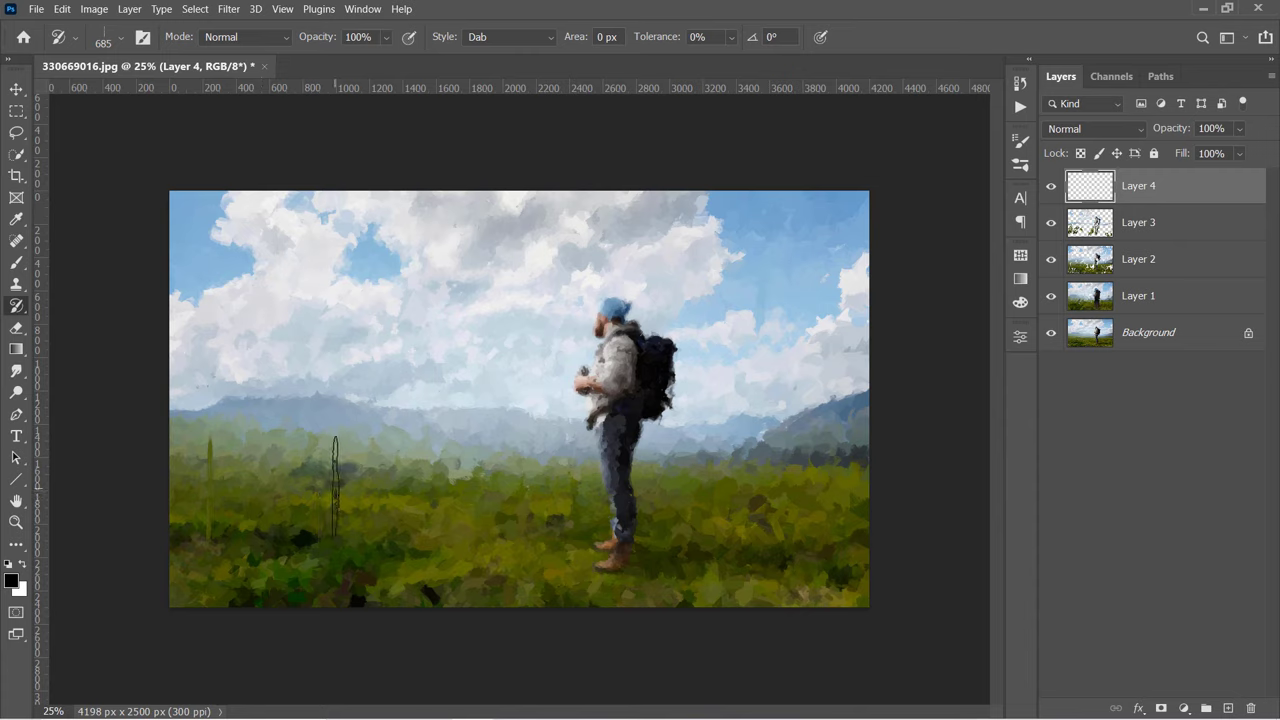
pyautogui.press('Ctrl+z')
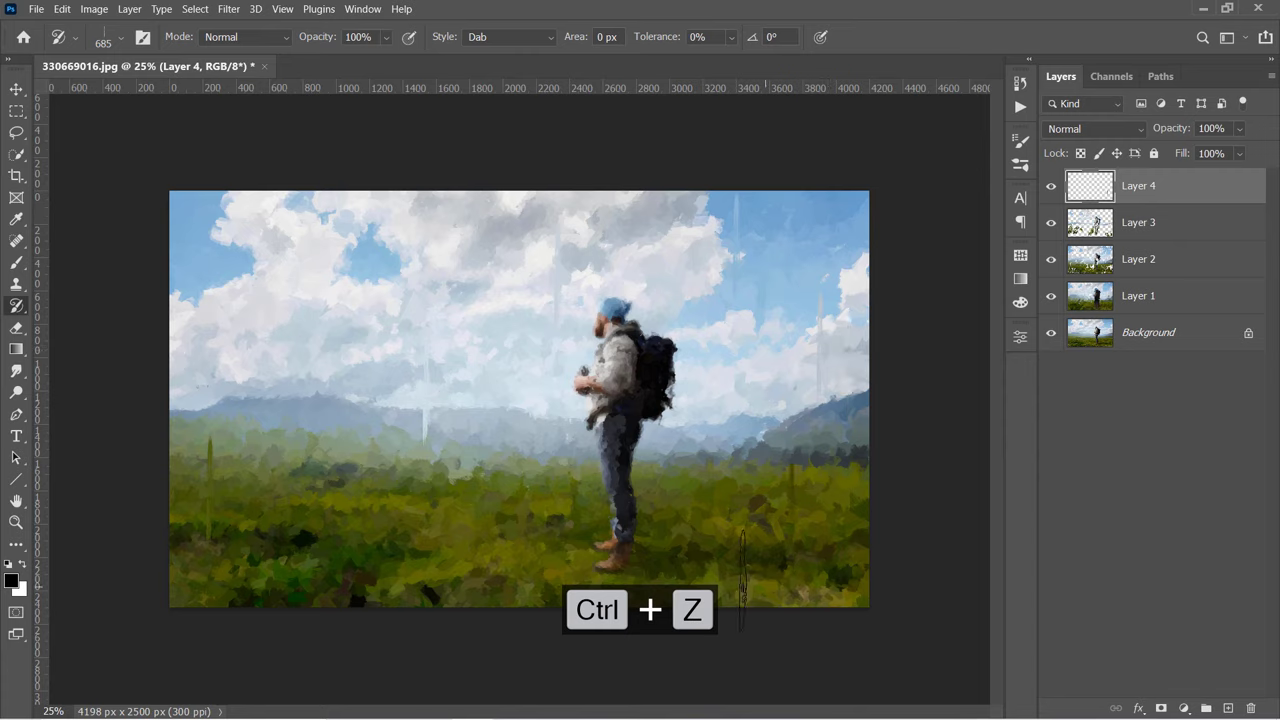
pyautogui.press('ctrl+z')
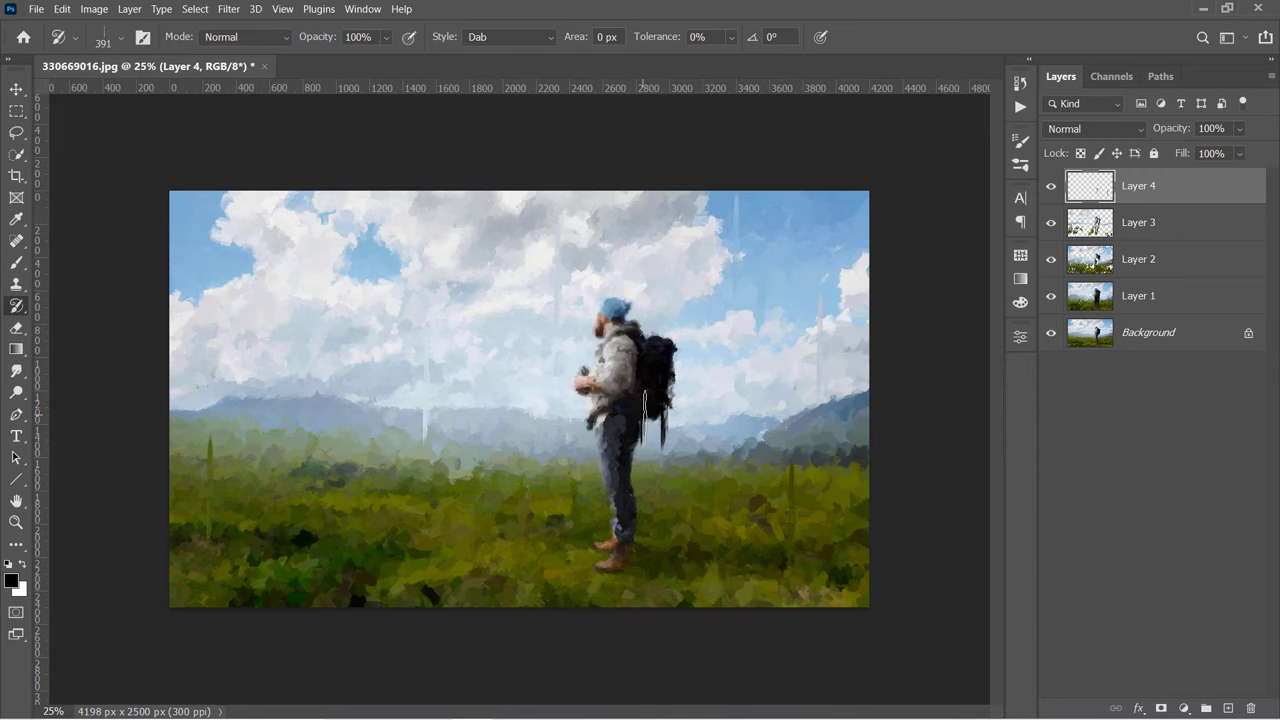
pyautogui.moveTo(644, 440); pyautogui.dragTo(650, 536)
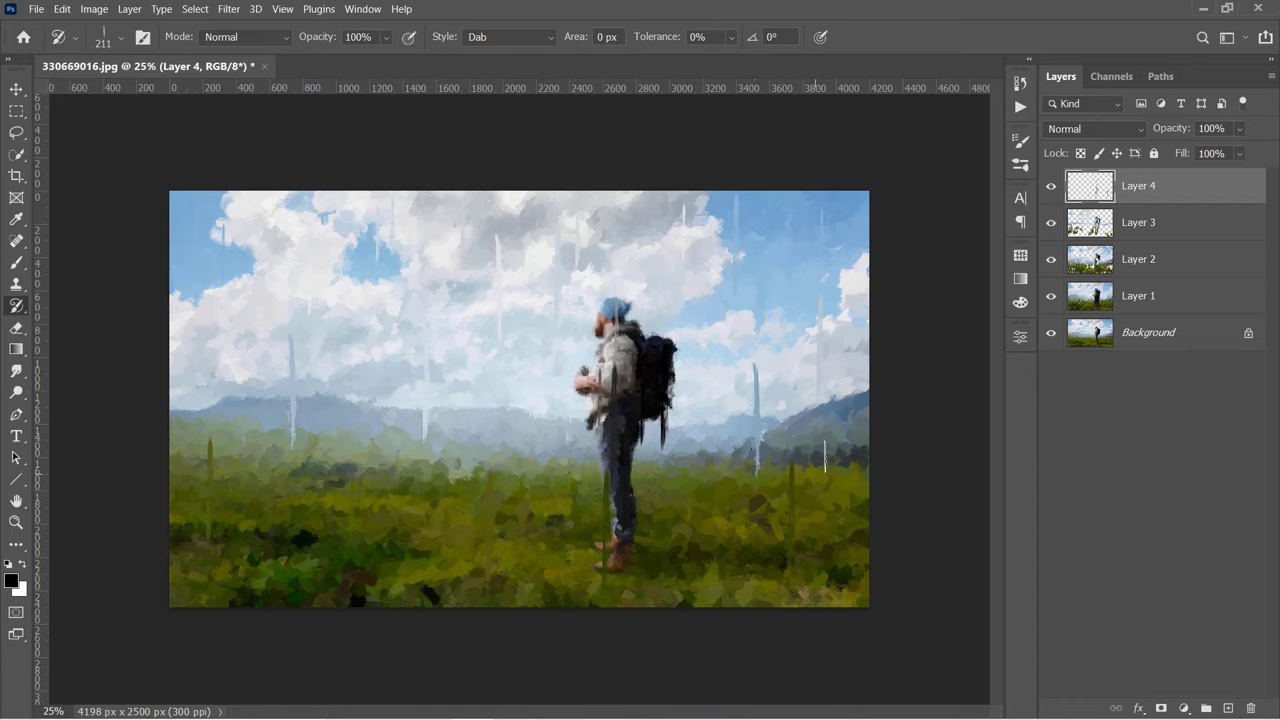
pyautogui.moveTo(690, 360)
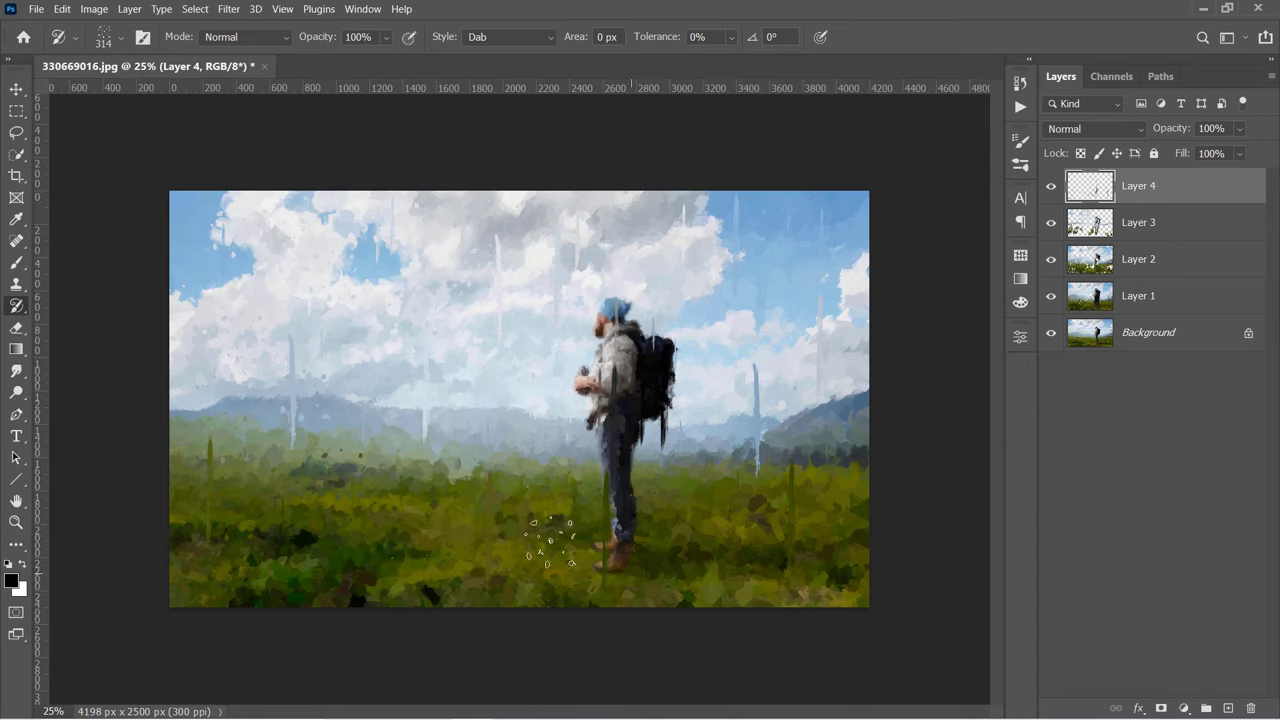
# Step: Undo the unwanted splash and splatter strokes near the hiker's feet
pyautogui.press('Ctrl+z')
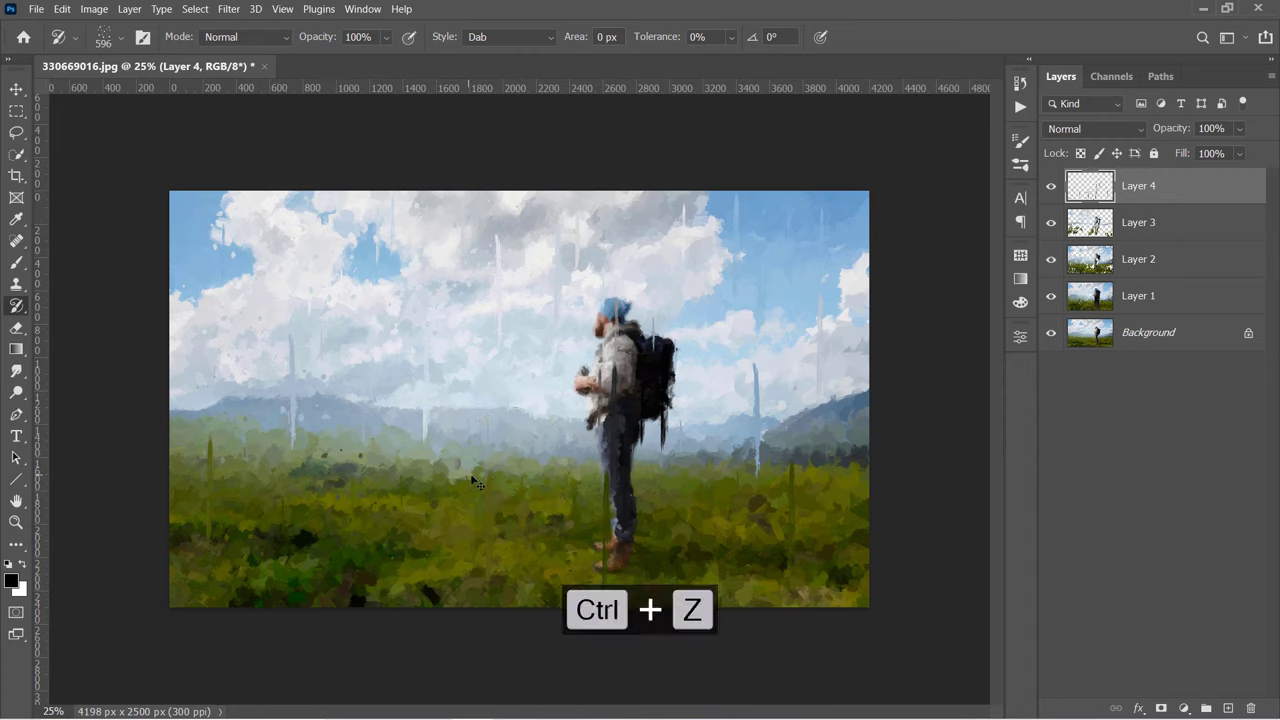
pyautogui.press('Ctrl+z')
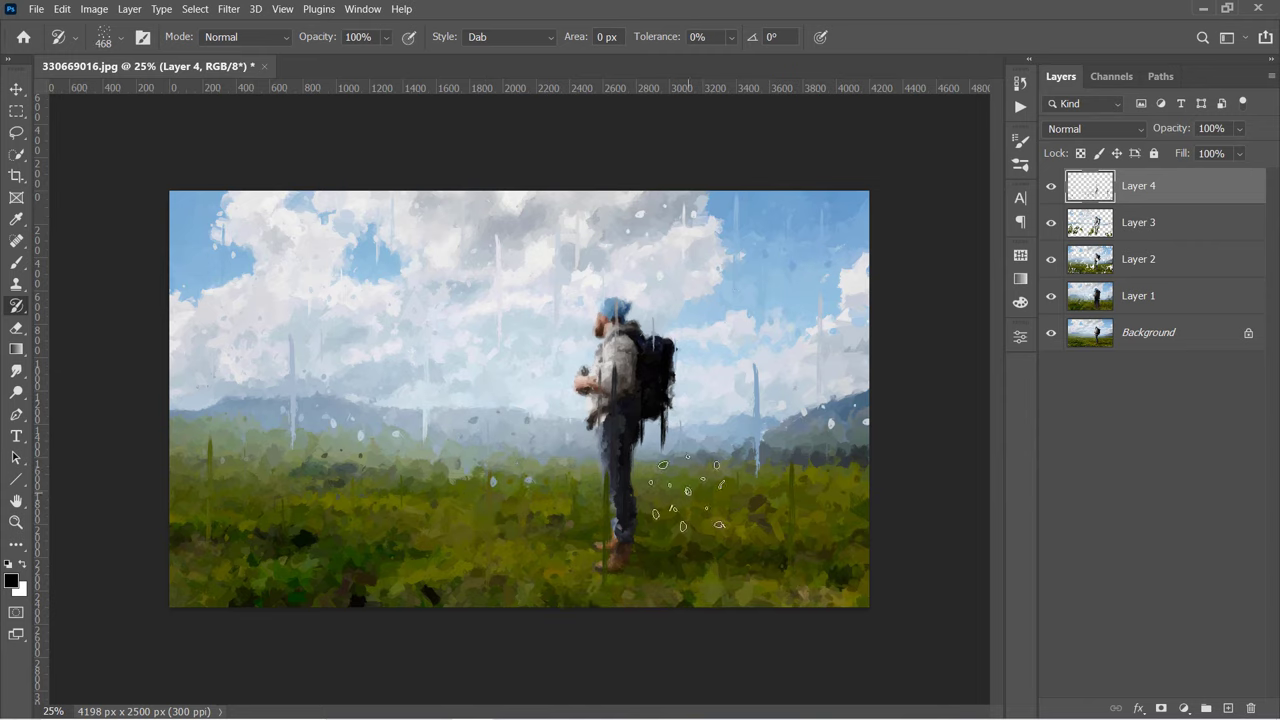
pyautogui.press('Ctrl+Z')
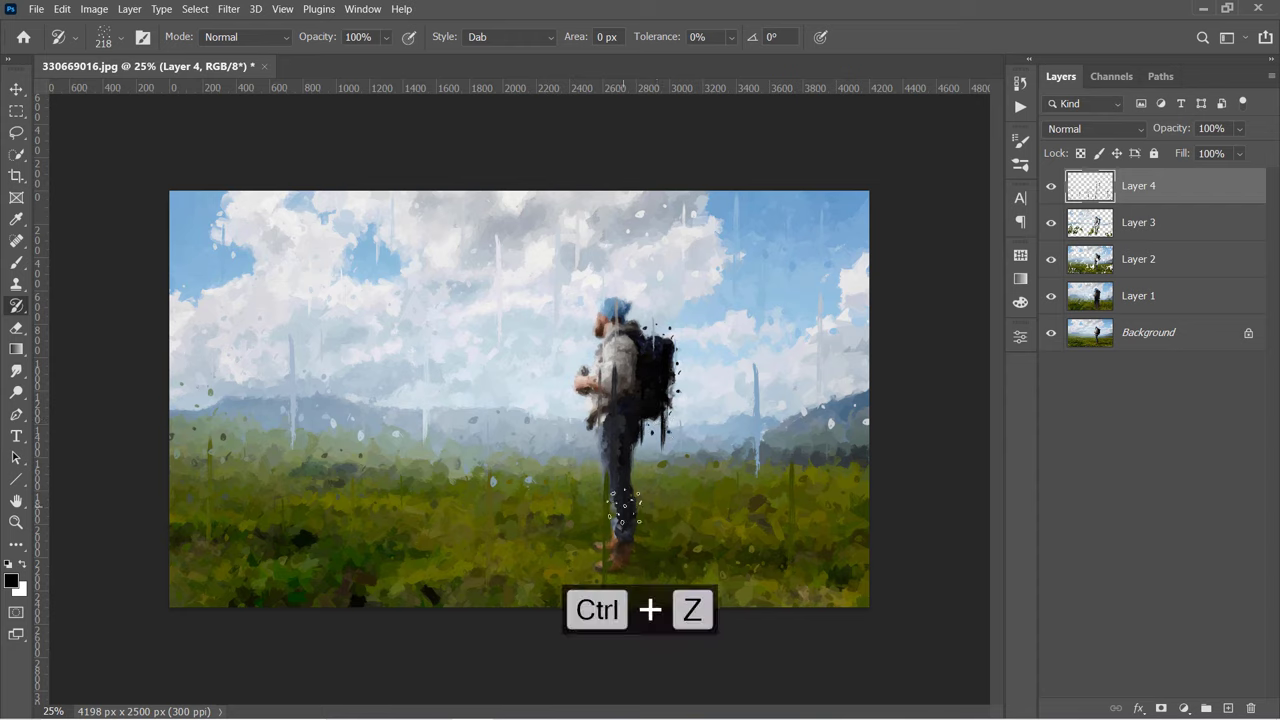
pyautogui.press('ctrl+z')
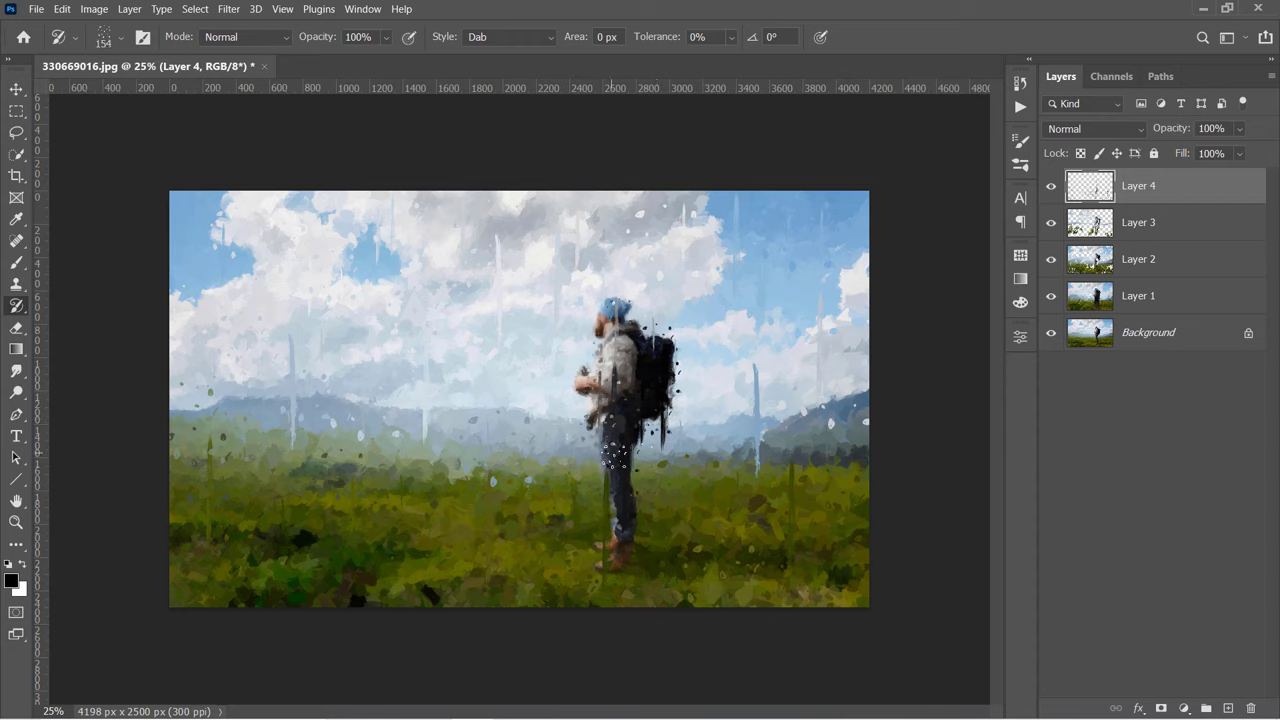
# Step: Group Layers 1–4 with Ctrl+G and rename the group to Effect
pyautogui.press('shift')
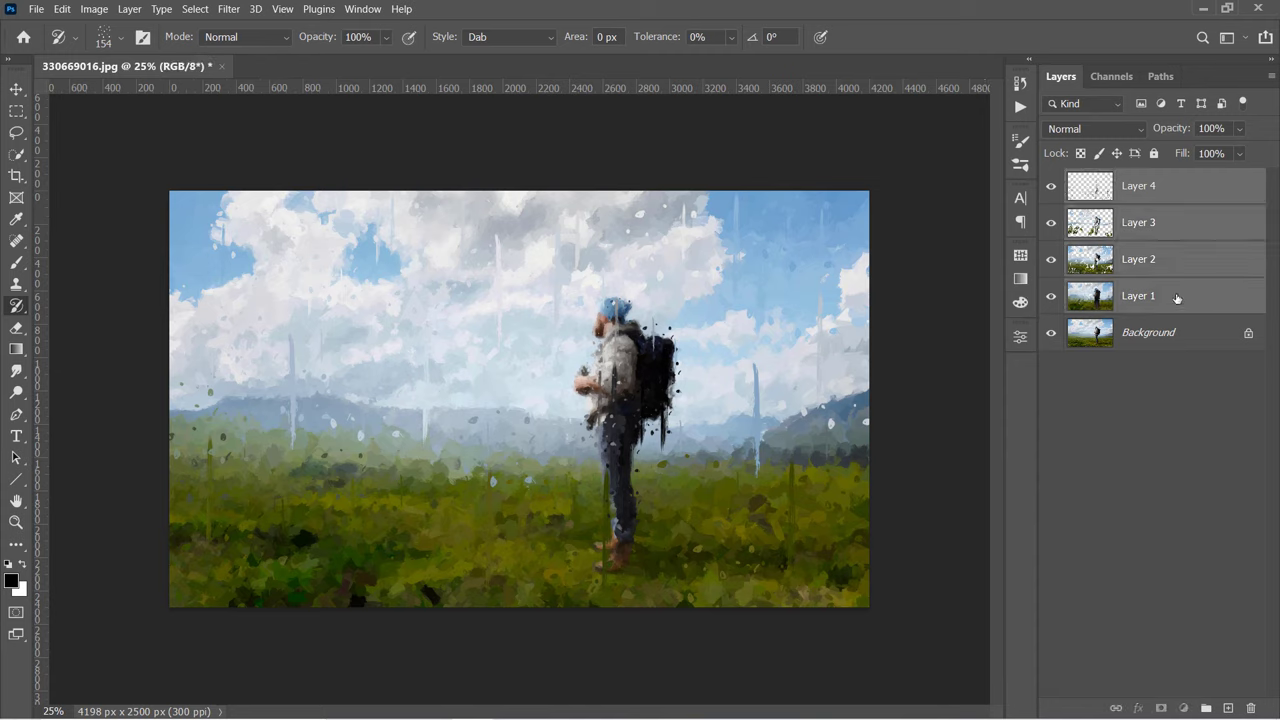
pyautogui.press('Ctrl+g')
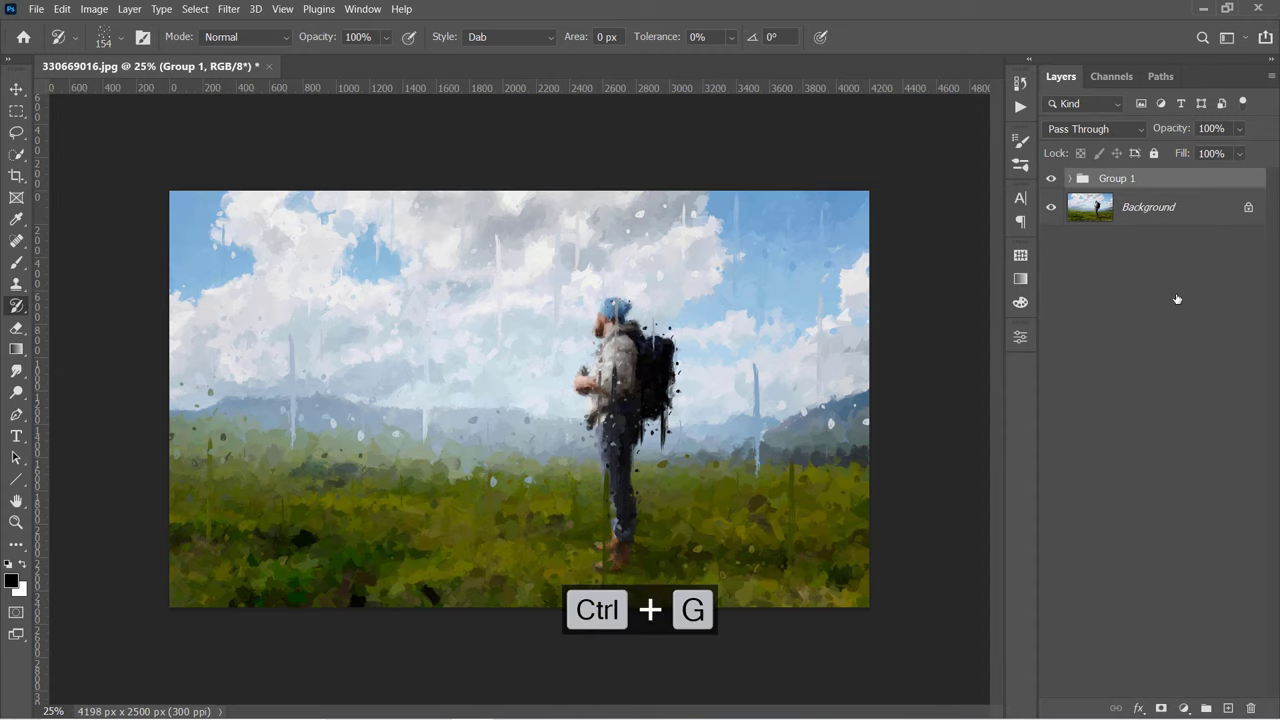
pyautogui.doubleClick(1116, 178)
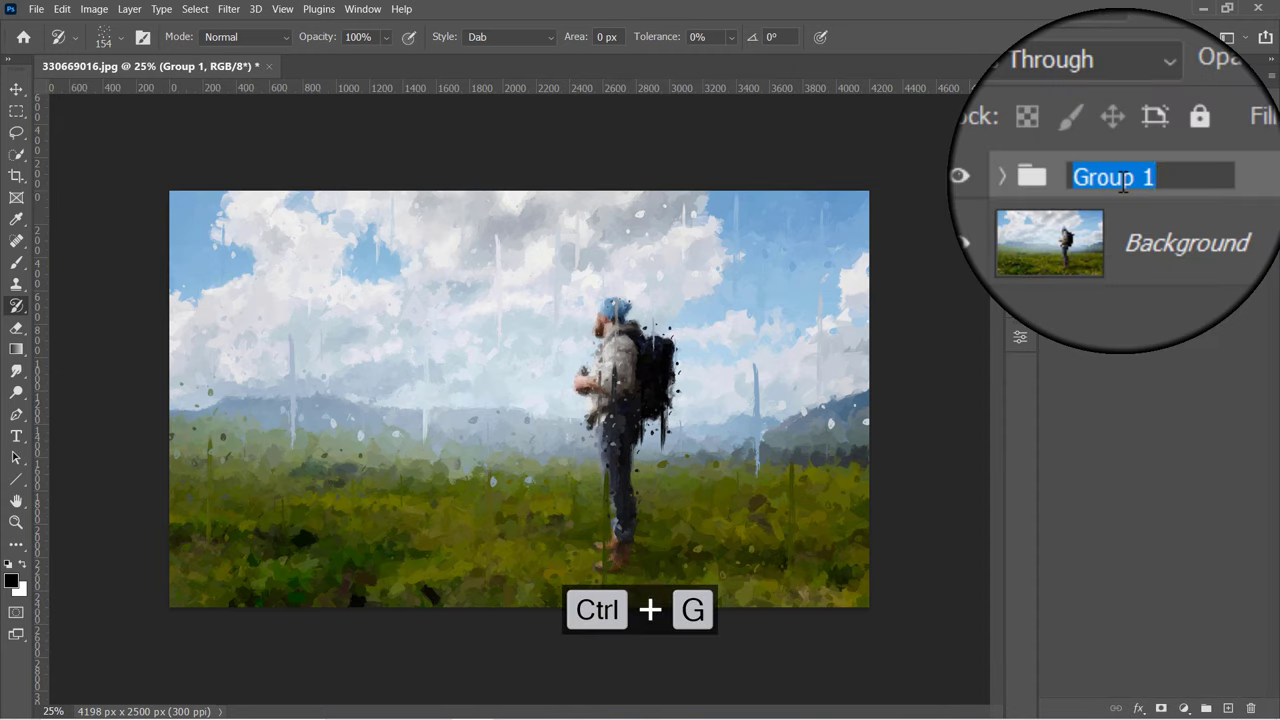
pyautogui.write('Effect')
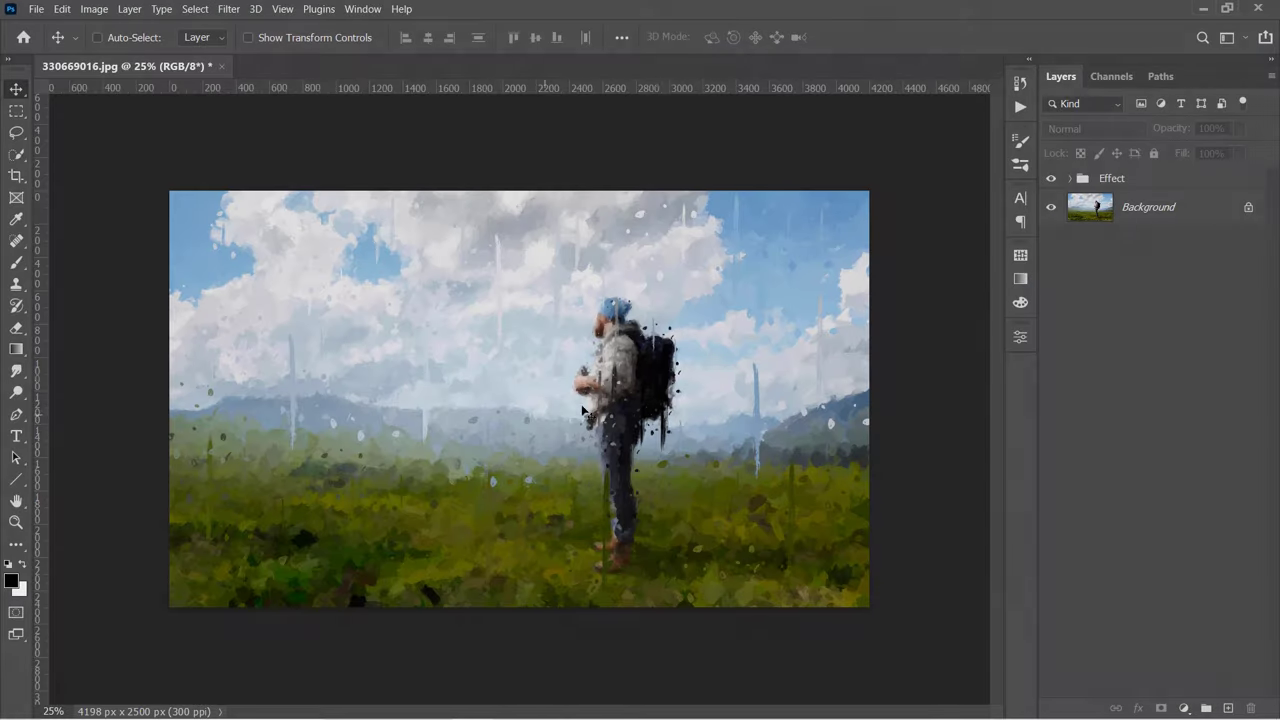
# Step: Place the smears-from-from-brush texture as an embedded layer above the Effect group
pyautogui.click(1112, 178)
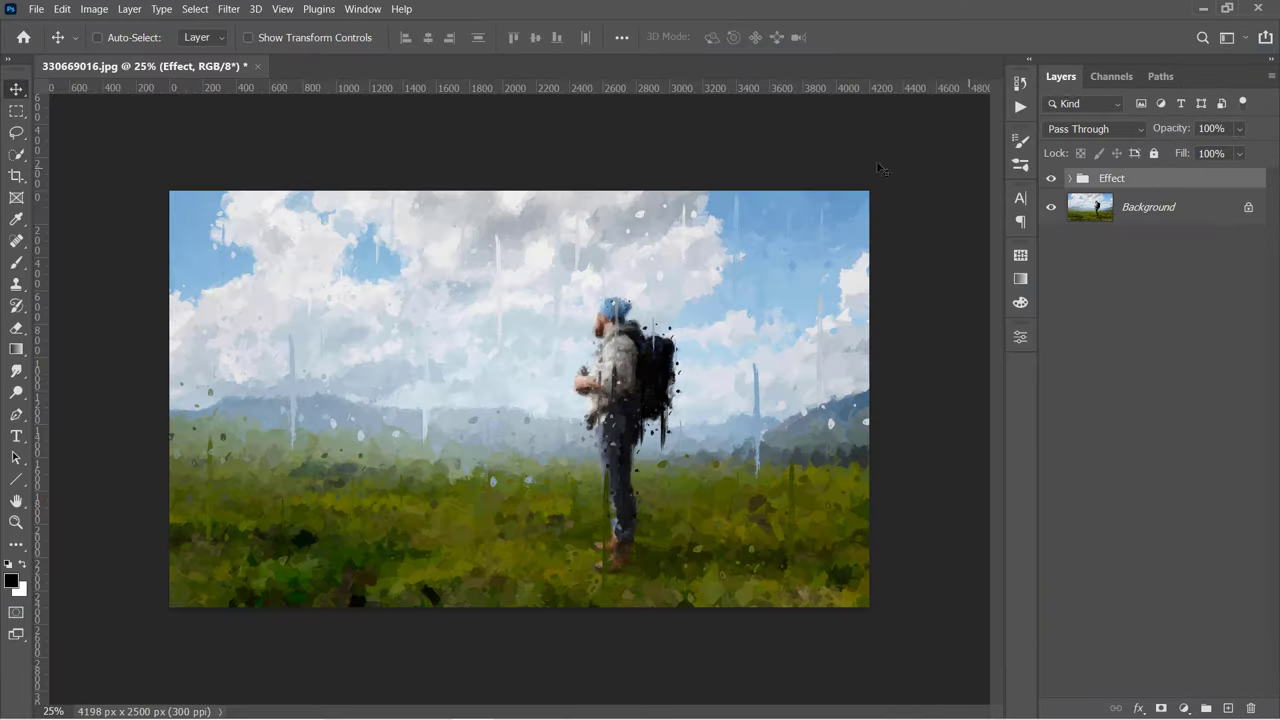
pyautogui.click(42, 8)
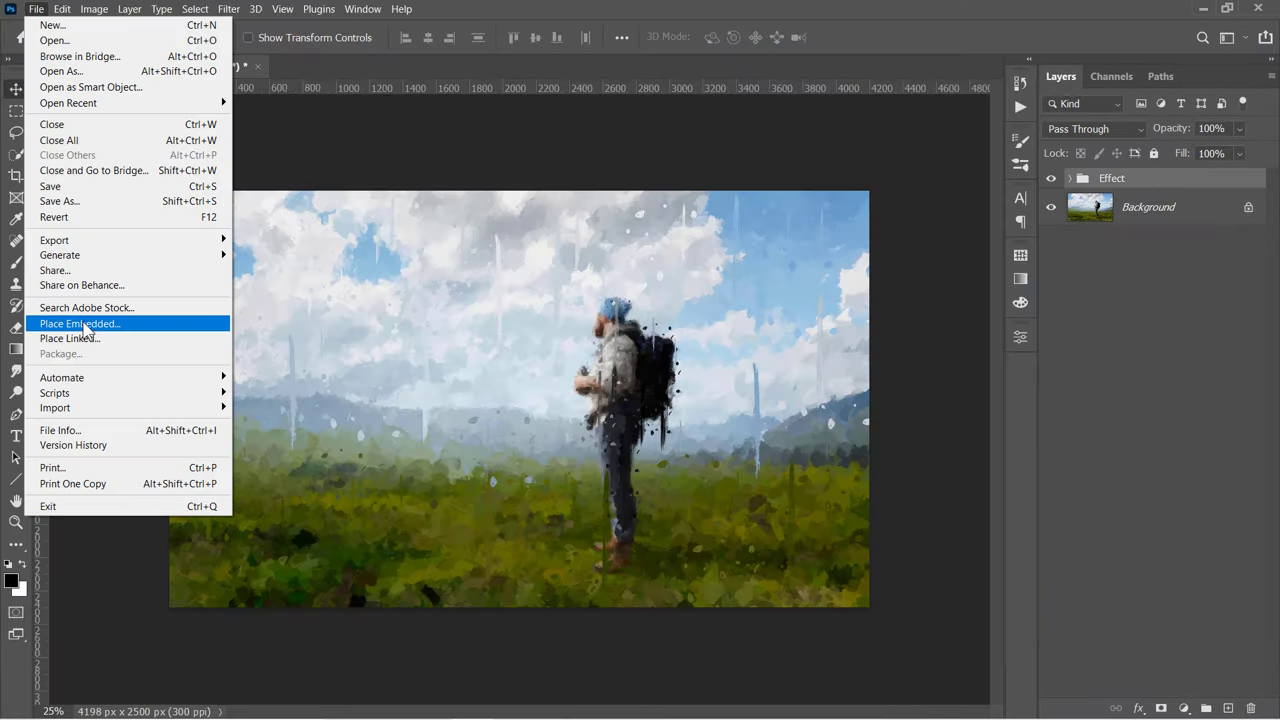
pyautogui.click(78, 324)
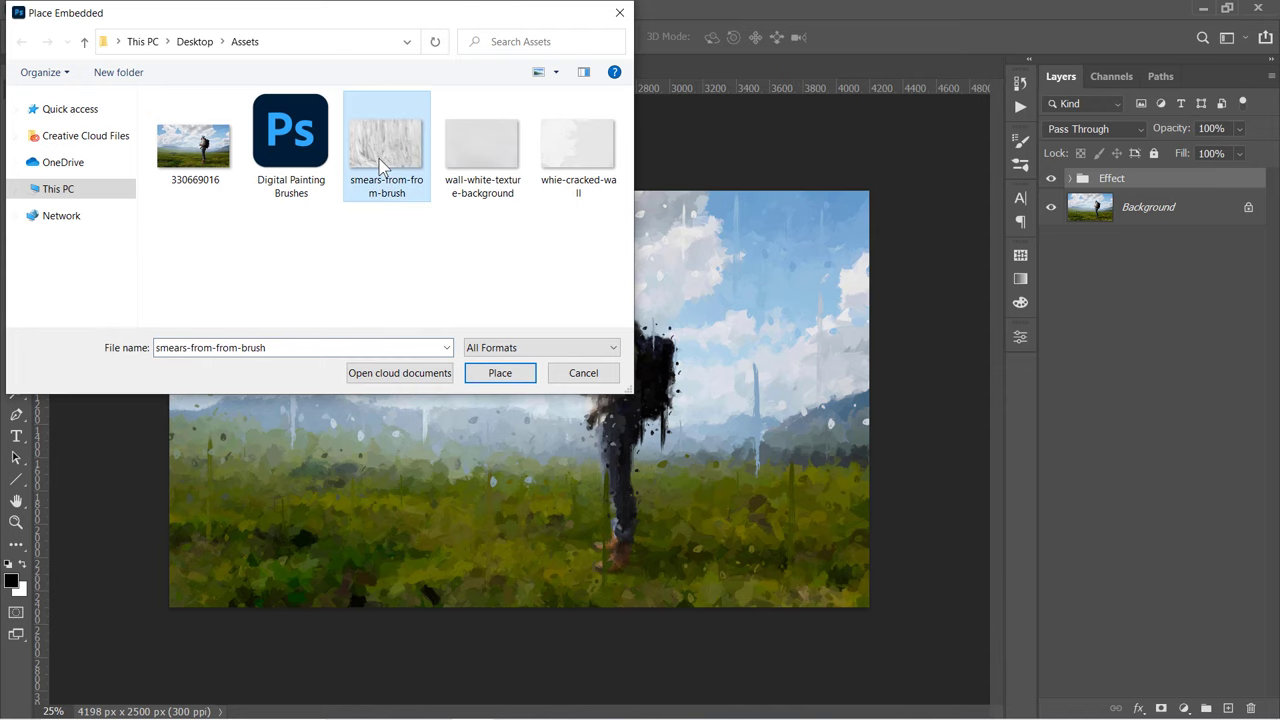
pyautogui.click(500, 374)
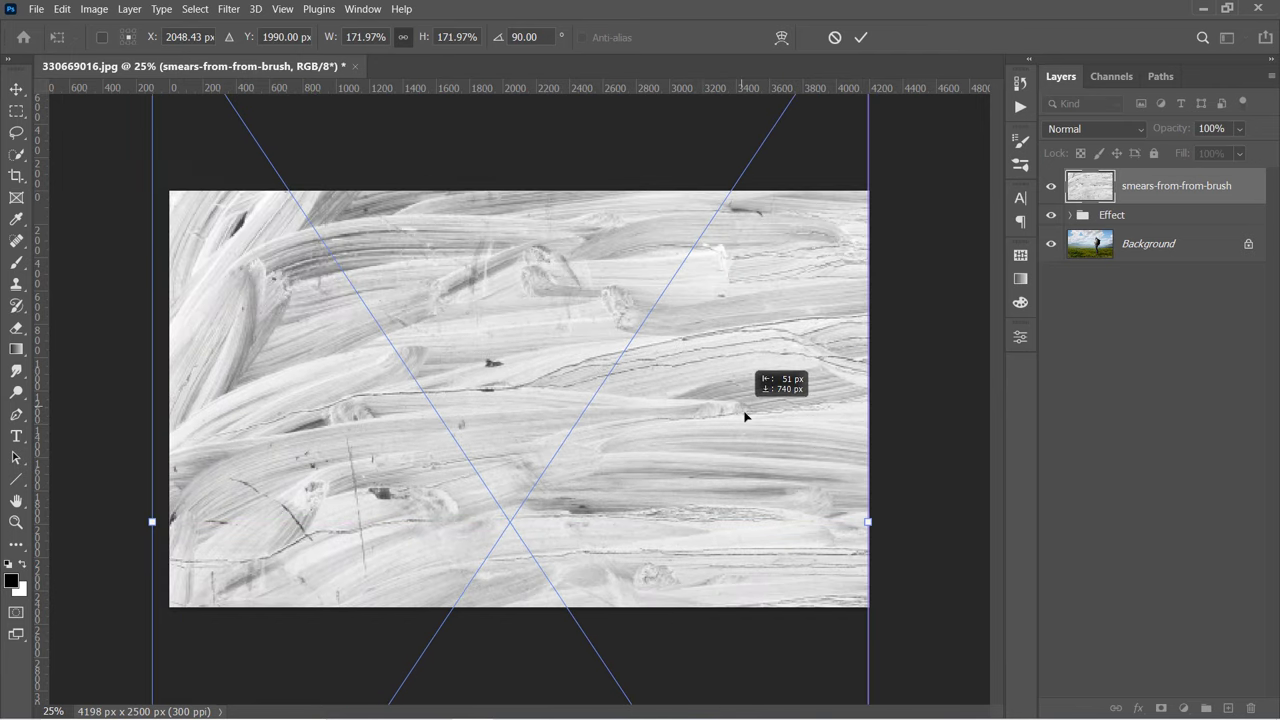
pyautogui.press('Enter')
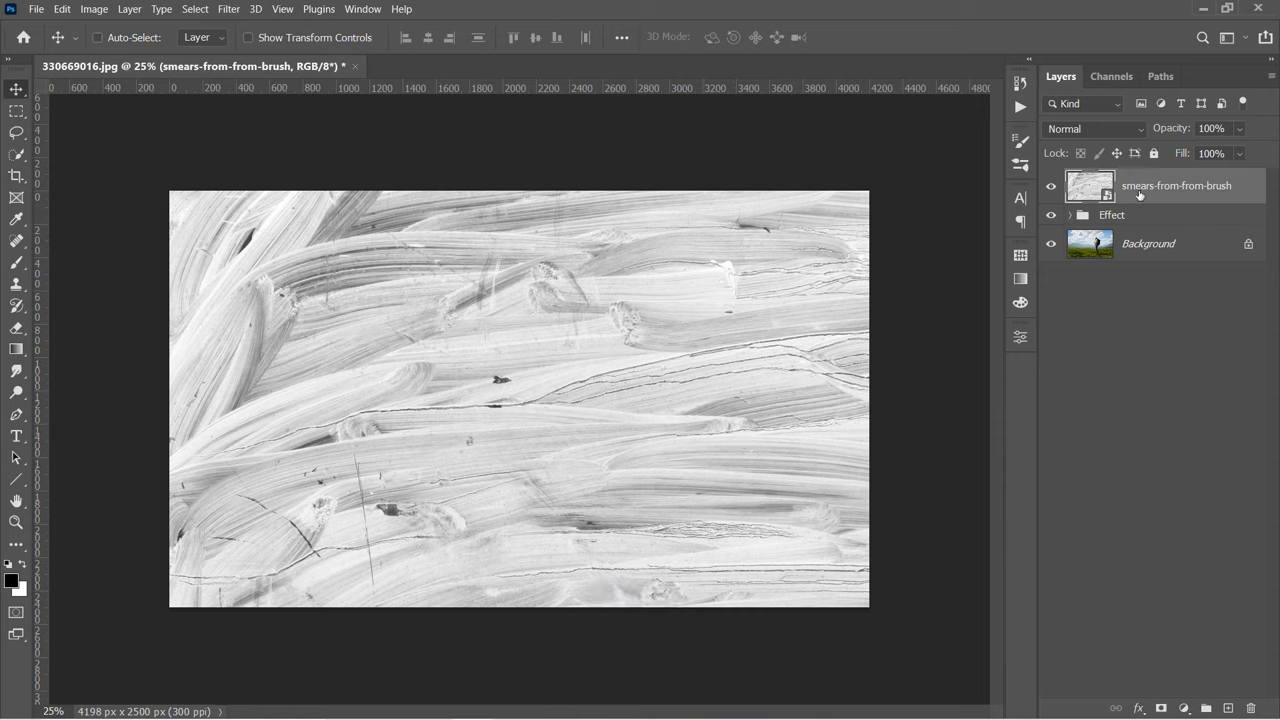
# Step: Apply an Emboss filter to the smears texture with default settings
pyautogui.click(224, 8)
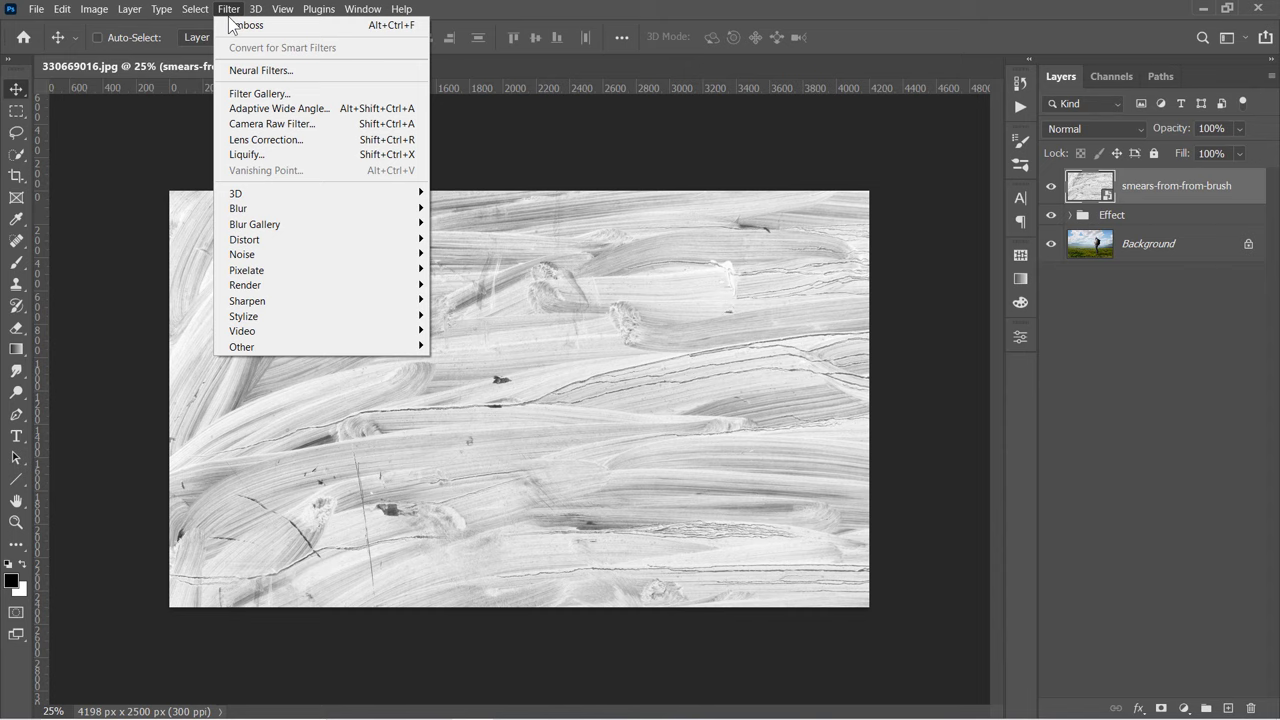
pyautogui.moveTo(248, 300)
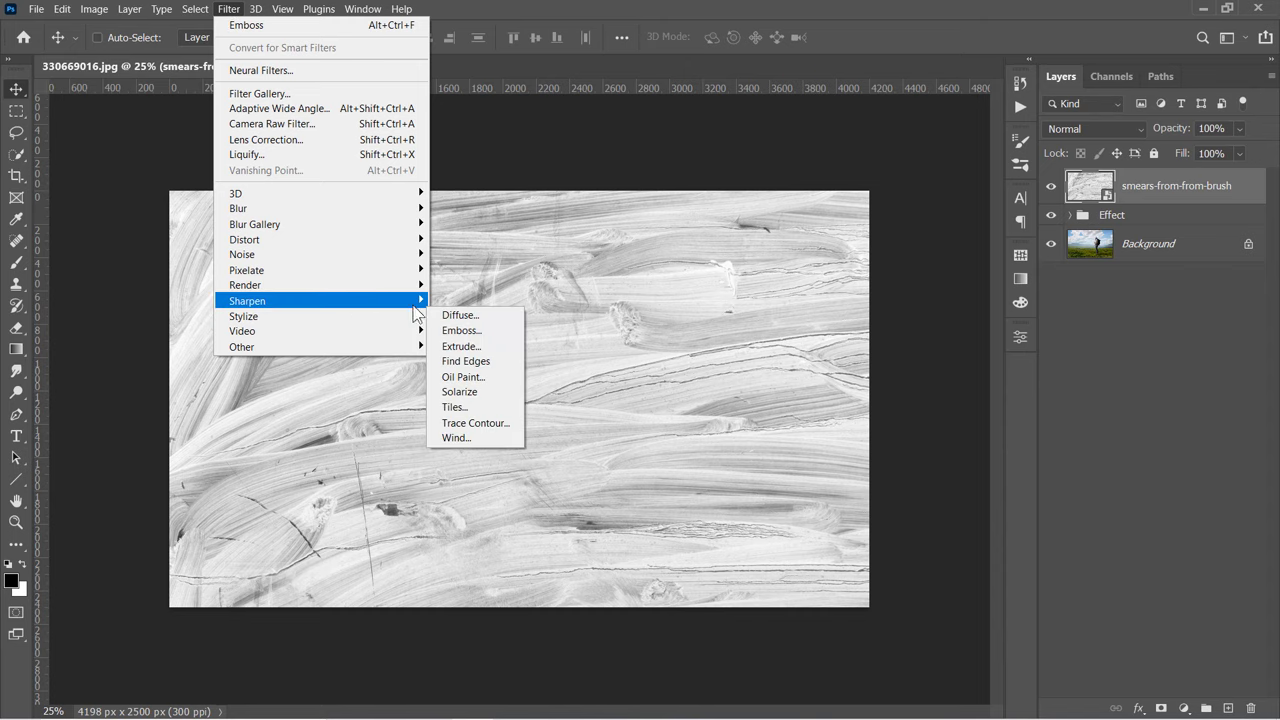
pyautogui.click(460, 330)
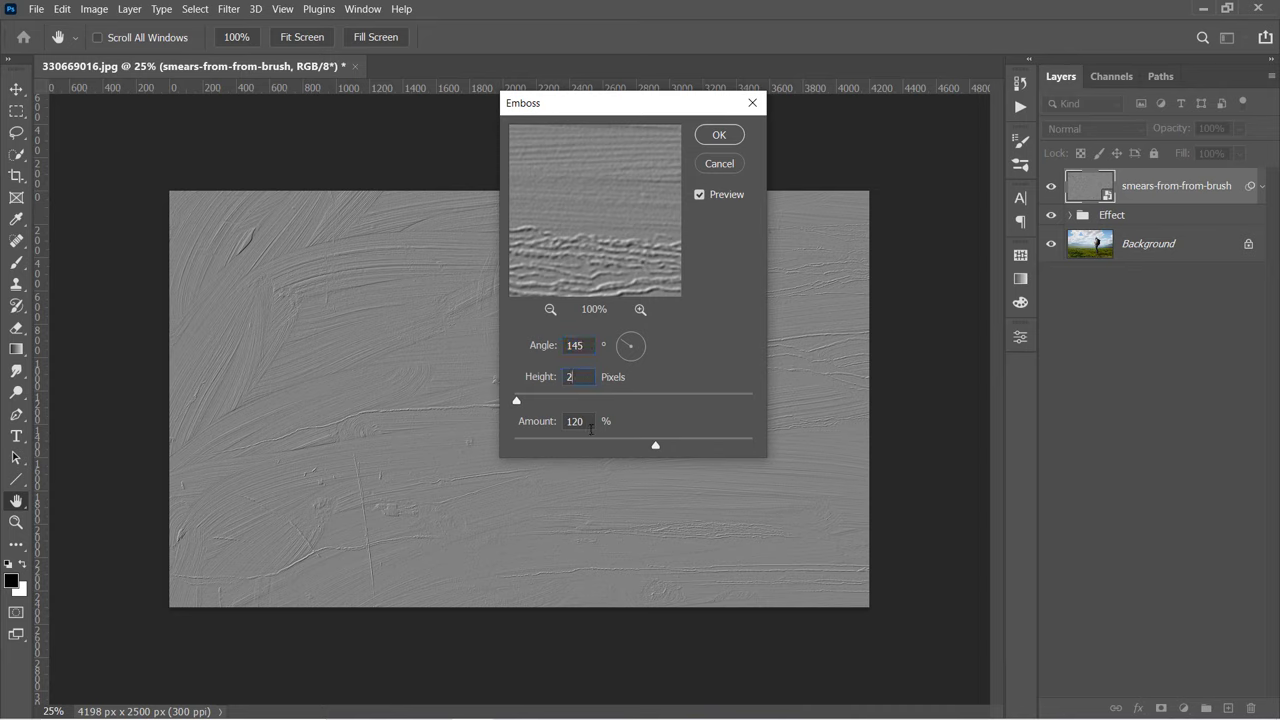
pyautogui.click(720, 134)
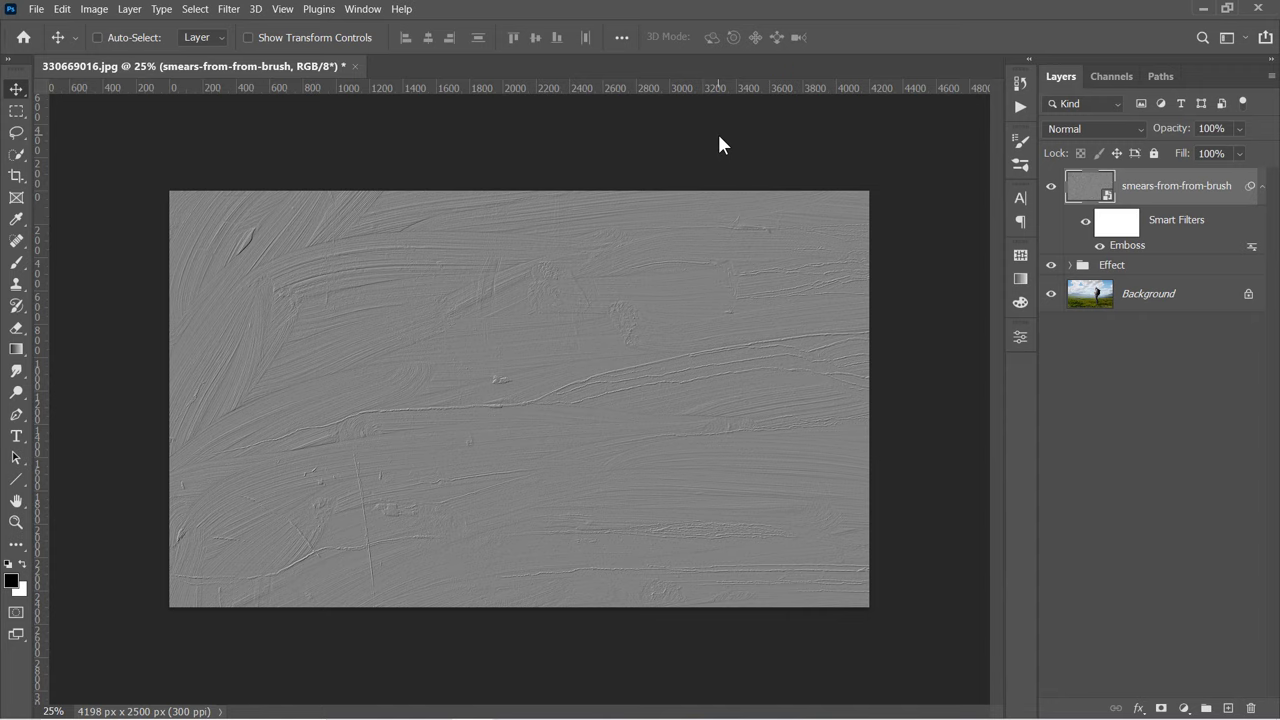
pyautogui.moveTo(1068, 132)
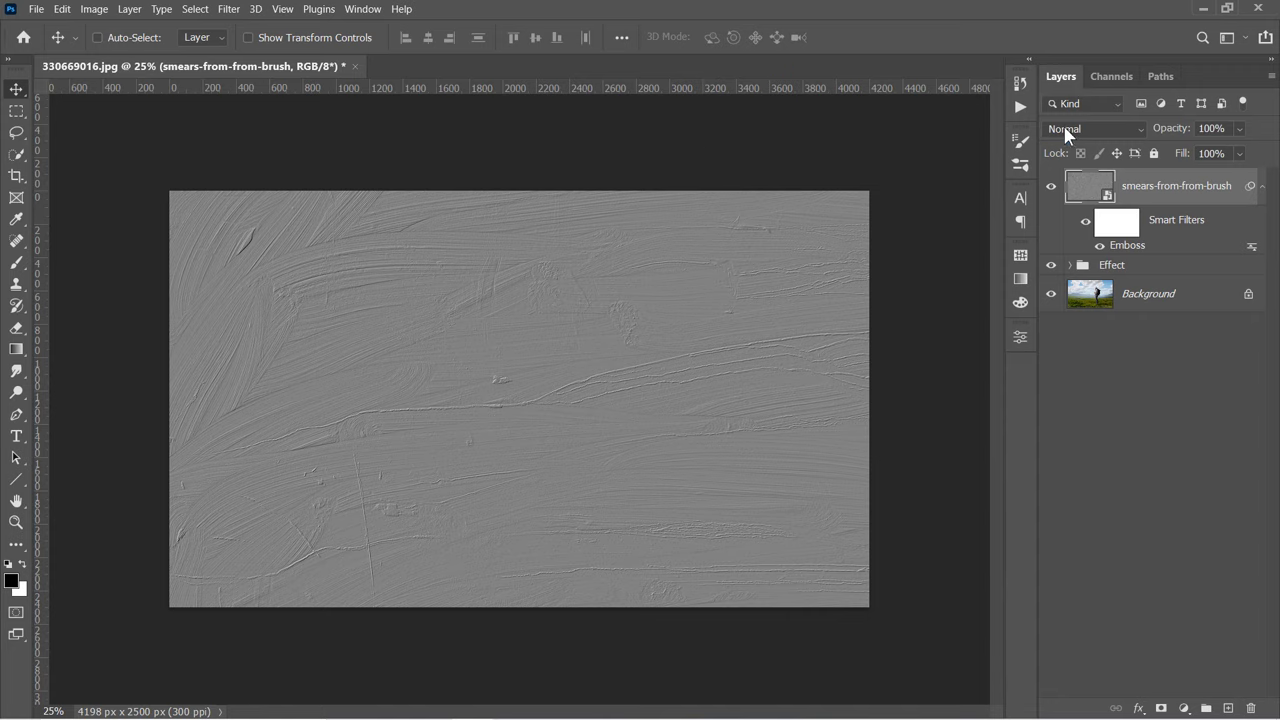
# Step: Set the embossed smears layer's blend mode to Overlay
pyautogui.click(1096, 128)
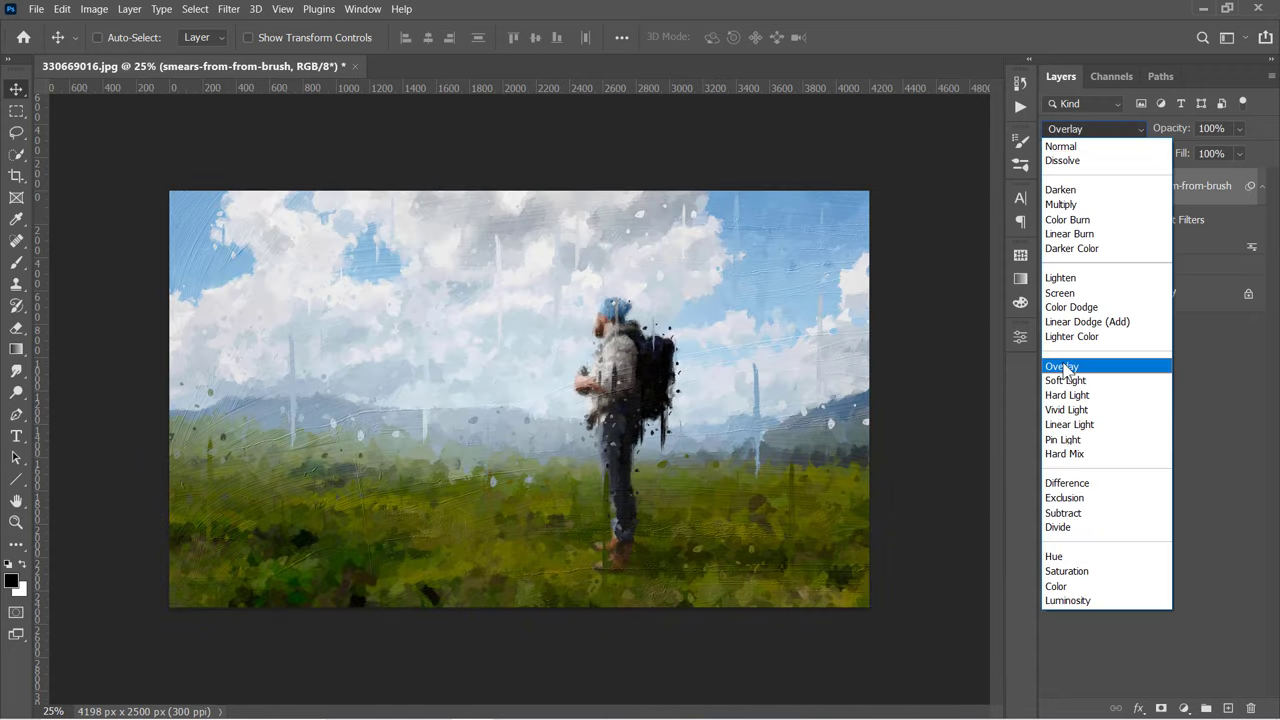
pyautogui.click(1060, 364)
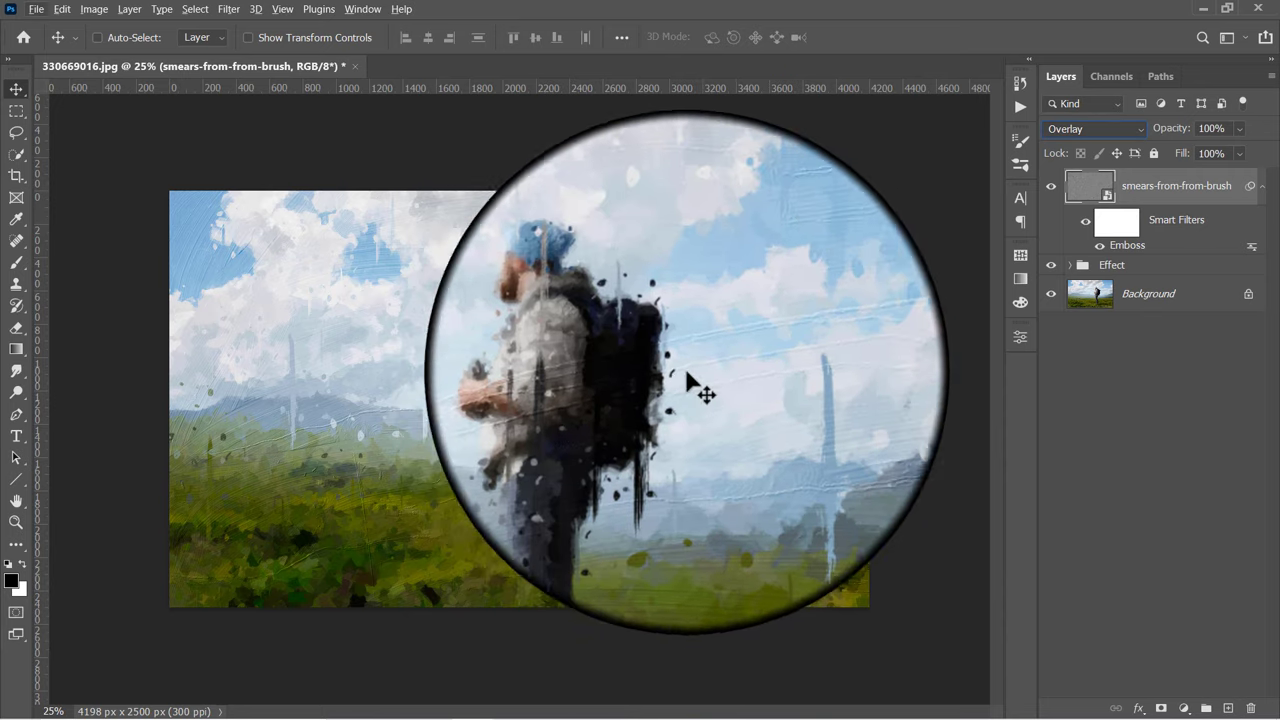
pyautogui.moveTo(704, 396); pyautogui.dragTo(348, 468)
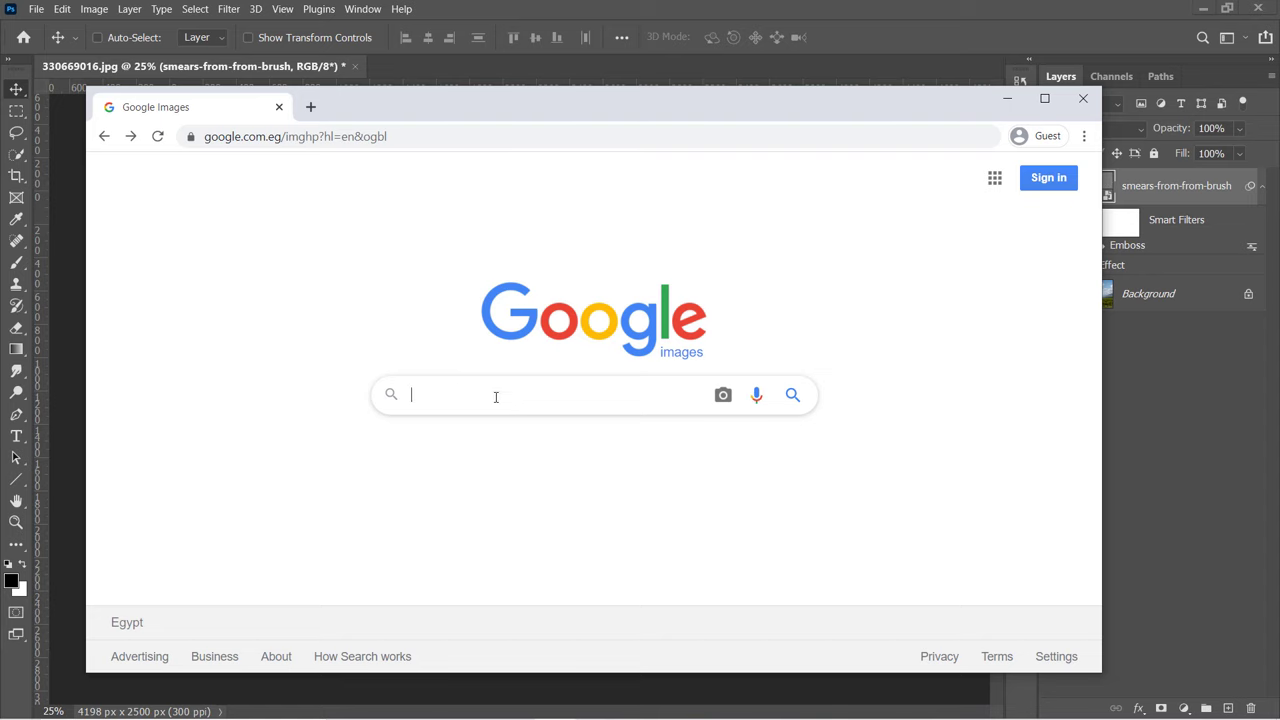
# Step: Look up 'oil pai' reference images, then return to the Overlay-blended smears texture
pyautogui.write('oil painting')
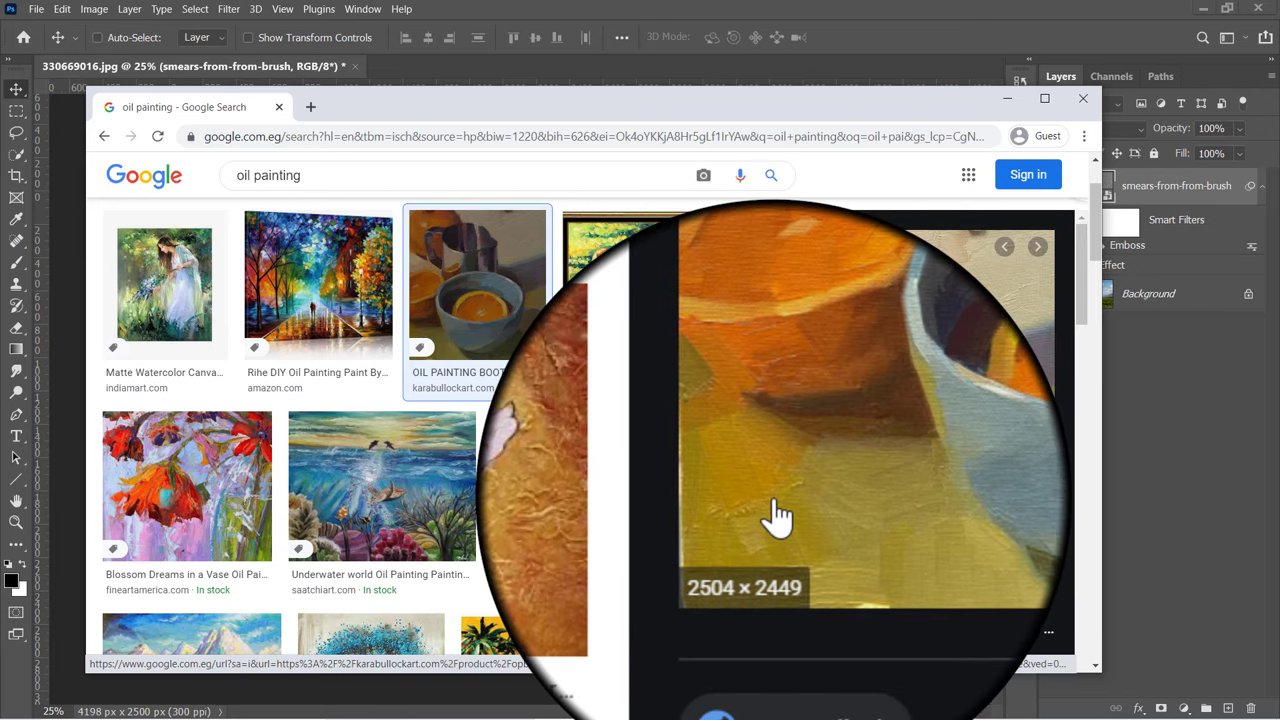
pyautogui.click(596, 486)
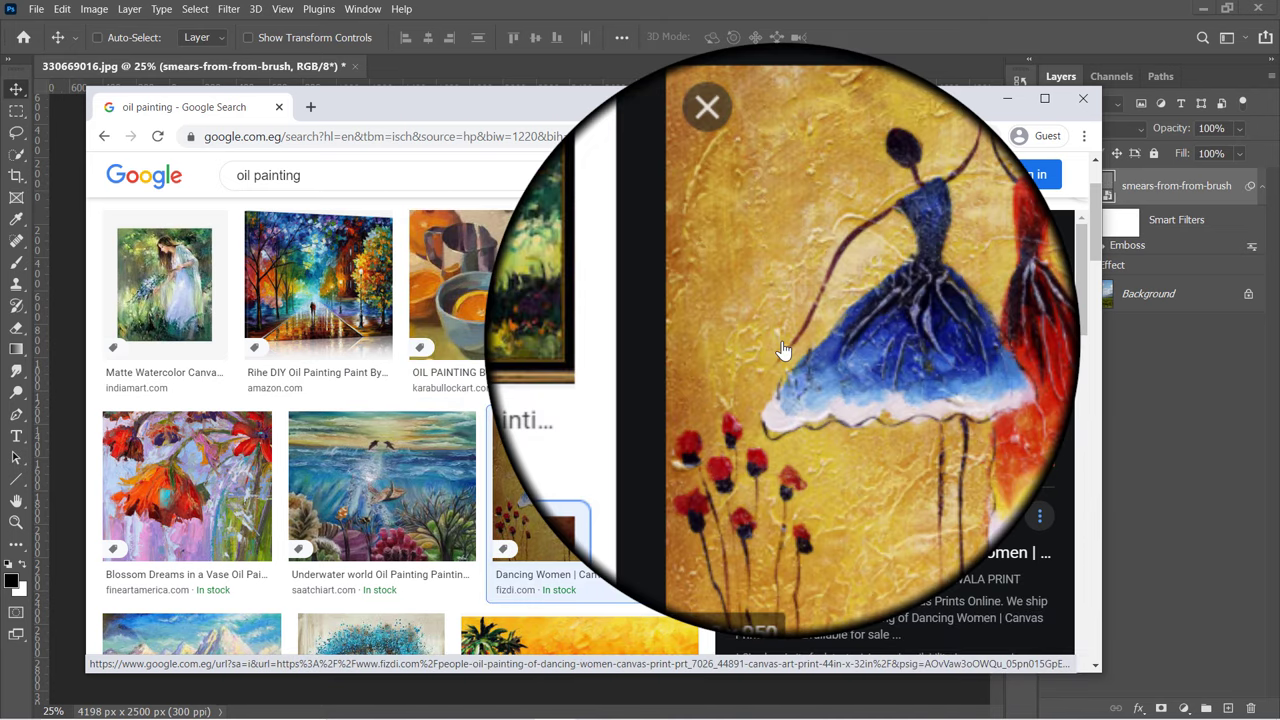
pyautogui.click(708, 106)
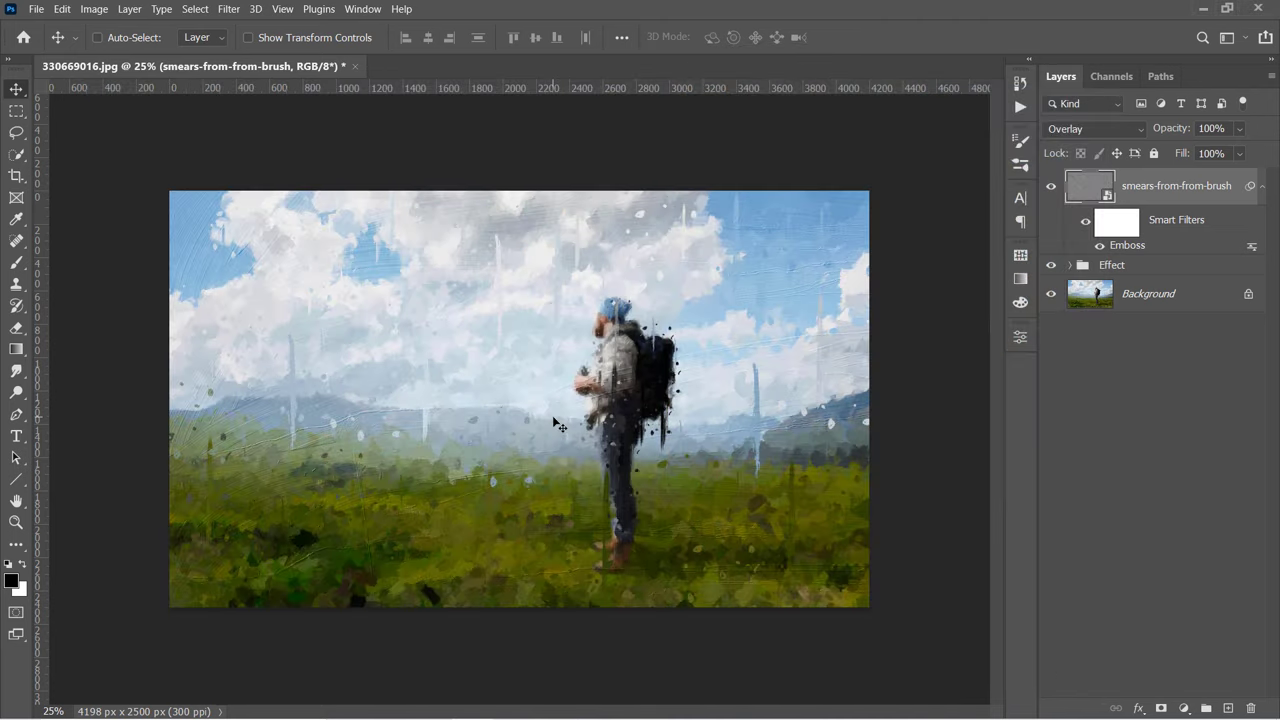
# Step: Place the wall-white-texture-background image as an embedded layer
pyautogui.click(36, 12)
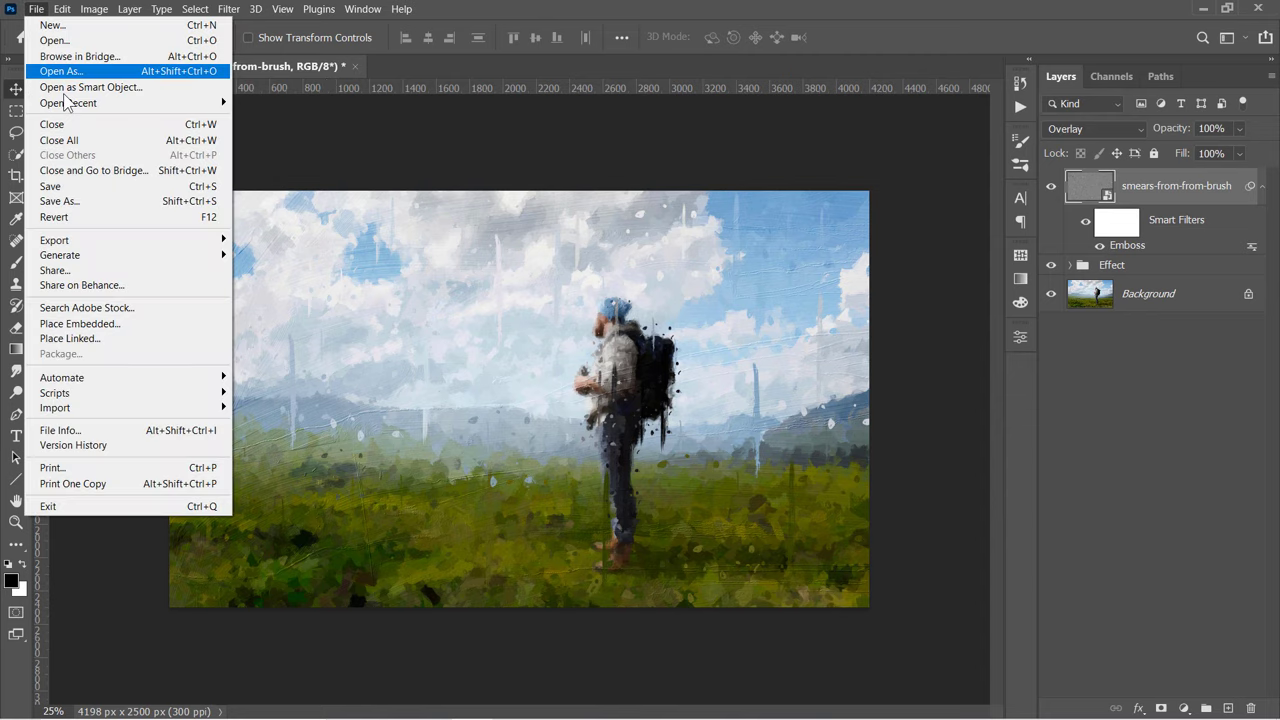
pyautogui.click(80, 324)
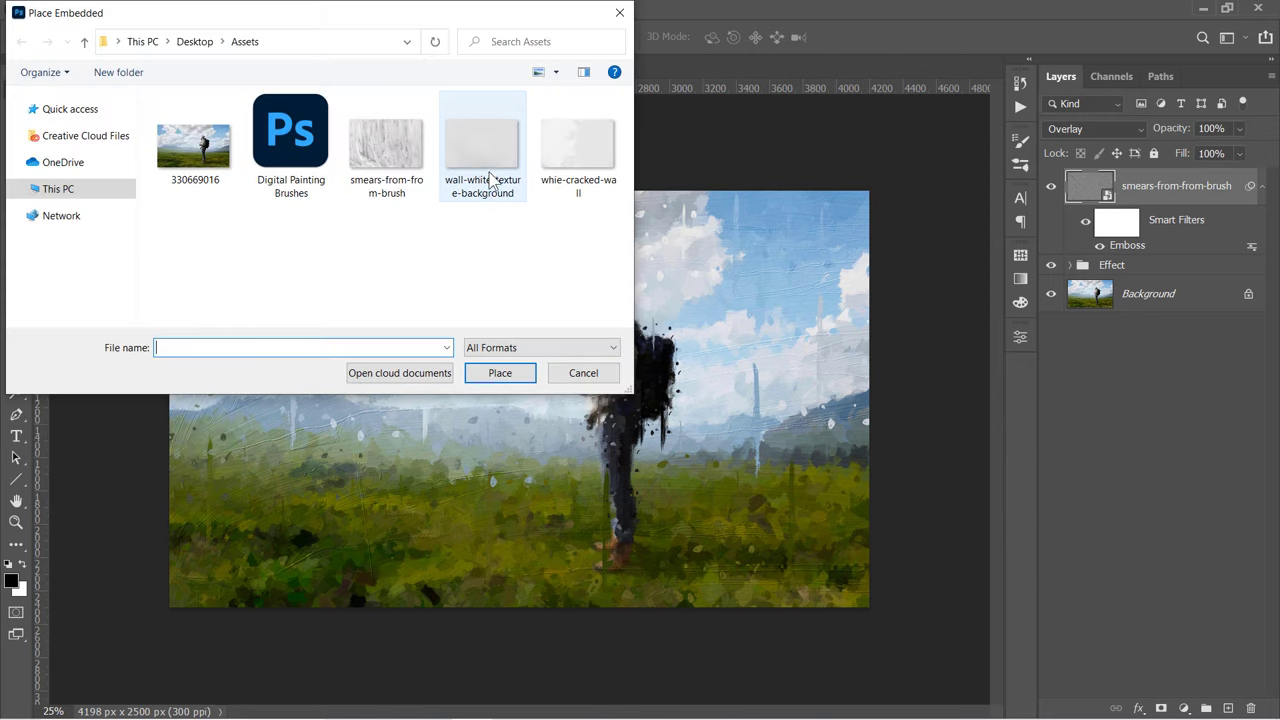
pyautogui.click(500, 374)
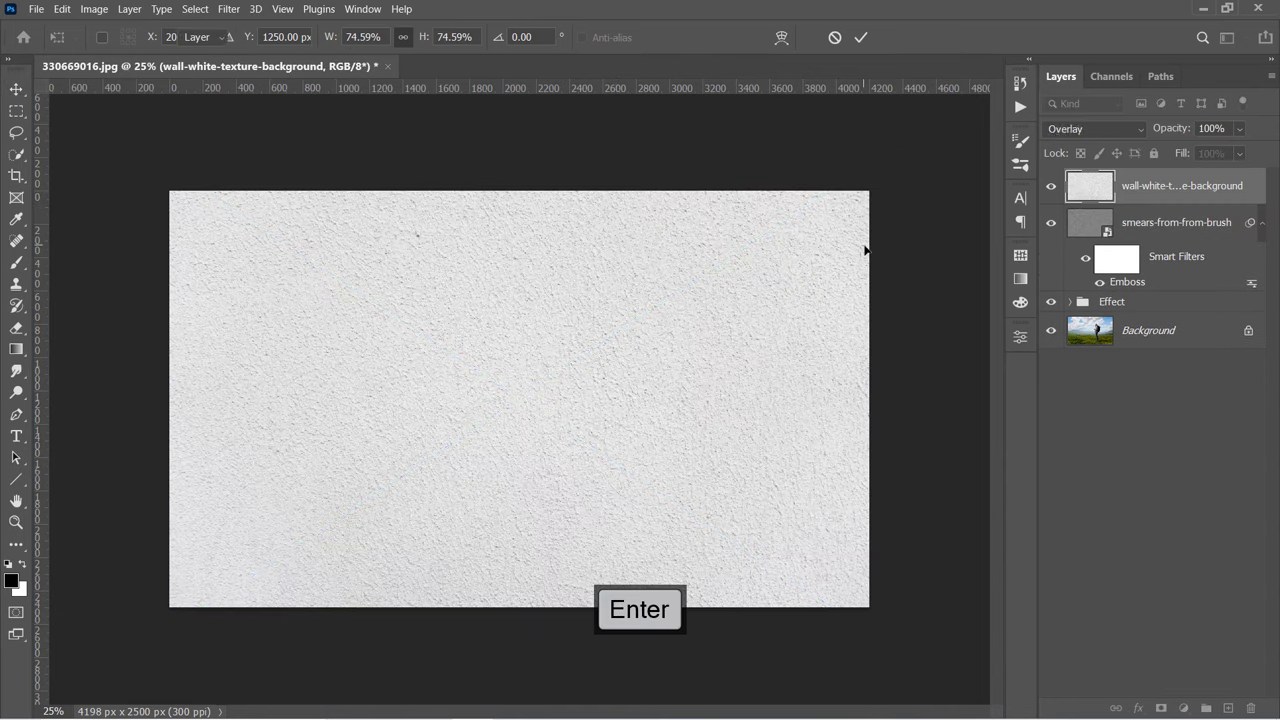
# Step: Emboss the white wall texture layer with default settings
pyautogui.click(226, 8)
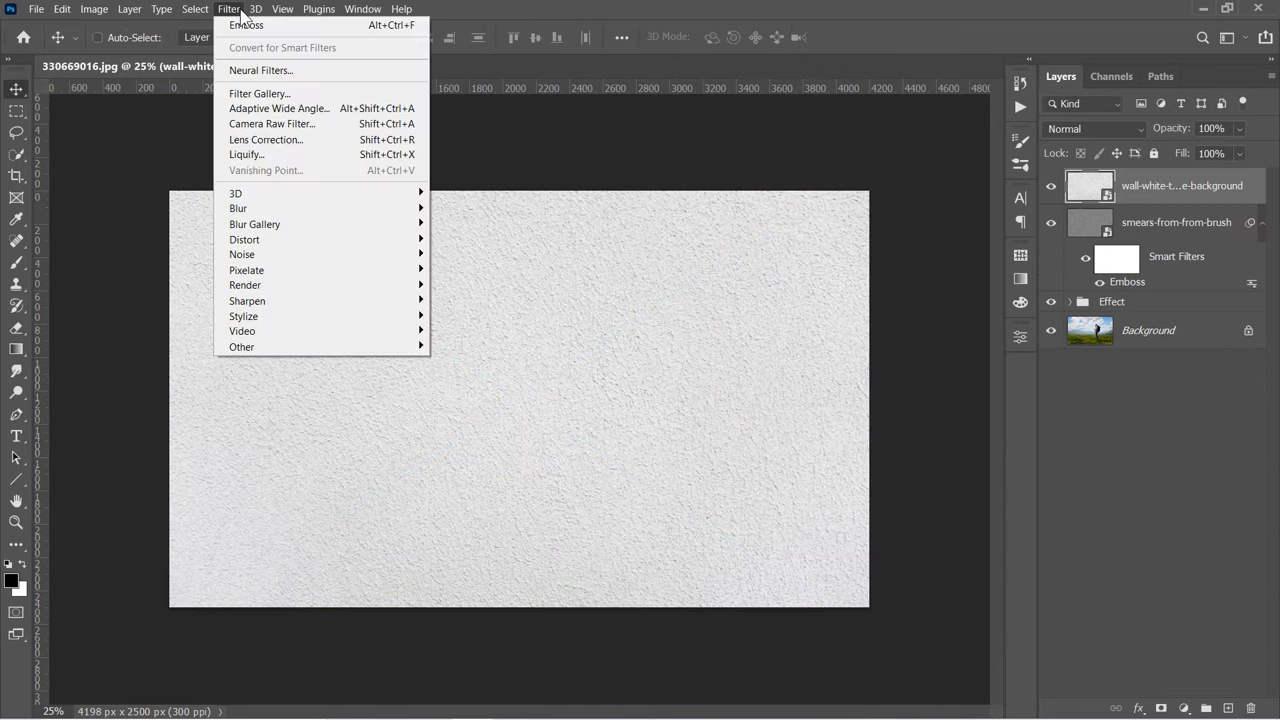
pyautogui.click(248, 20)
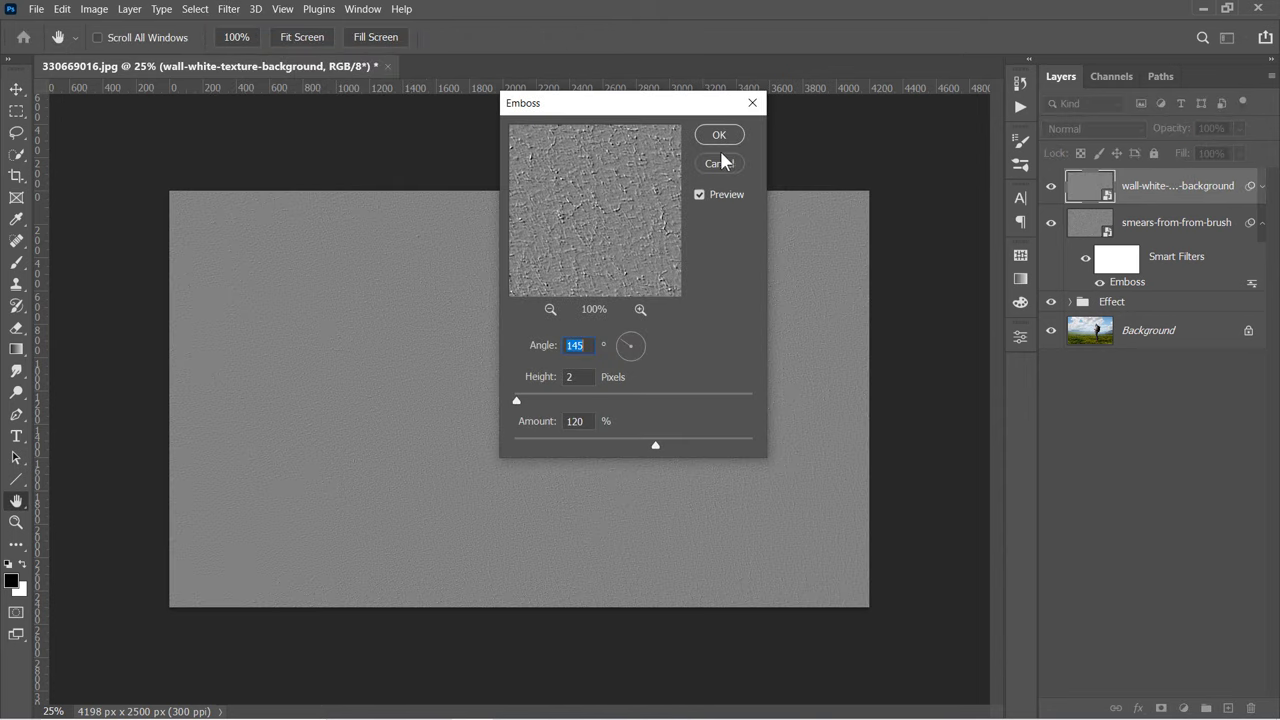
pyautogui.click(720, 134)
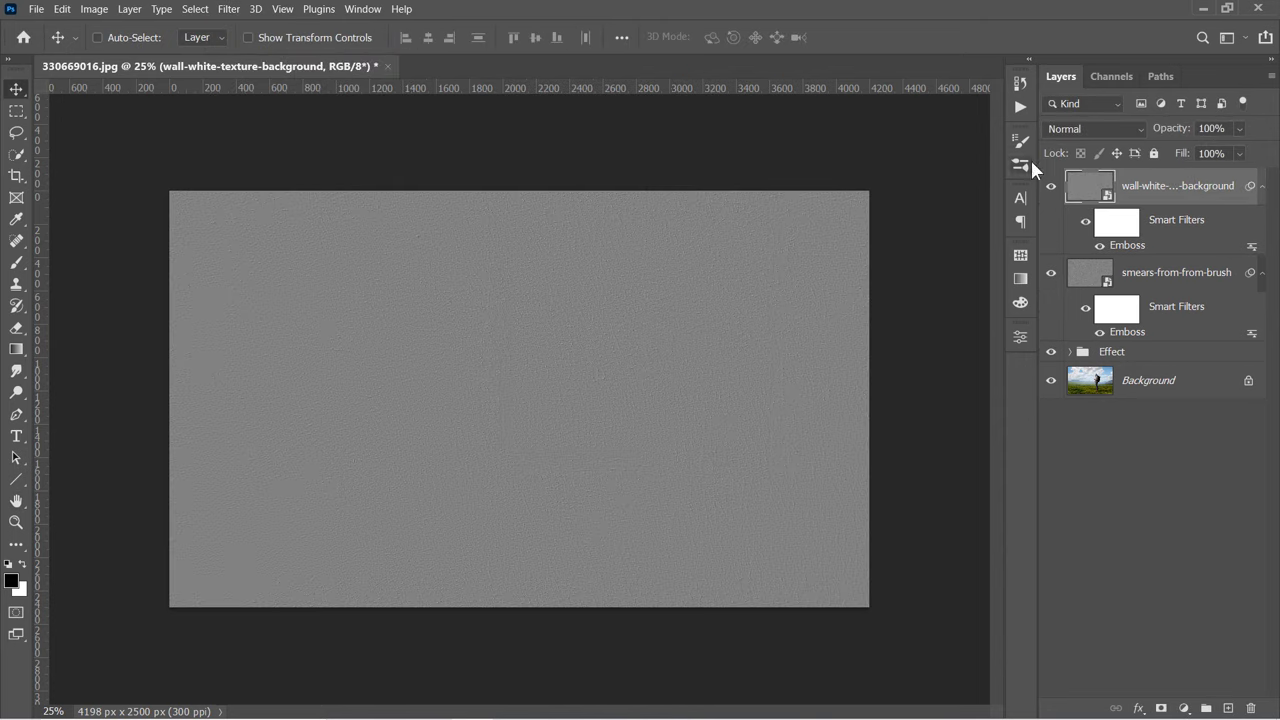
# Step: Blend the white wall texture layer in Overlay mode
pyautogui.click(1096, 128)
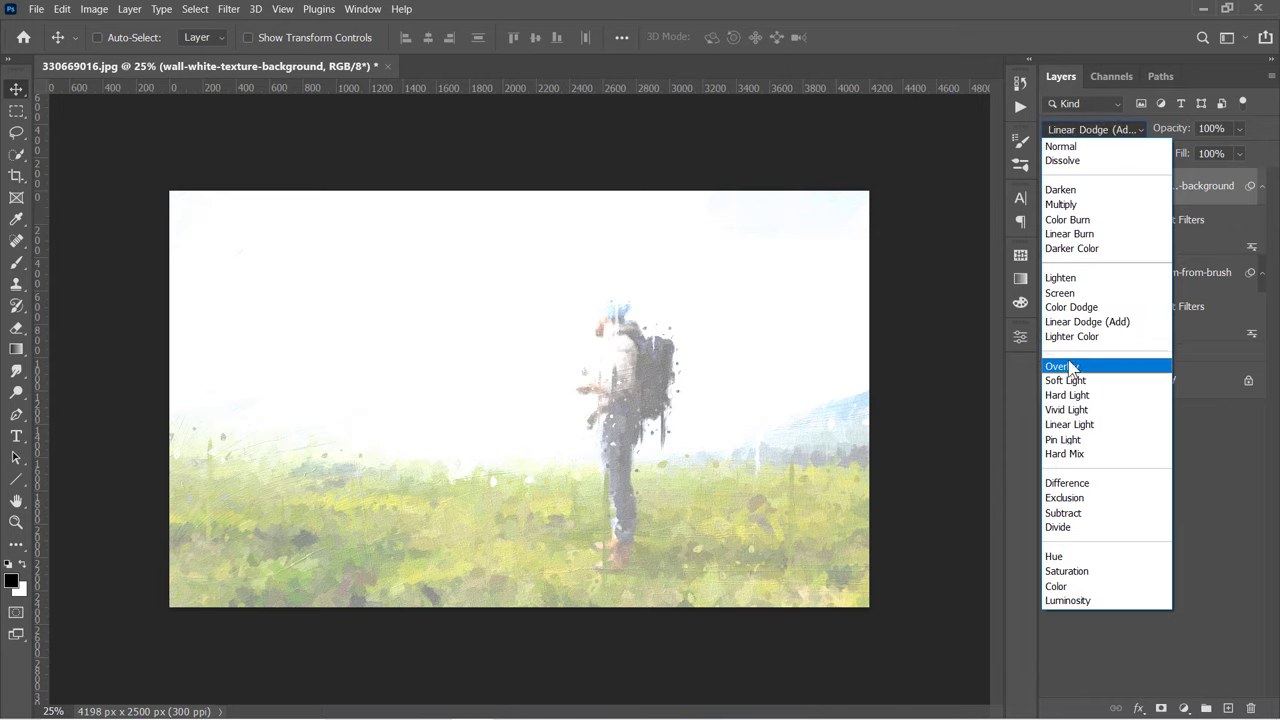
pyautogui.click(1056, 364)
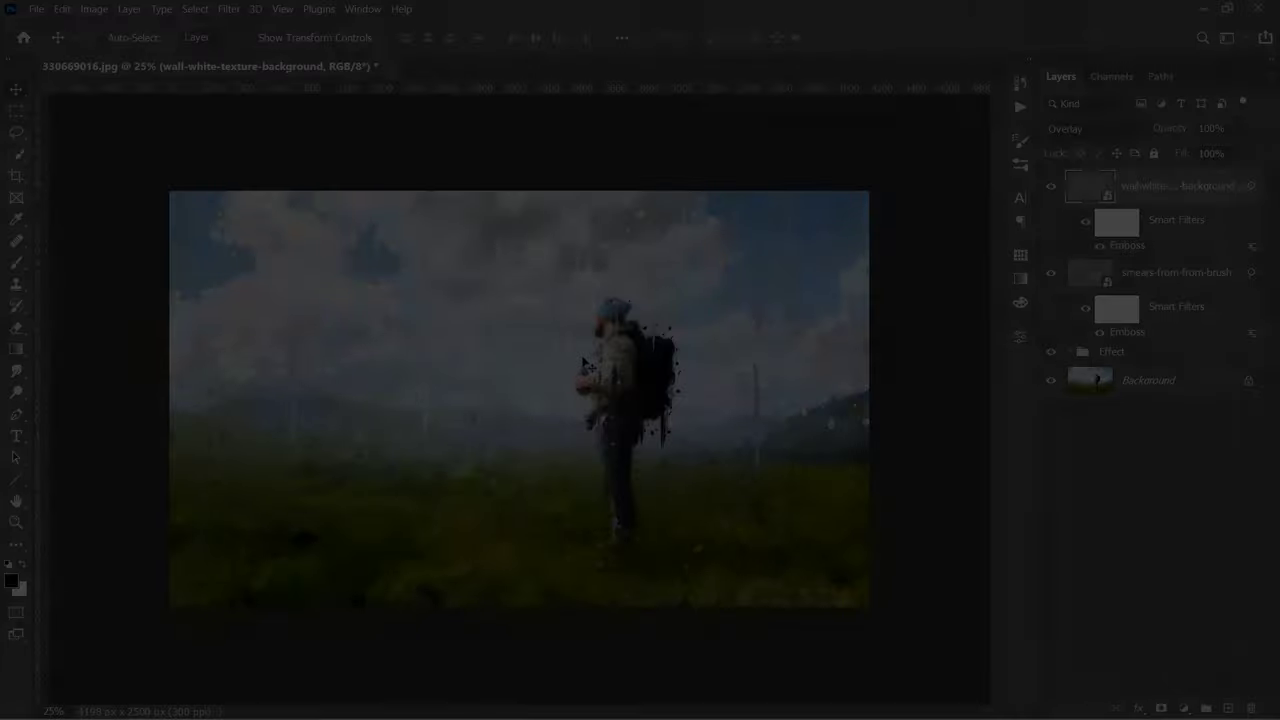
pyautogui.click(38, 8)
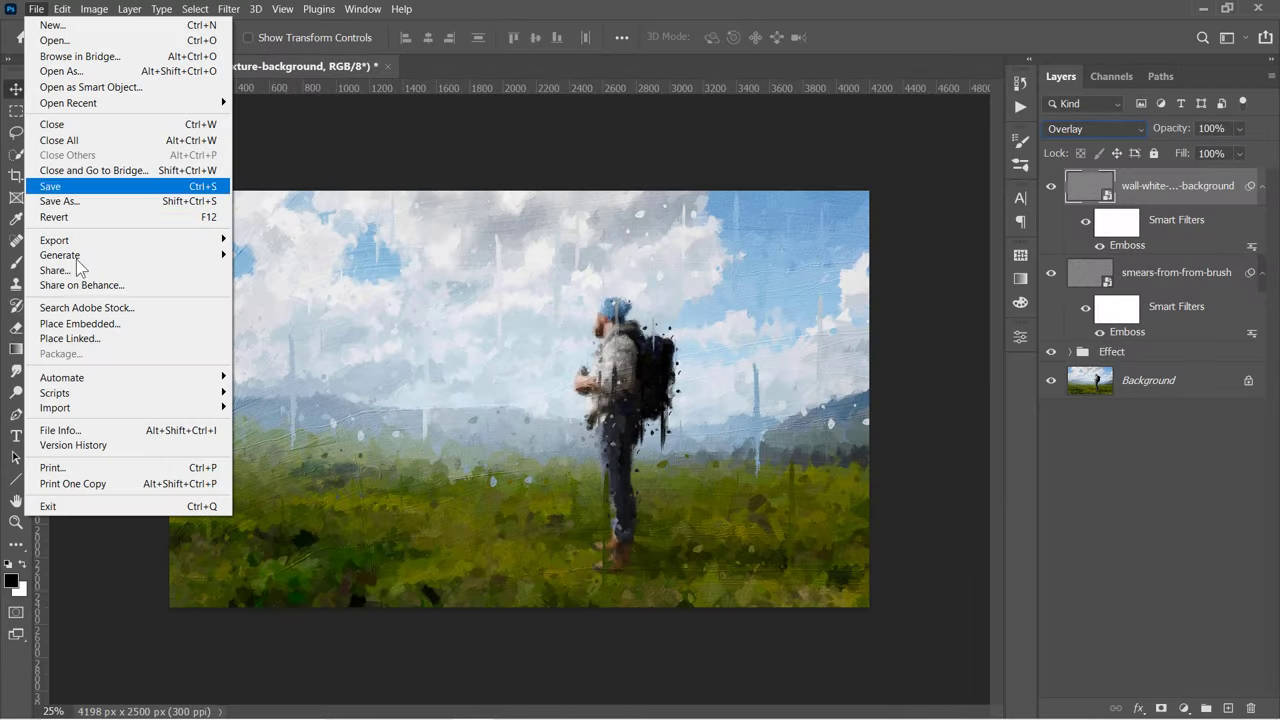
# Step: Place the whie-cracked-wall image as an embedded layer and commit it
pyautogui.click(80, 324)
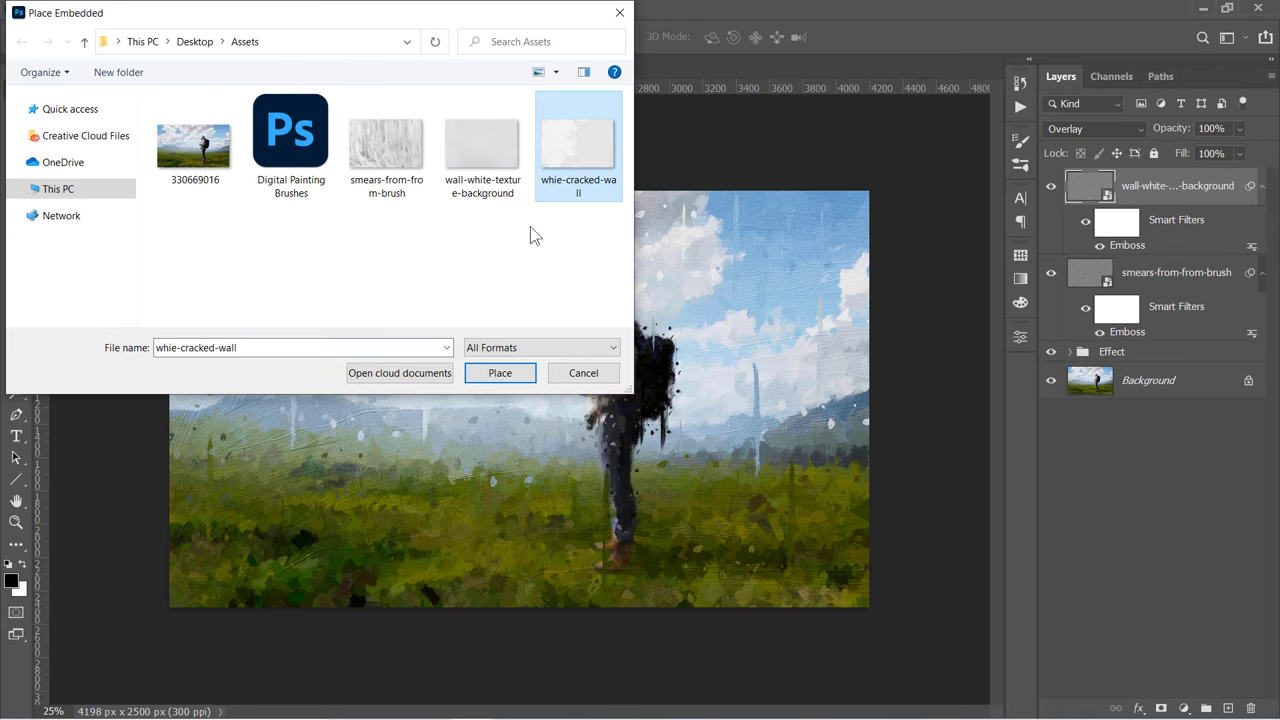
pyautogui.click(500, 372)
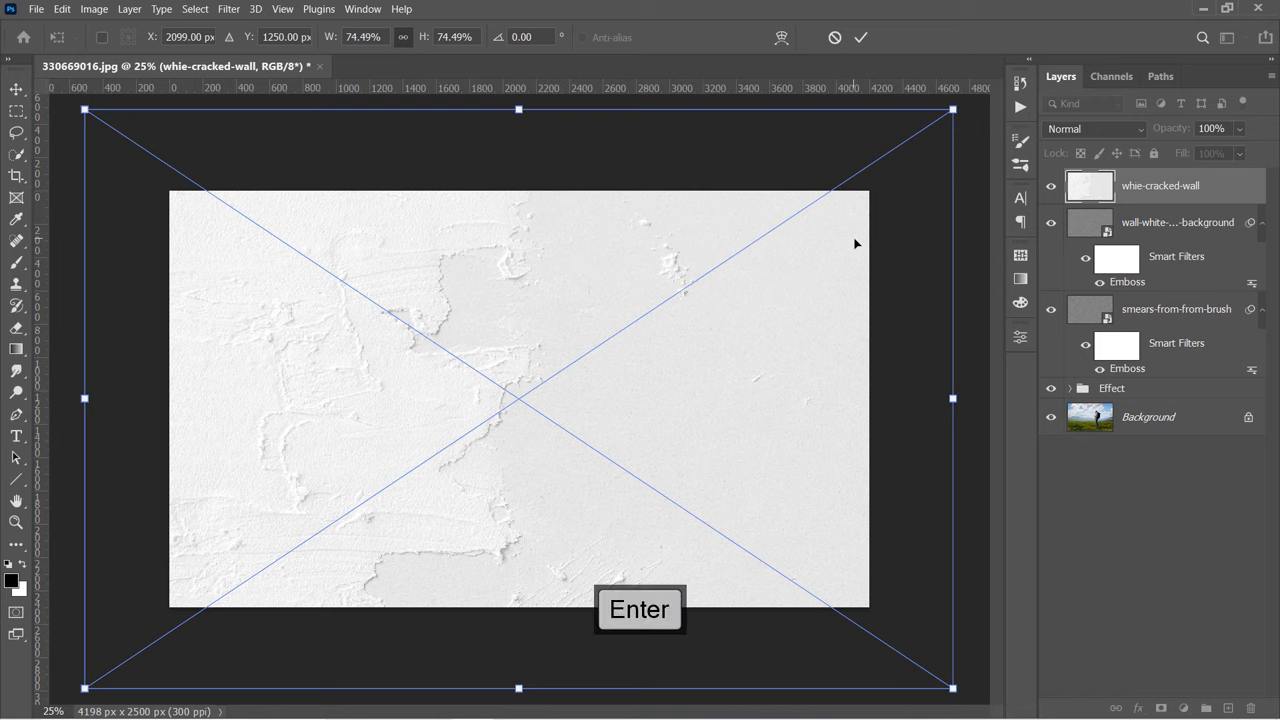
pyautogui.press('Enter')
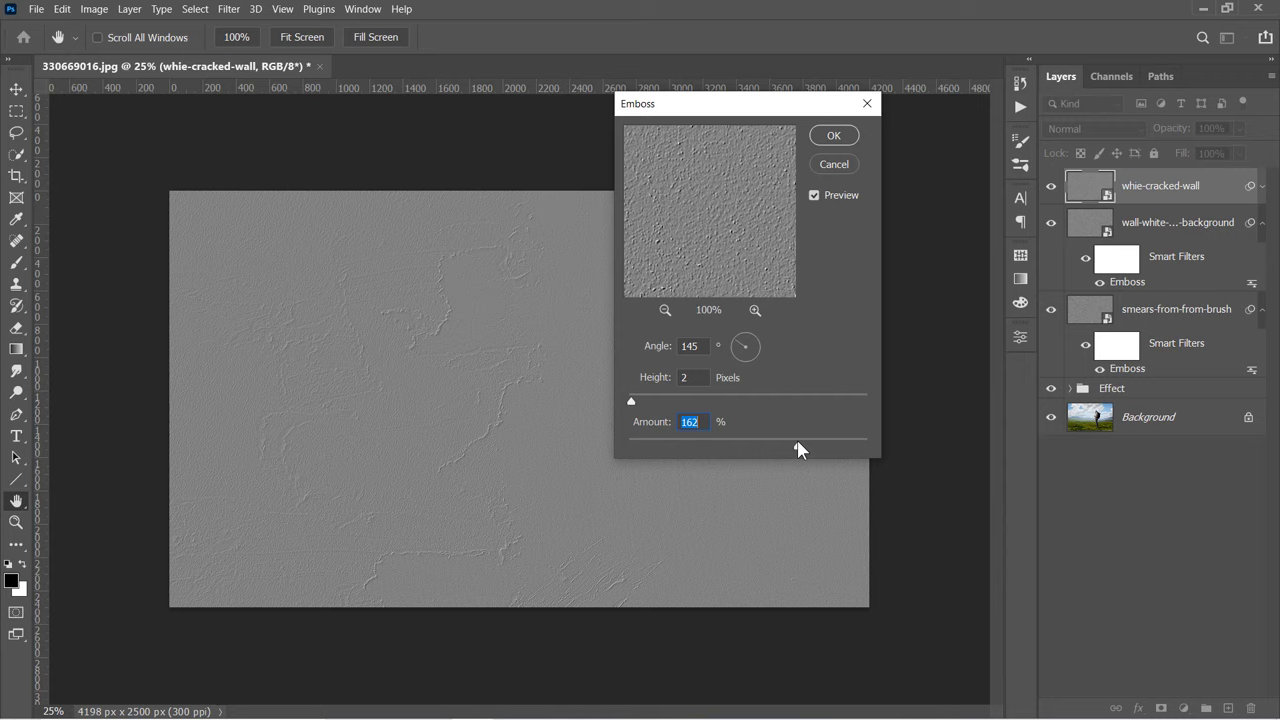
# Step: Emboss the cracked wall layer with Amount 162 and set its blend mode
pyautogui.click(834, 136)
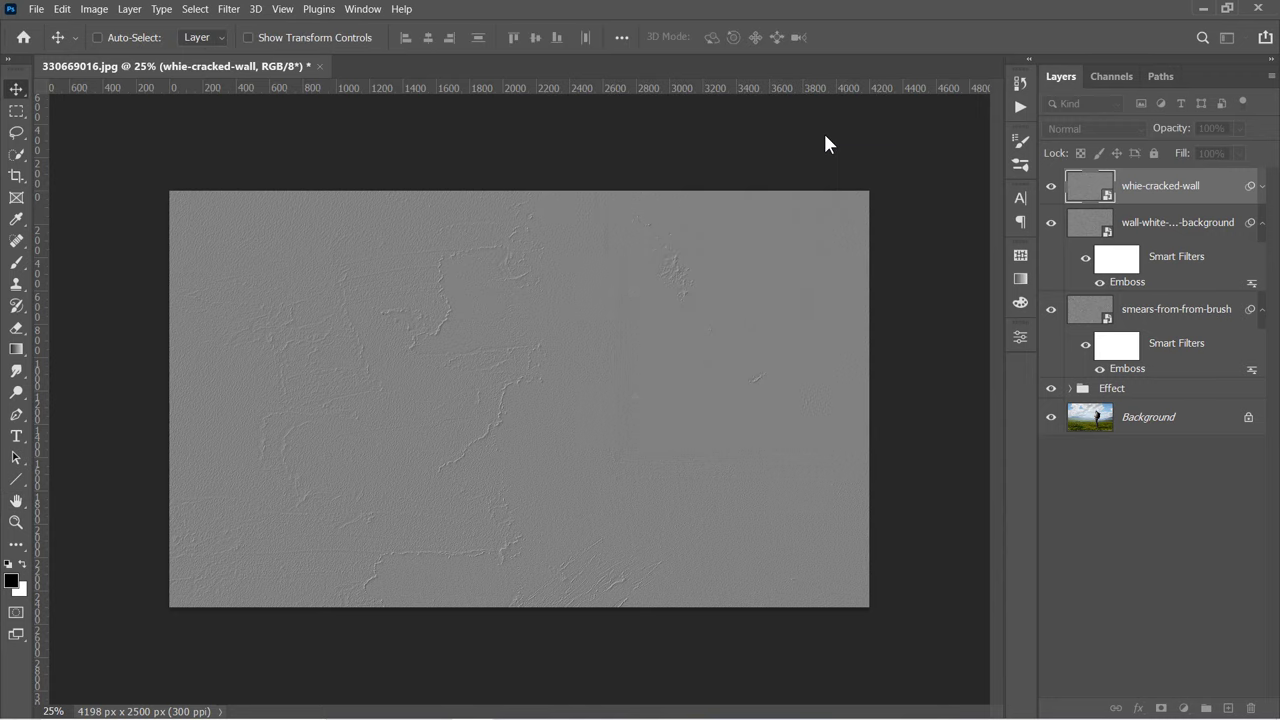
pyautogui.click(1096, 128)
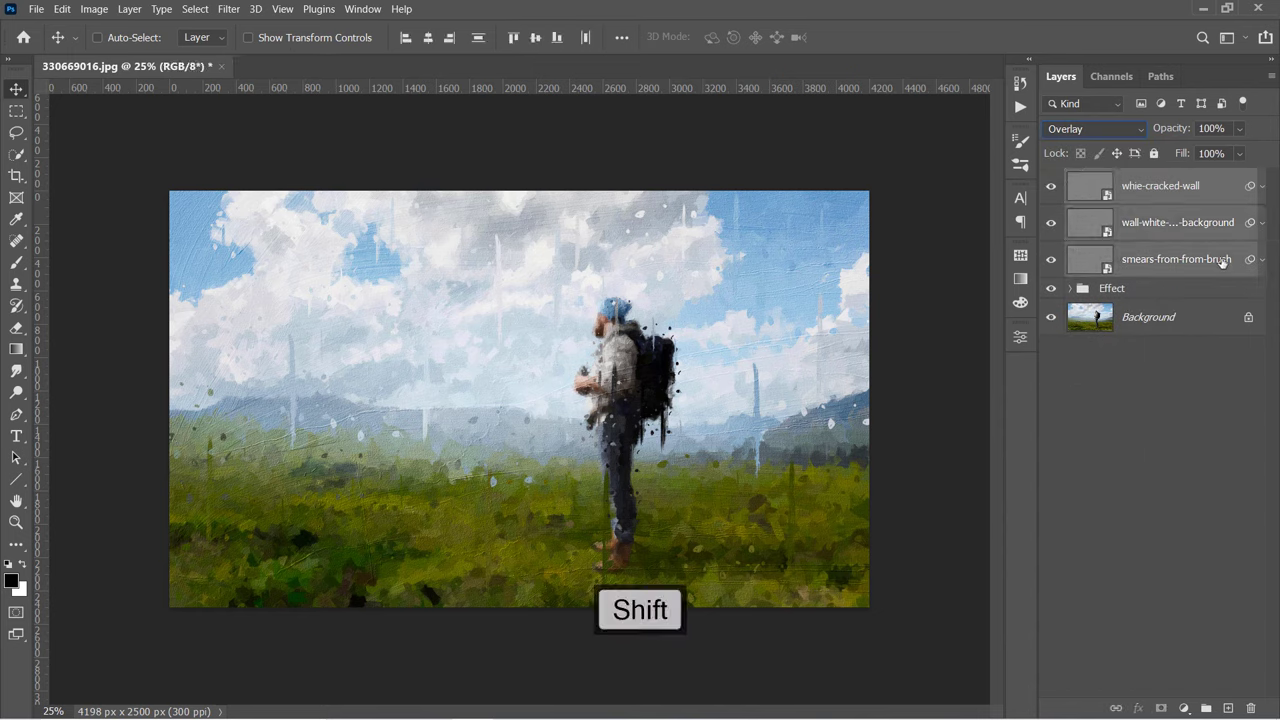
# Step: Group the three texture layers with Ctrl+G and name the group Texture
pyautogui.press('ctrl+g')
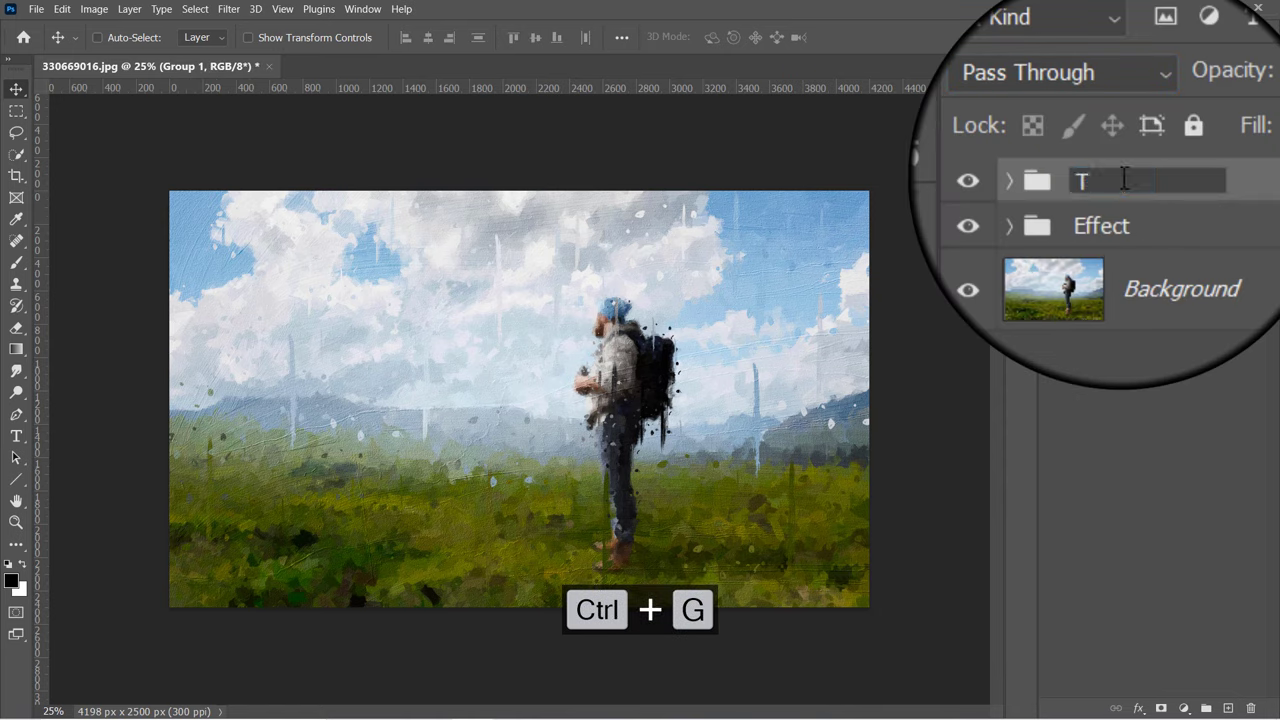
pyautogui.write('Texture')
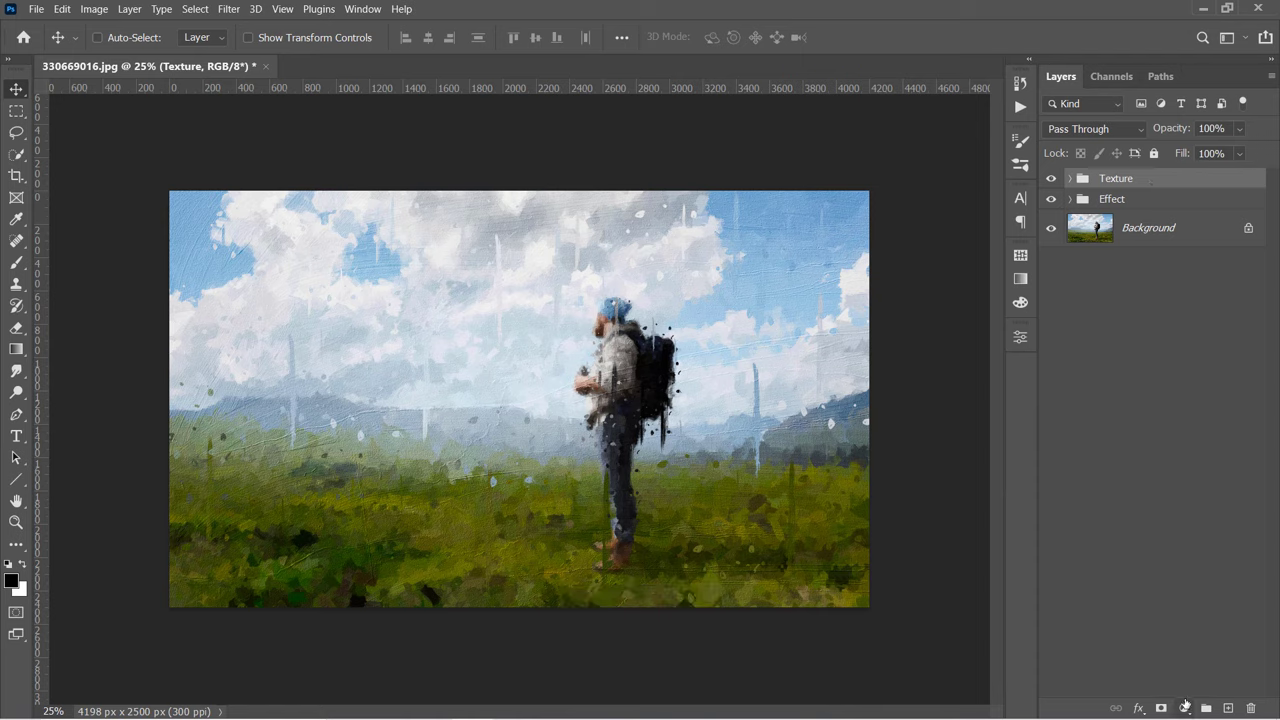
pyautogui.click(1184, 706)
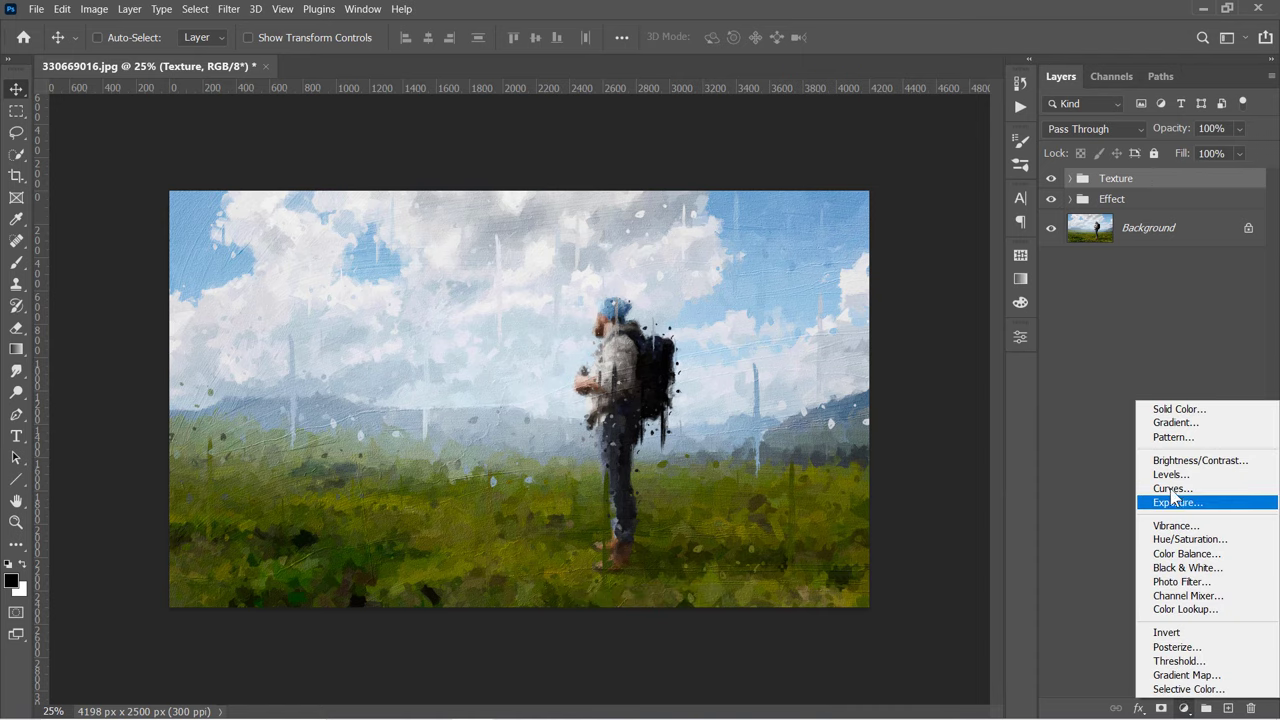
# Step: Add a Levels adjustment with input levels 4, 1.06 and 244
pyautogui.click(1172, 472)
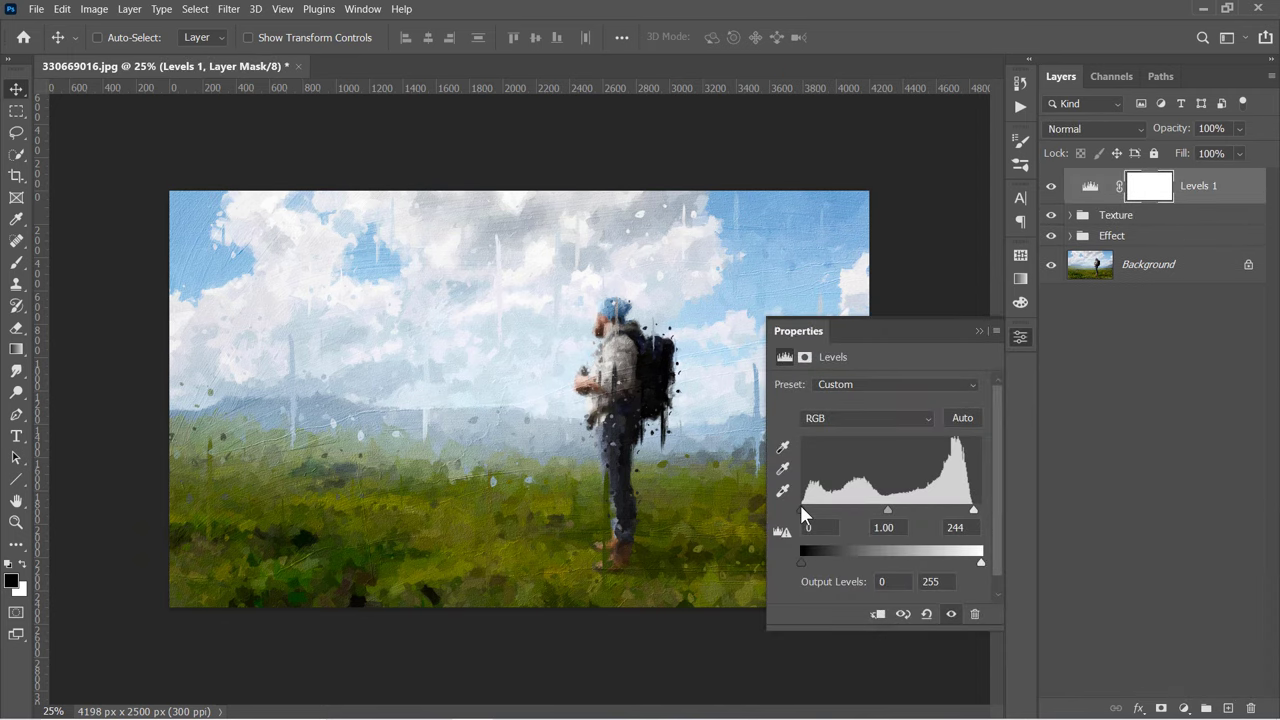
pyautogui.moveTo(800, 510); pyautogui.dragTo(804, 510)
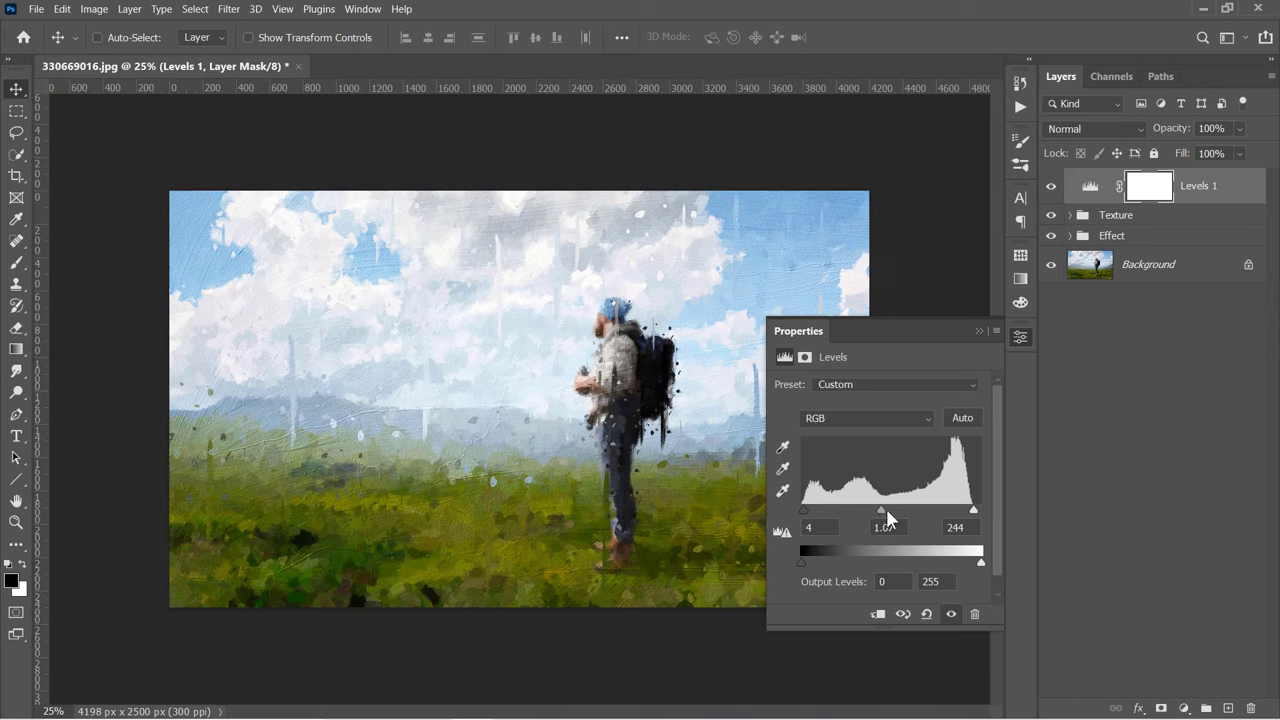
pyautogui.moveTo(884, 510); pyautogui.dragTo(888, 510)
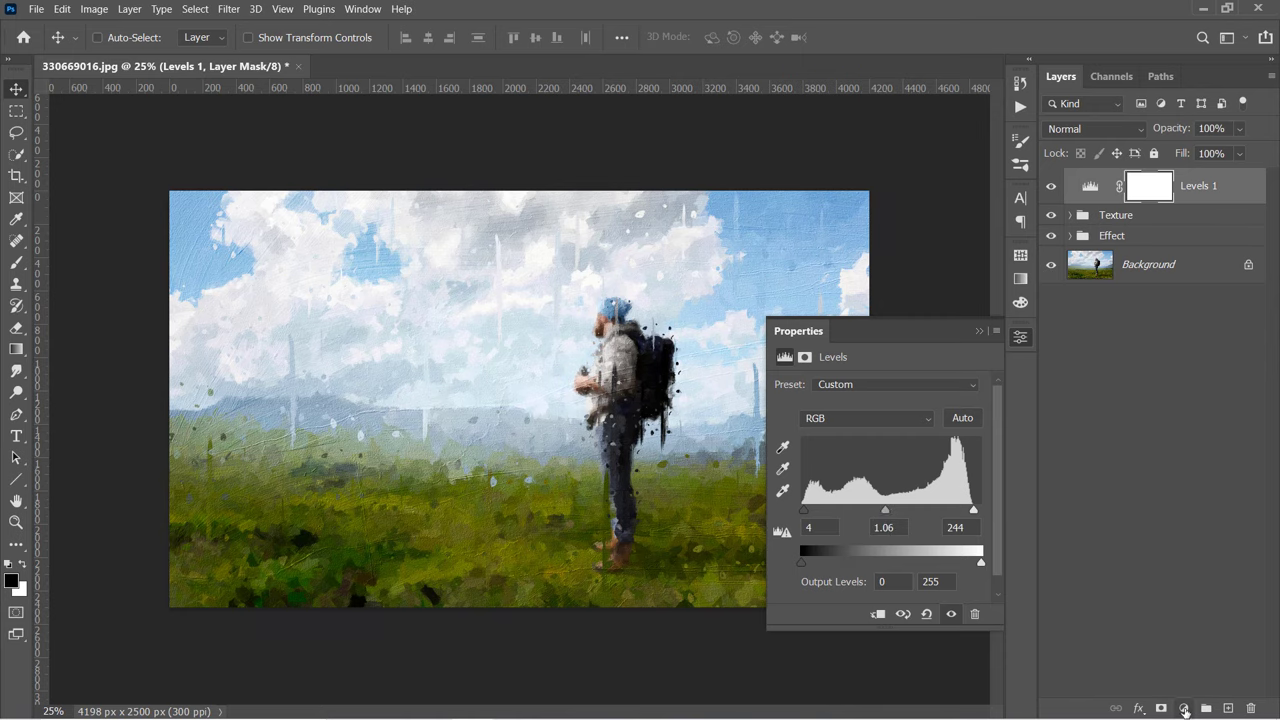
# Step: Add a Vibrance adjustment set to Vibrance +11 and Saturation +5
pyautogui.click(1188, 704)
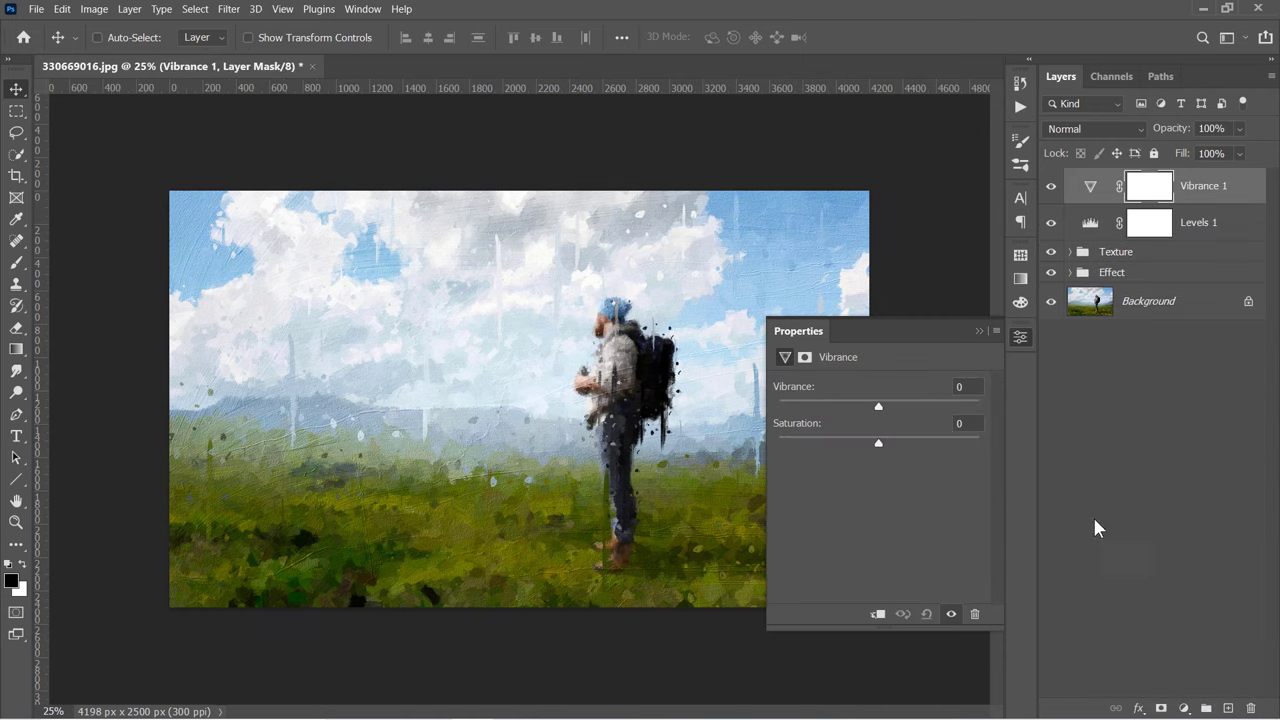
pyautogui.moveTo(878, 406); pyautogui.dragTo(888, 406)
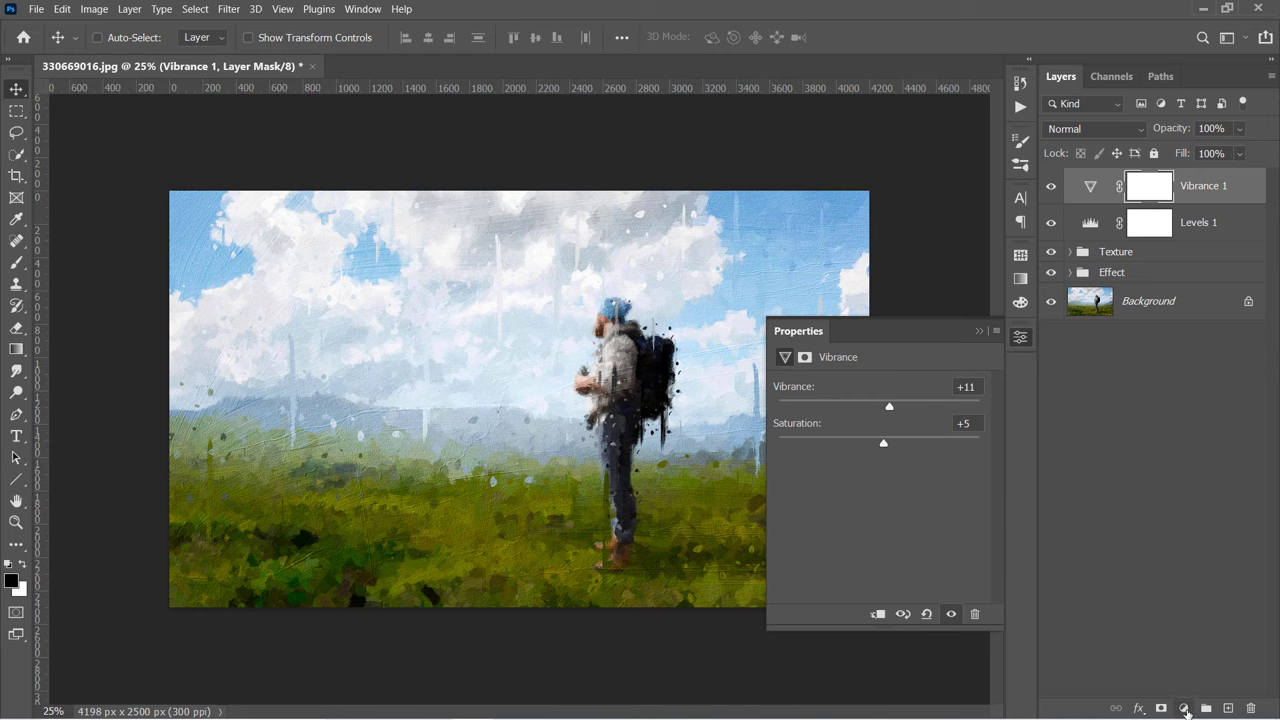
# Step: Add a Color Balance adjustment and tint the midtones and shadows
pyautogui.click(1184, 708)
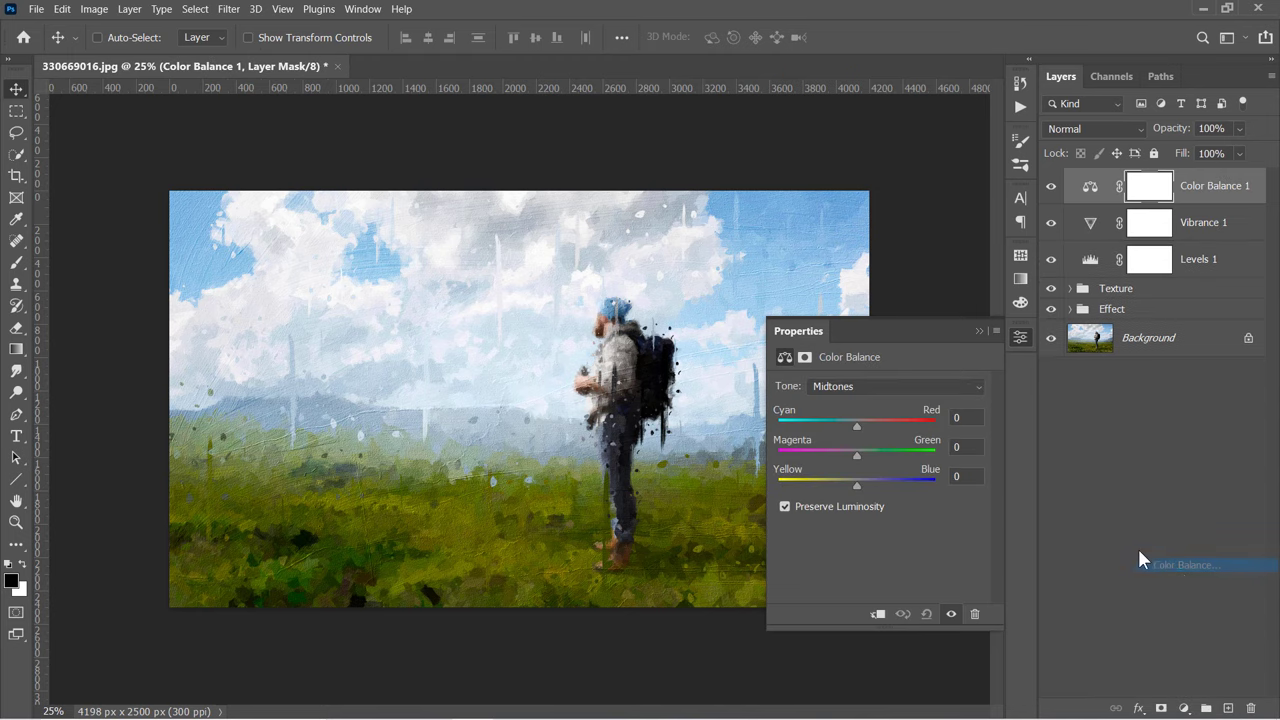
pyautogui.moveTo(856, 424); pyautogui.dragTo(844, 424)
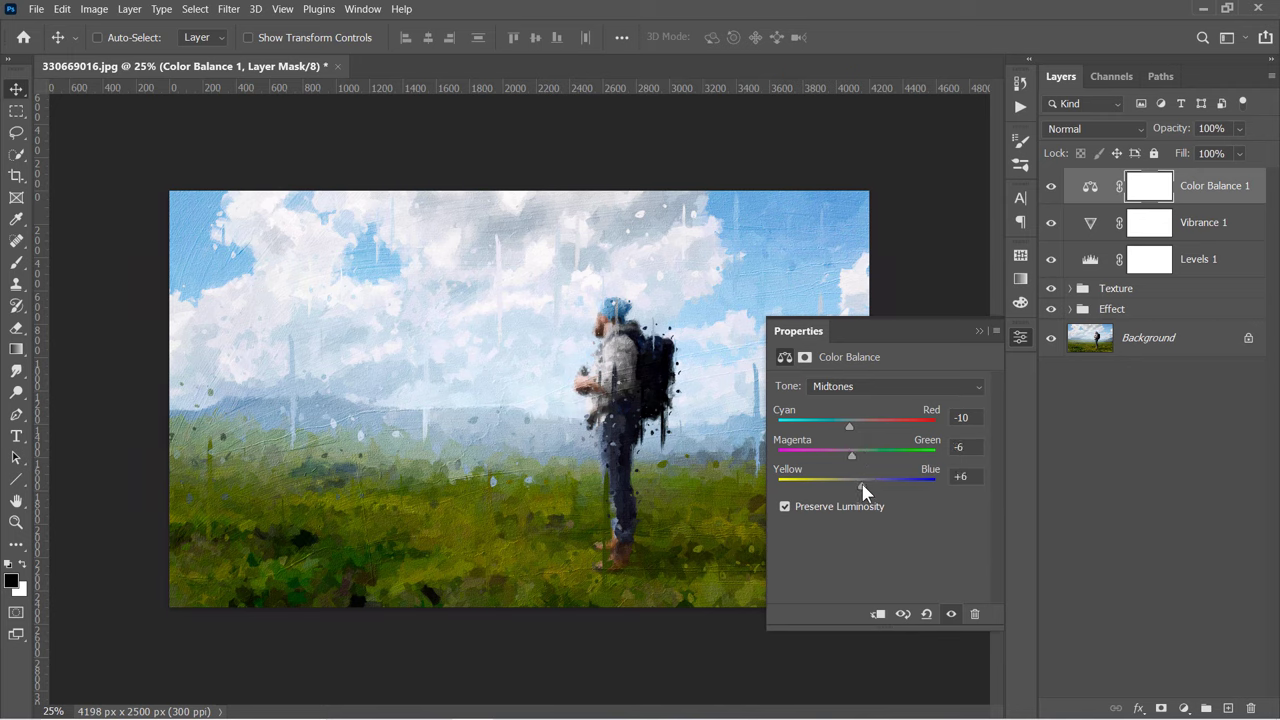
pyautogui.click(896, 386)
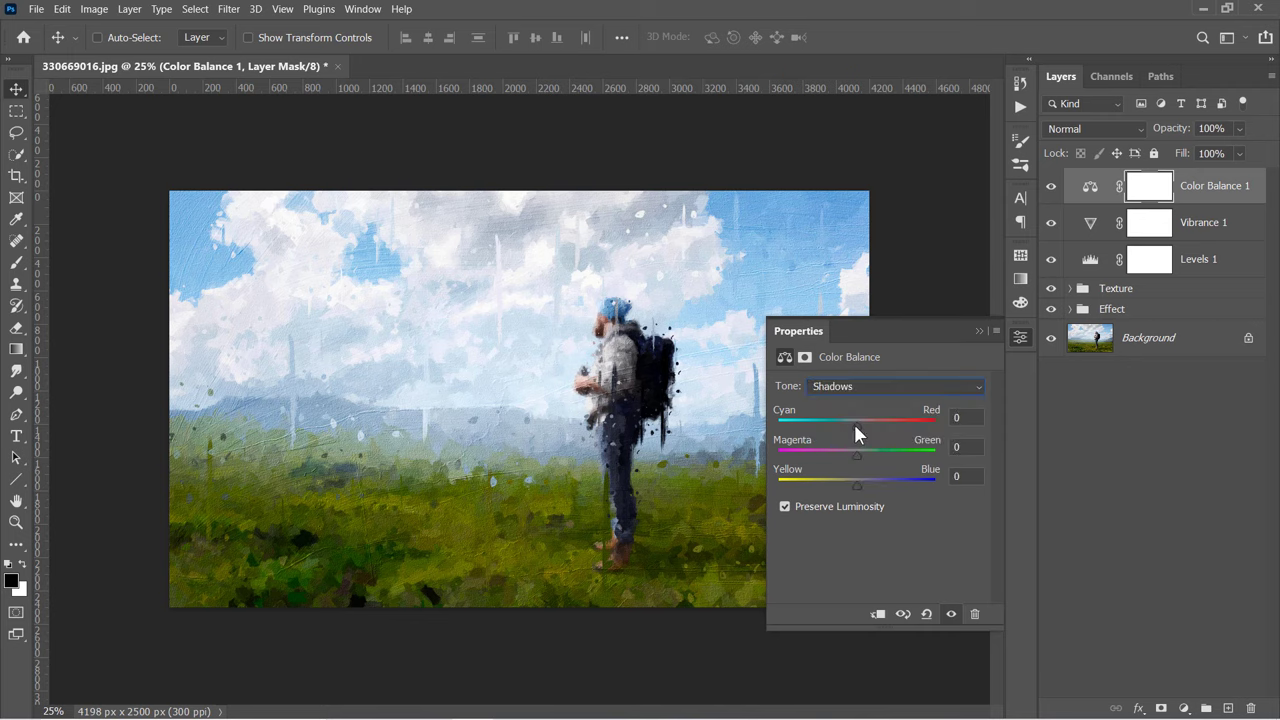
pyautogui.moveTo(856, 418); pyautogui.dragTo(860, 418)
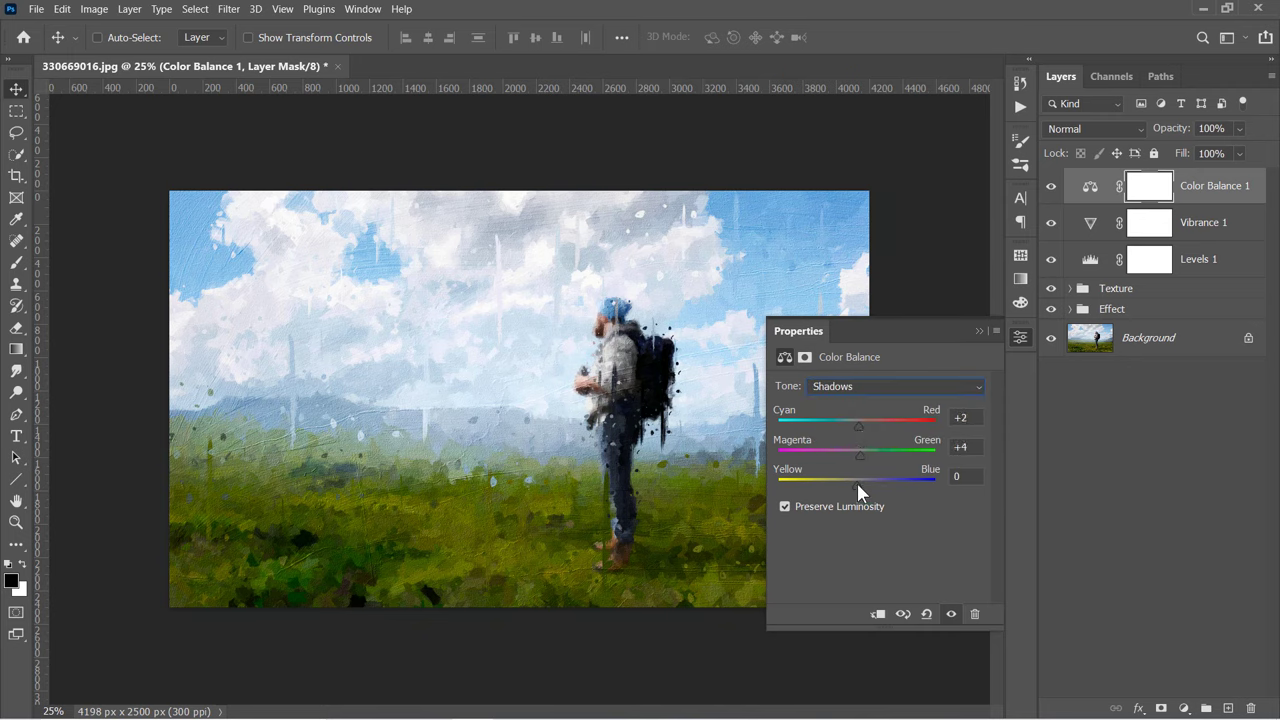
pyautogui.moveTo(858, 480); pyautogui.dragTo(862, 480)
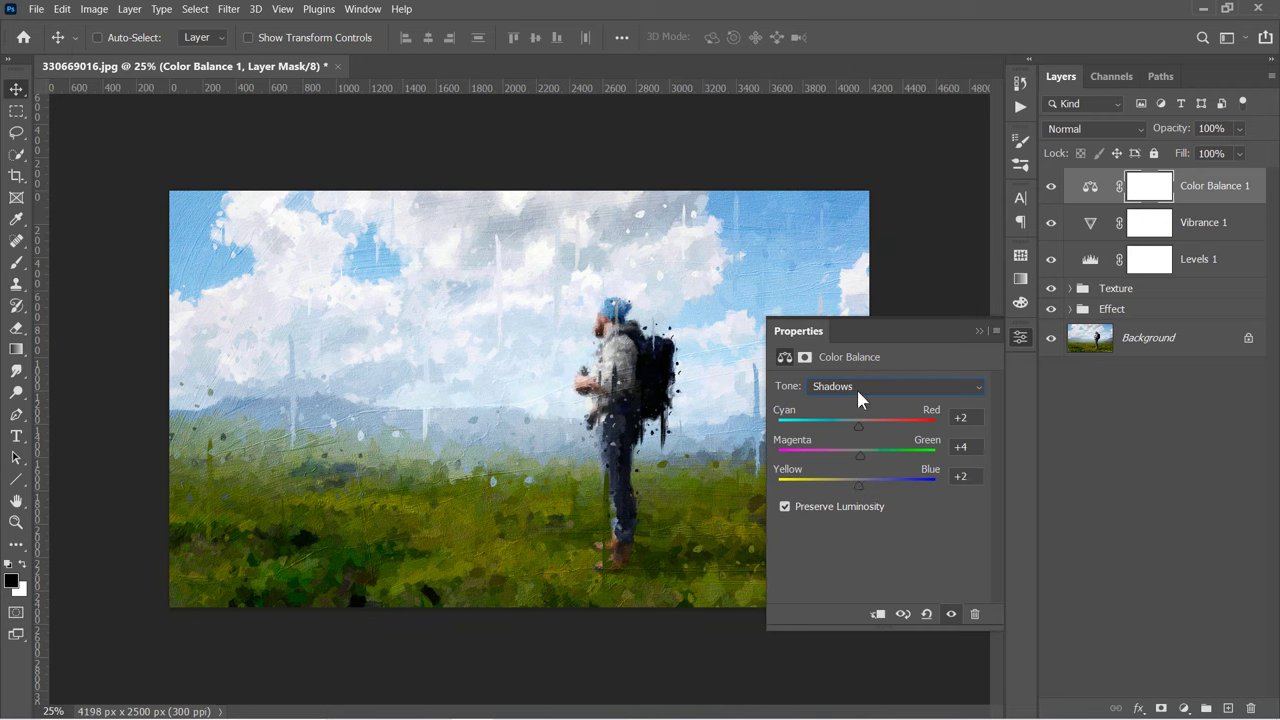
# Step: Tint the highlights to +1, +2, +9 in the Color Balance adjustment
pyautogui.click(896, 386)
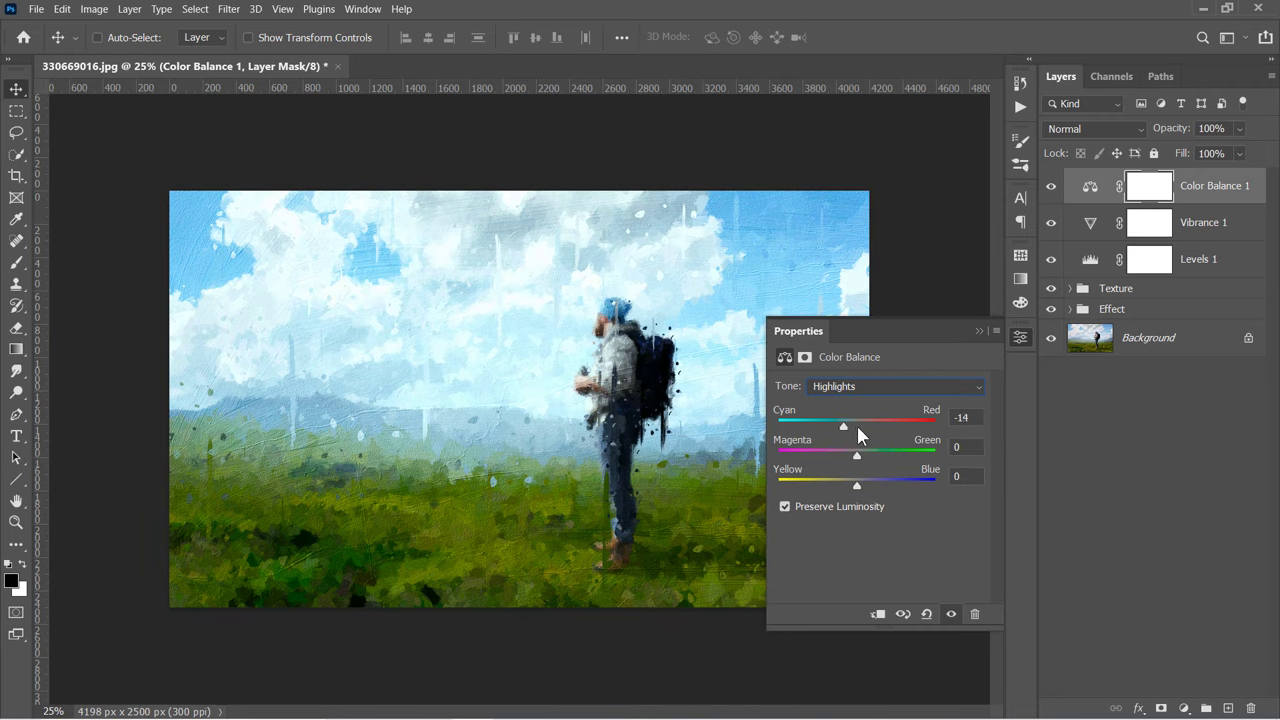
pyautogui.moveTo(844, 426); pyautogui.dragTo(858, 426)
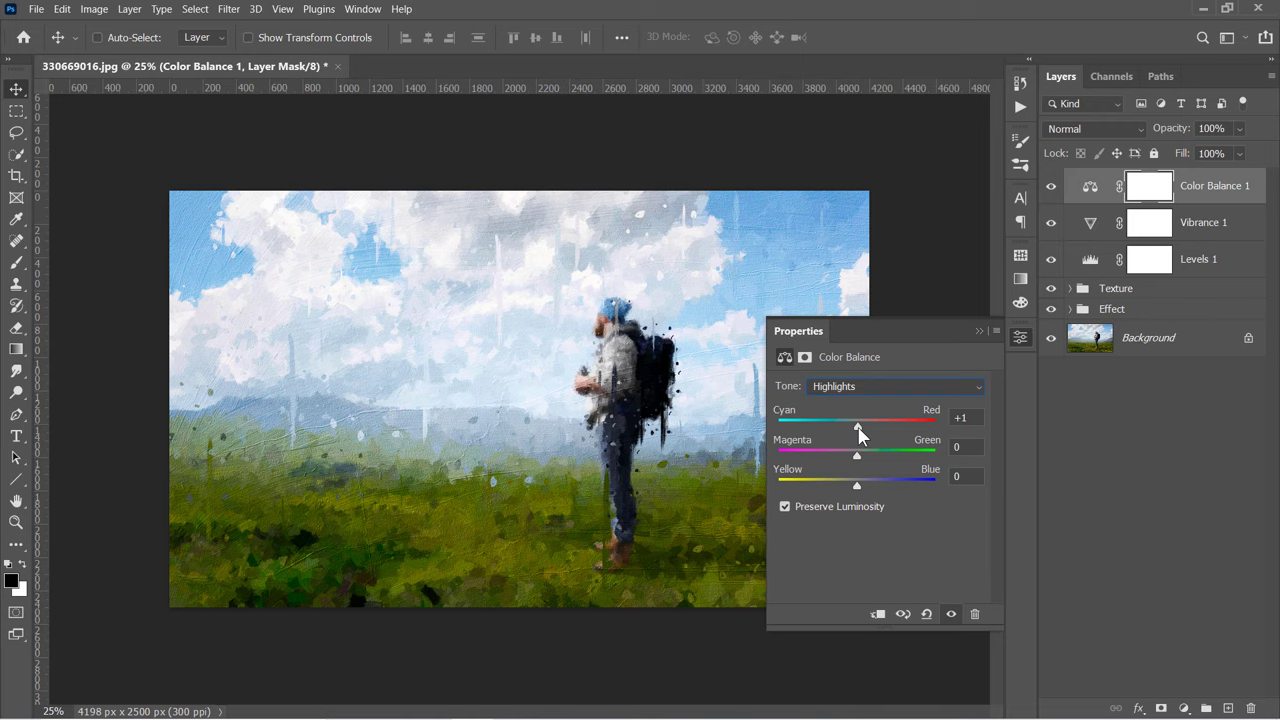
pyautogui.moveTo(856, 454); pyautogui.dragTo(856, 454)
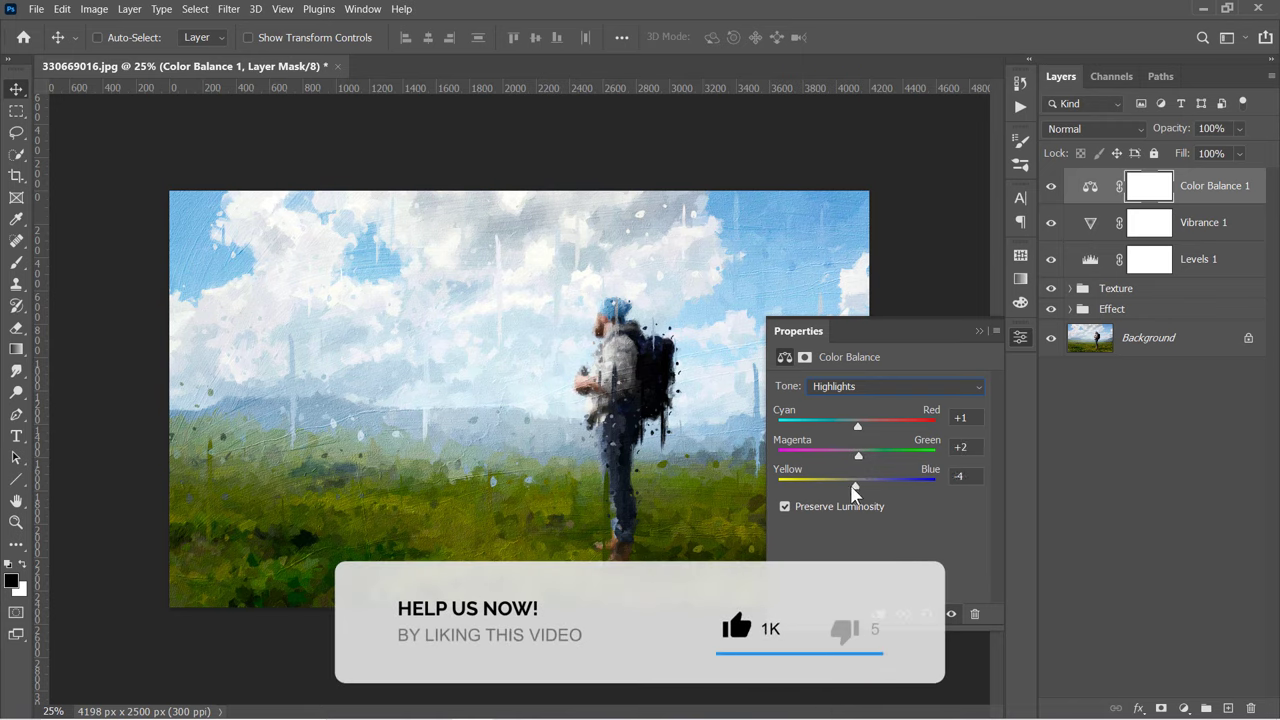
pyautogui.moveTo(856, 480); pyautogui.dragTo(866, 480)
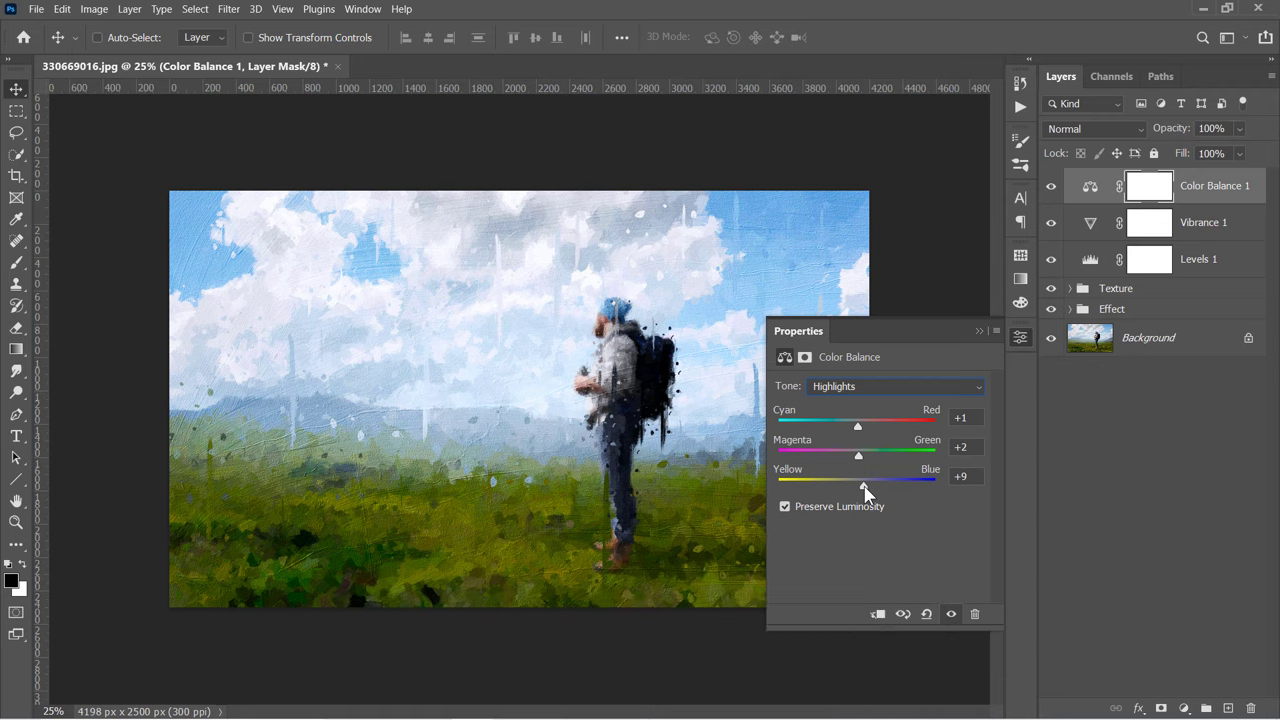